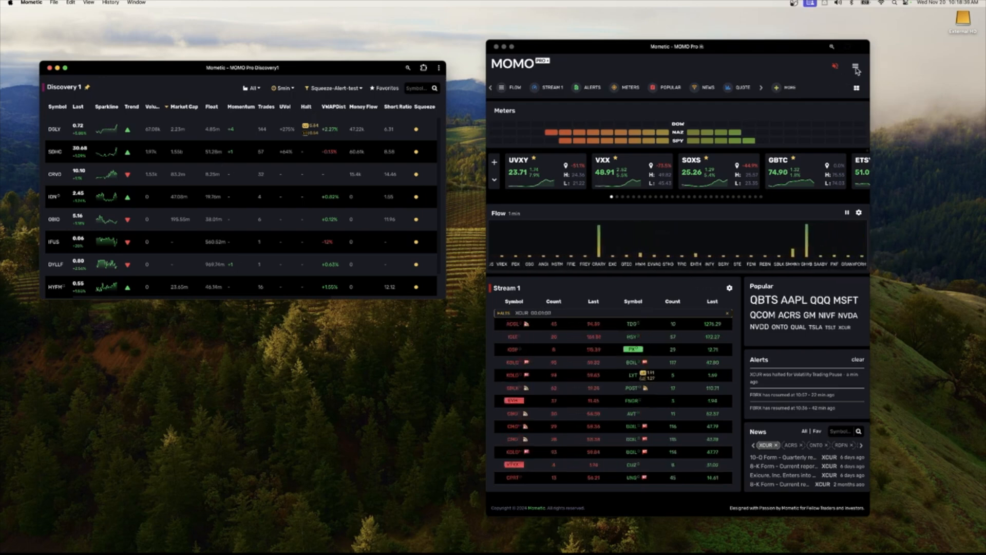
Choose Settings from the hamburger menu at the top right.
{"action": "left_click", "coordinate": [854, 65]}
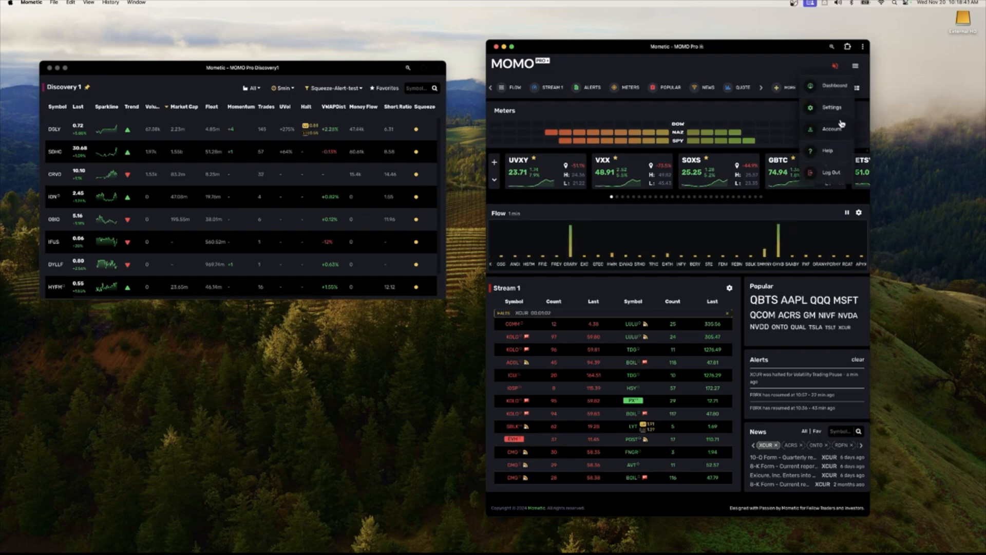
{"action": "left_click", "coordinate": [832, 107]}
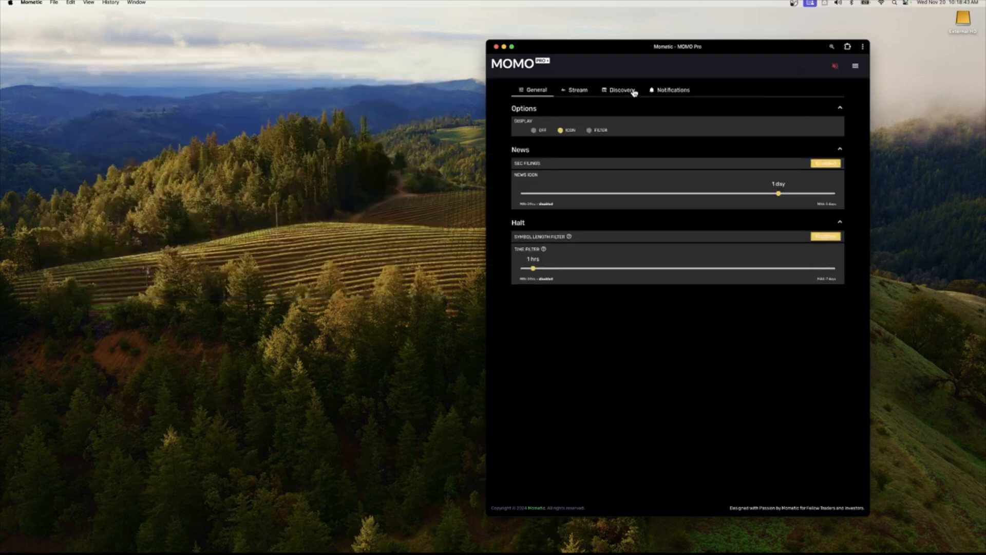
In Discovery column settings, place Short Ratio directly after Volume.
{"action": "left_click", "coordinate": [622, 89]}
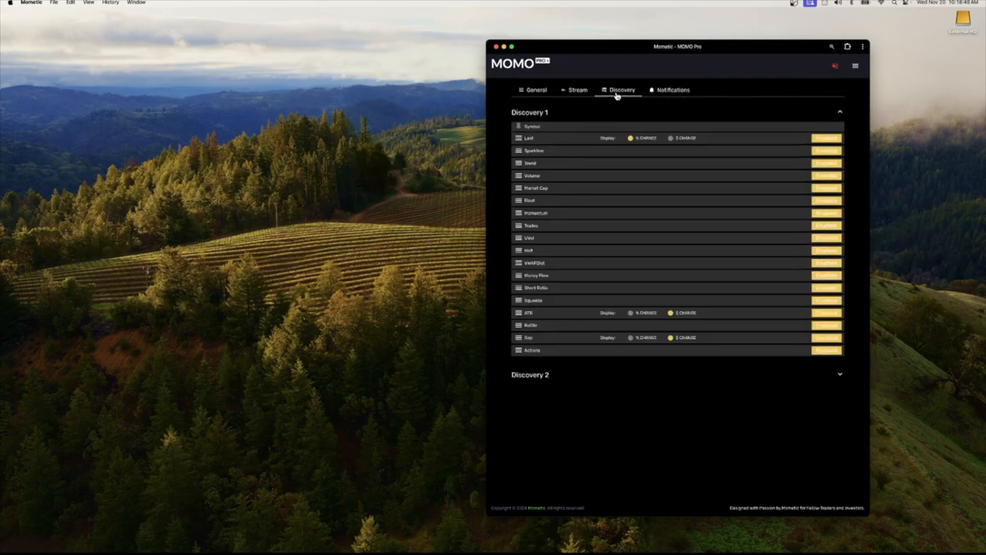
{"action": "mouse_move", "coordinate": [661, 249]}
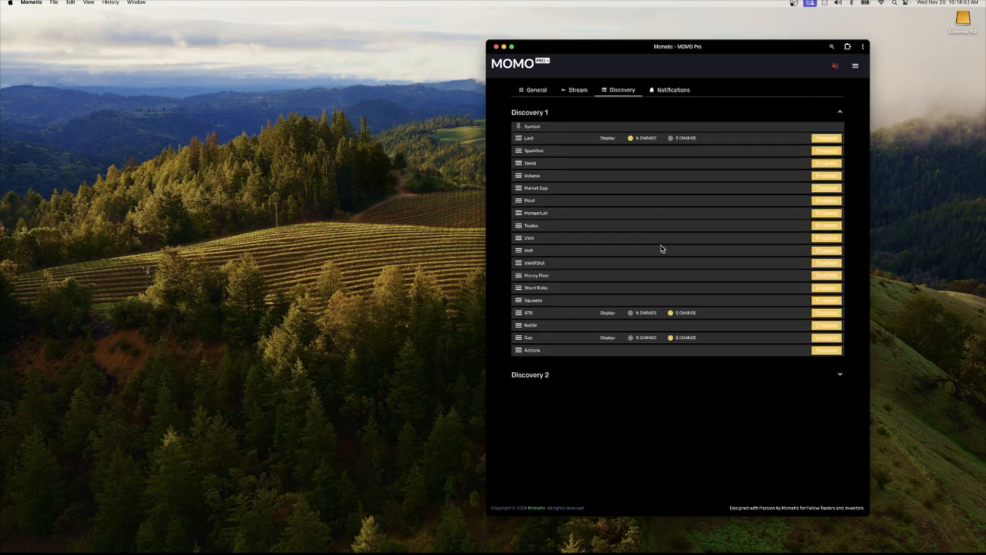
{"action": "mouse_move", "coordinate": [518, 292]}
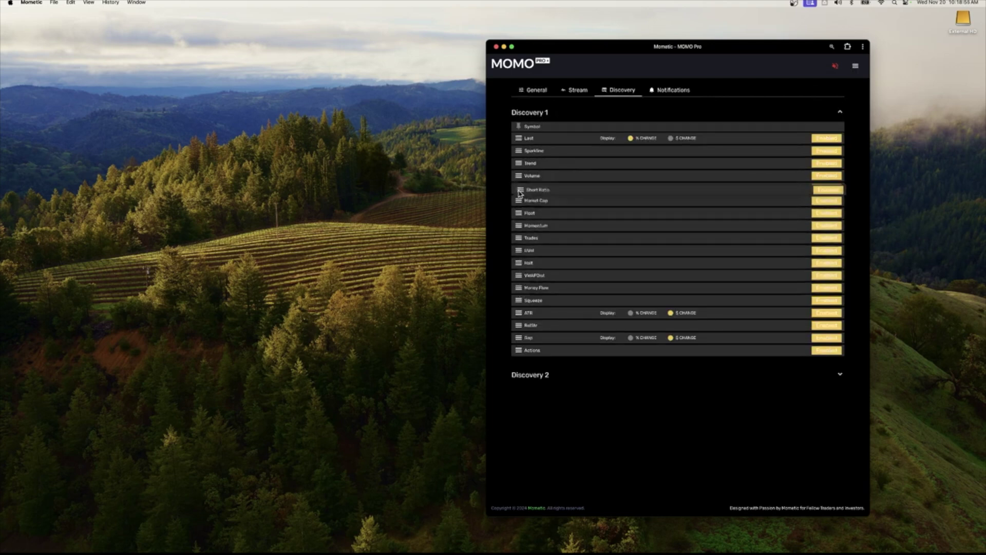
{"action": "left_click", "coordinate": [827, 188]}
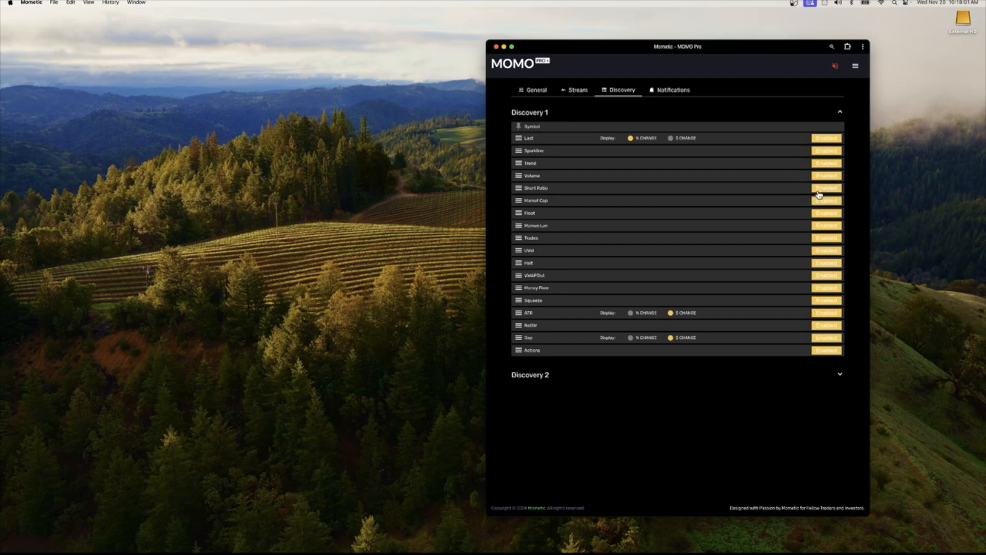
{"action": "mouse_move", "coordinate": [572, 112]}
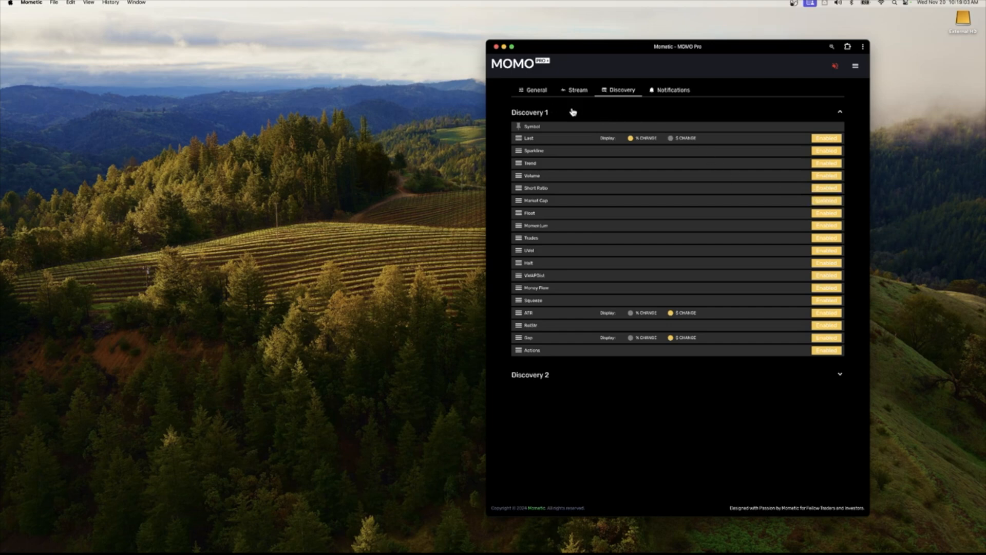
{"action": "mouse_move", "coordinate": [567, 107]}
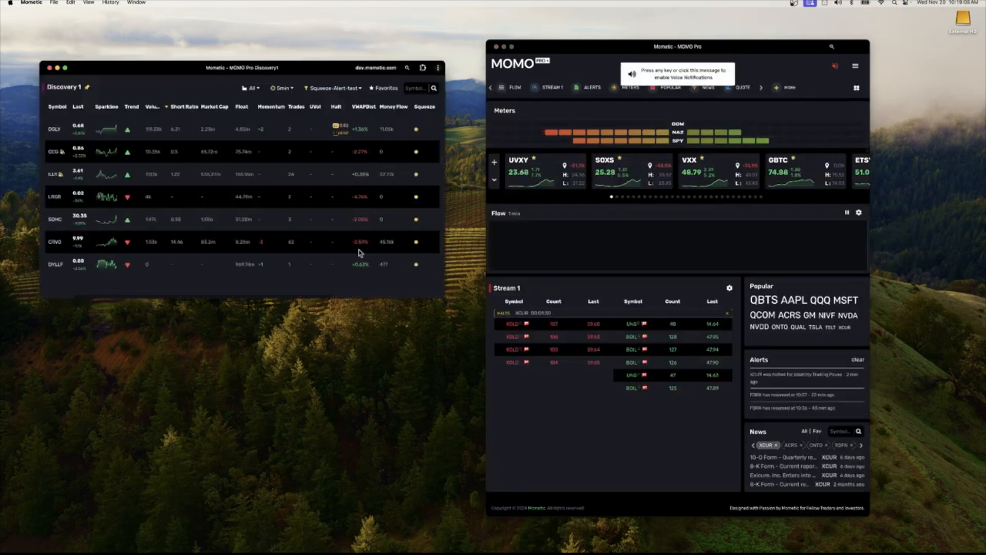
Move the Discovery 1 window toward the centre and widen it to show every column.
{"action": "left_click_drag", "start_coordinate": [242, 68], "coordinate": [242, 163]}
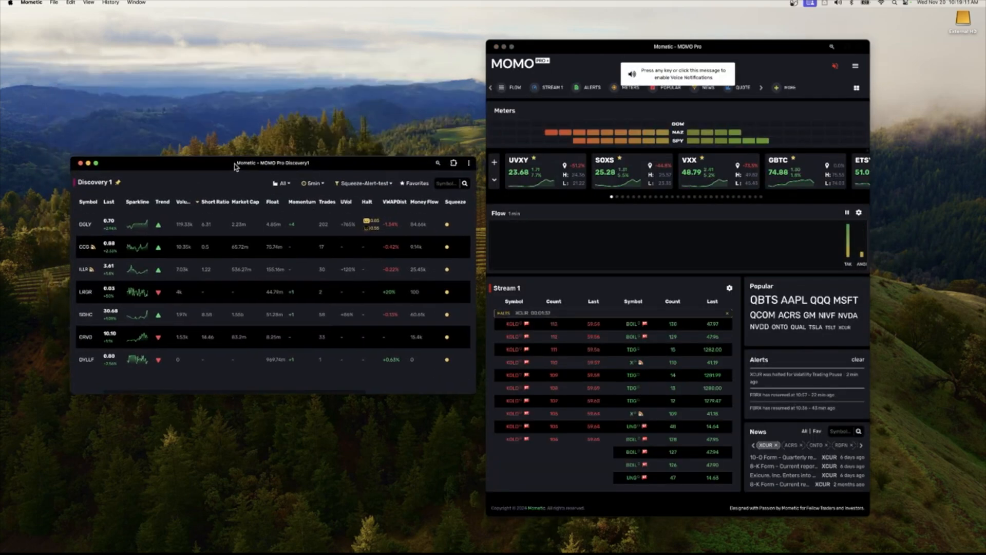
{"action": "left_click_drag", "start_coordinate": [236, 163], "coordinate": [236, 140]}
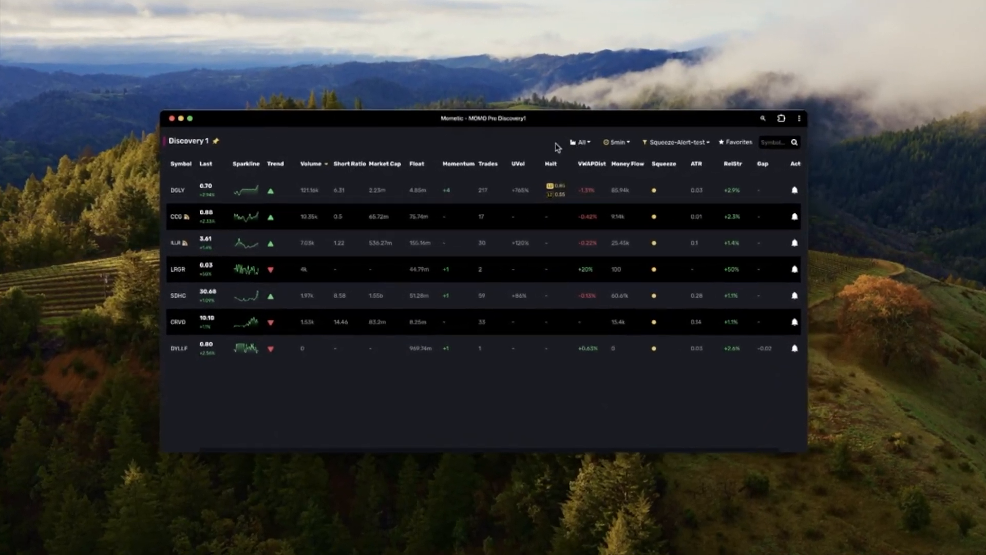
{"action": "left_click", "coordinate": [590, 138]}
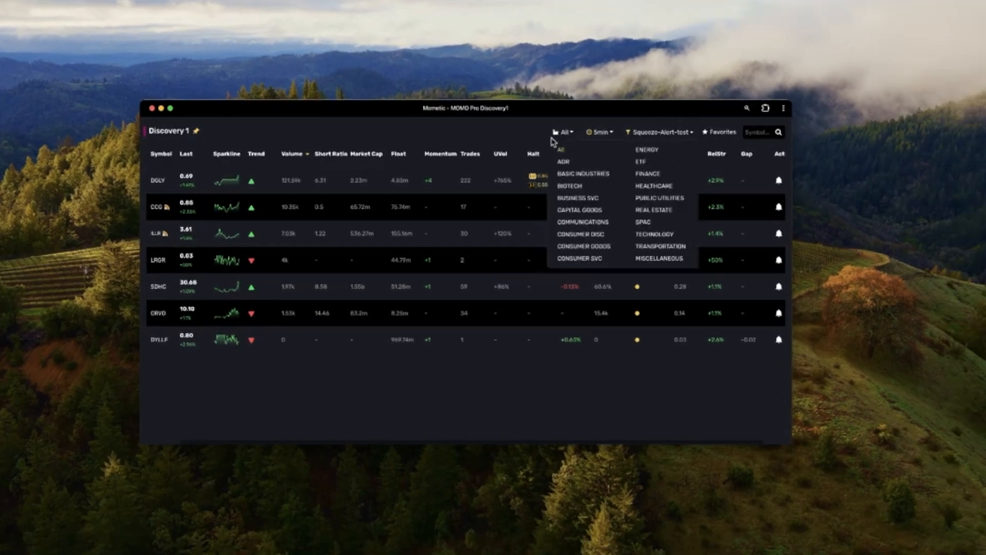
{"action": "mouse_move", "coordinate": [477, 146]}
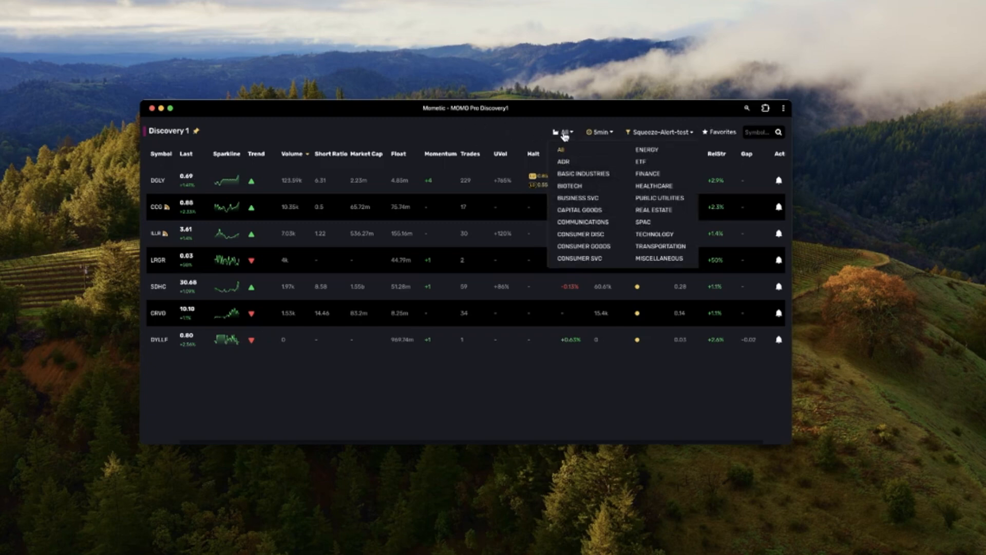
{"action": "mouse_move", "coordinate": [575, 225]}
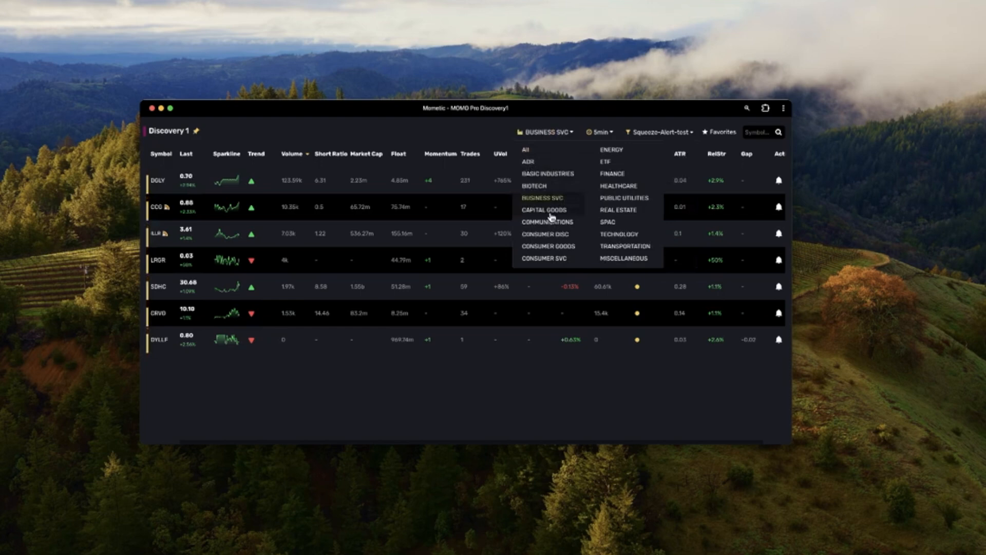
{"action": "left_click", "coordinate": [547, 221]}
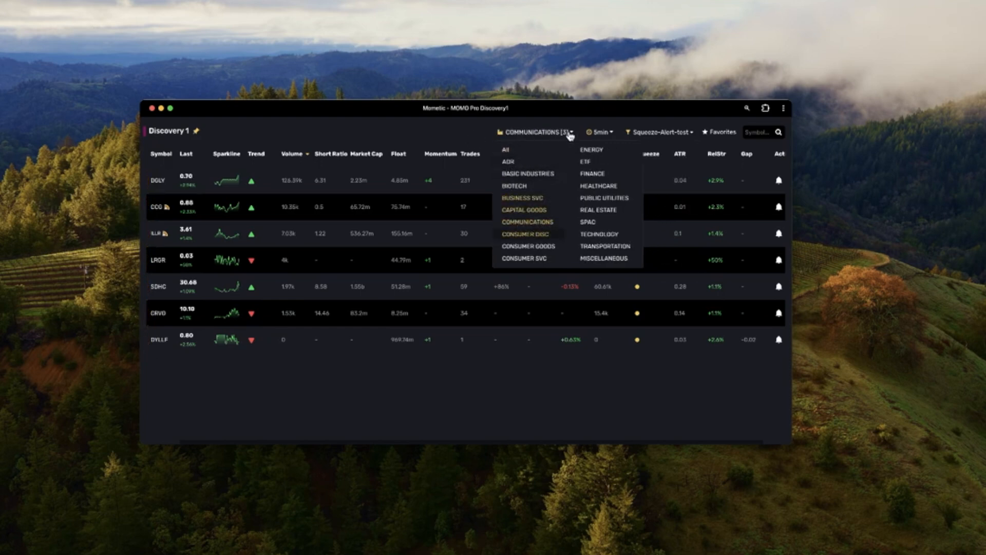
{"action": "mouse_move", "coordinate": [534, 174]}
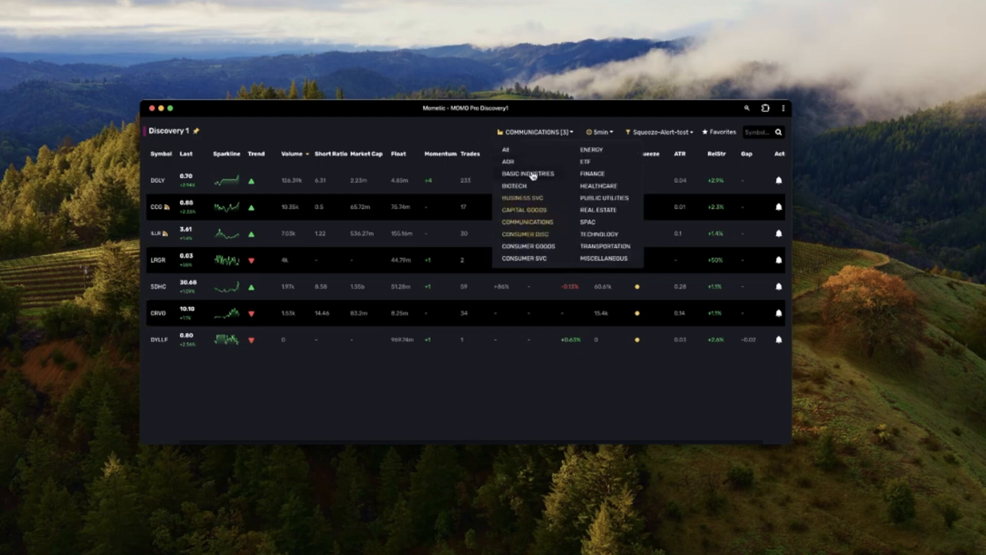
{"action": "left_click", "coordinate": [506, 150]}
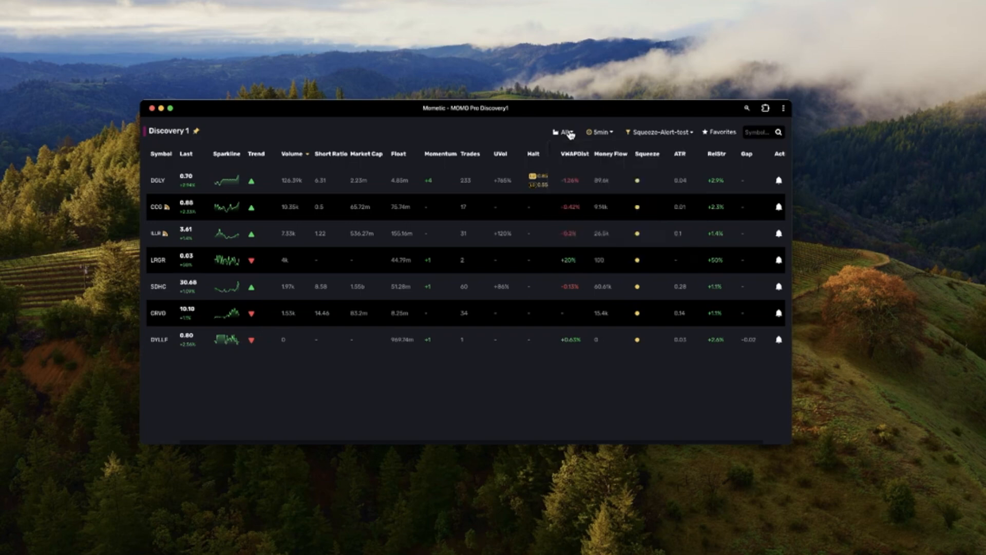
{"action": "mouse_move", "coordinate": [545, 122]}
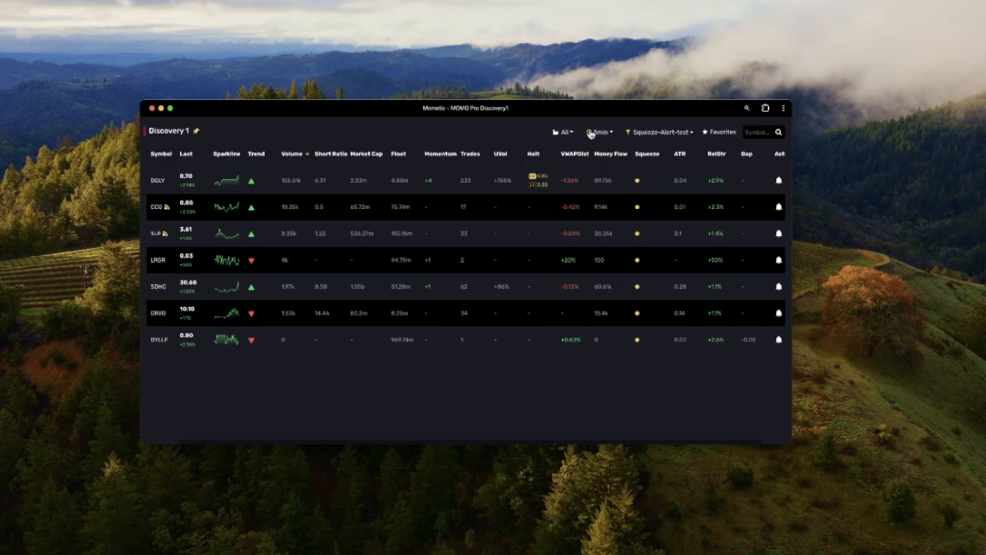
Set the Discovery 1 timeframe to 15 min, then change it to 1 day.
{"action": "left_click", "coordinate": [599, 132]}
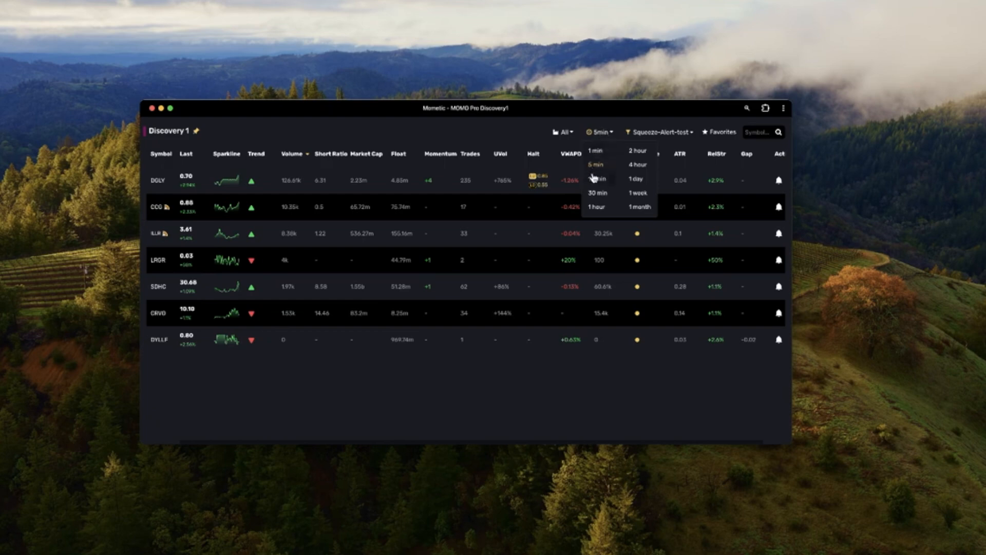
{"action": "left_click", "coordinate": [595, 178]}
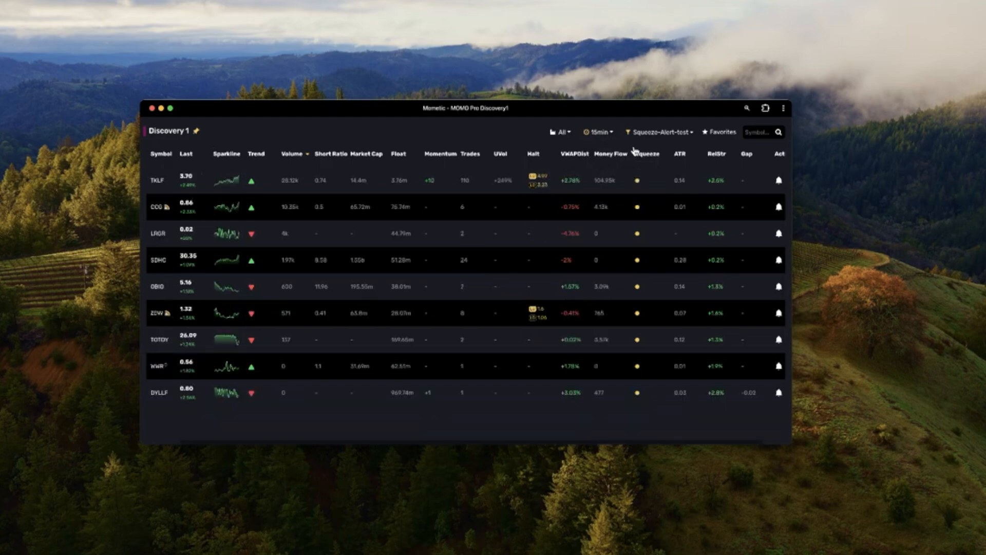
{"action": "mouse_move", "coordinate": [512, 303]}
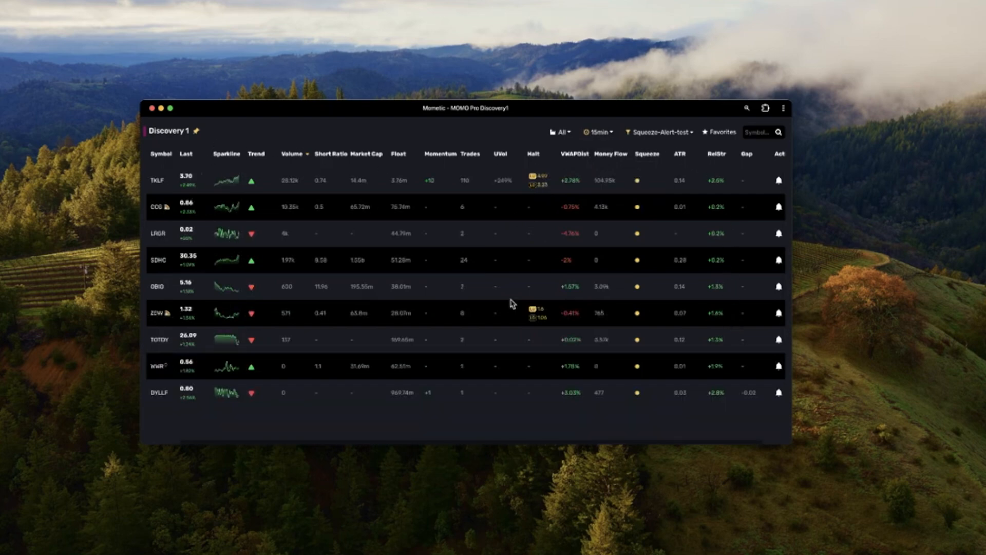
{"action": "mouse_move", "coordinate": [227, 267]}
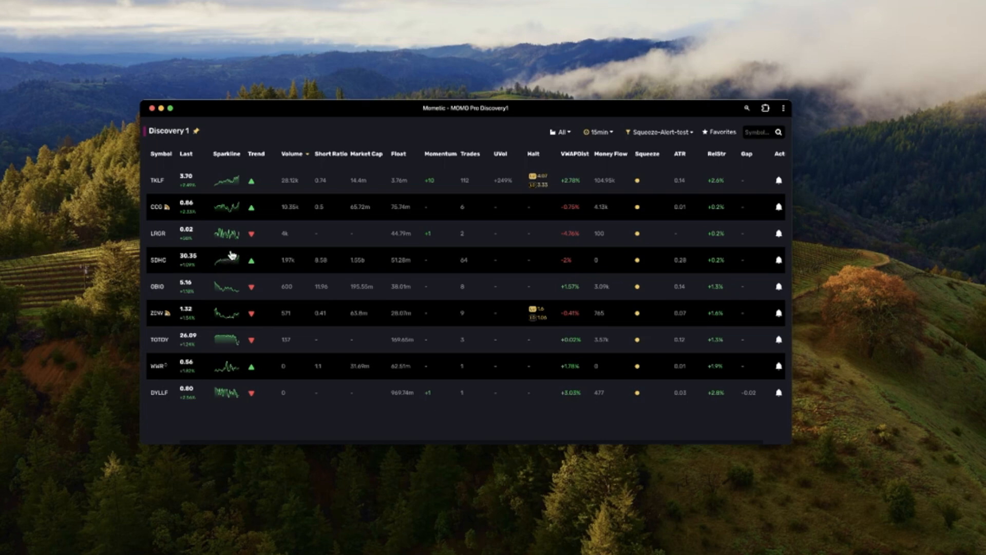
{"action": "mouse_move", "coordinate": [607, 143]}
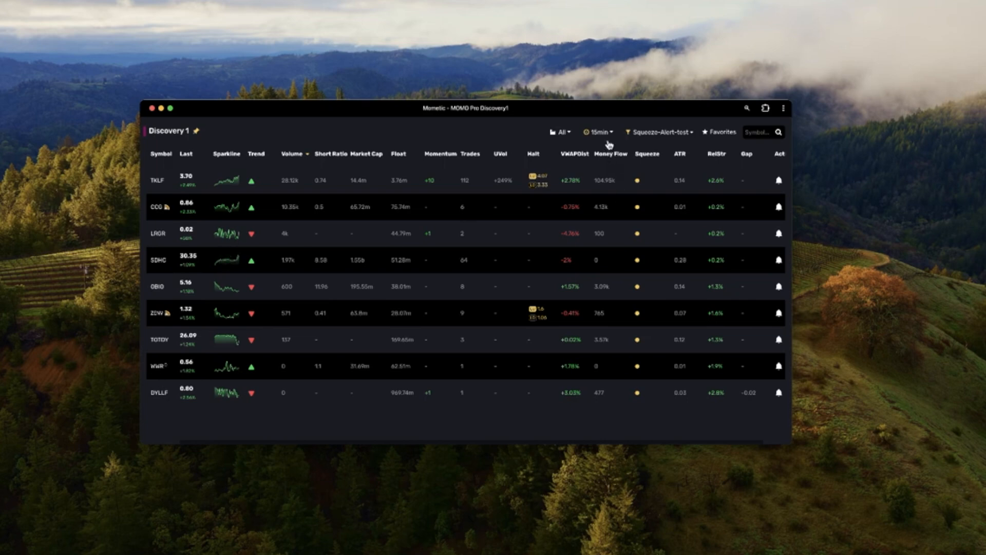
{"action": "left_click", "coordinate": [598, 131]}
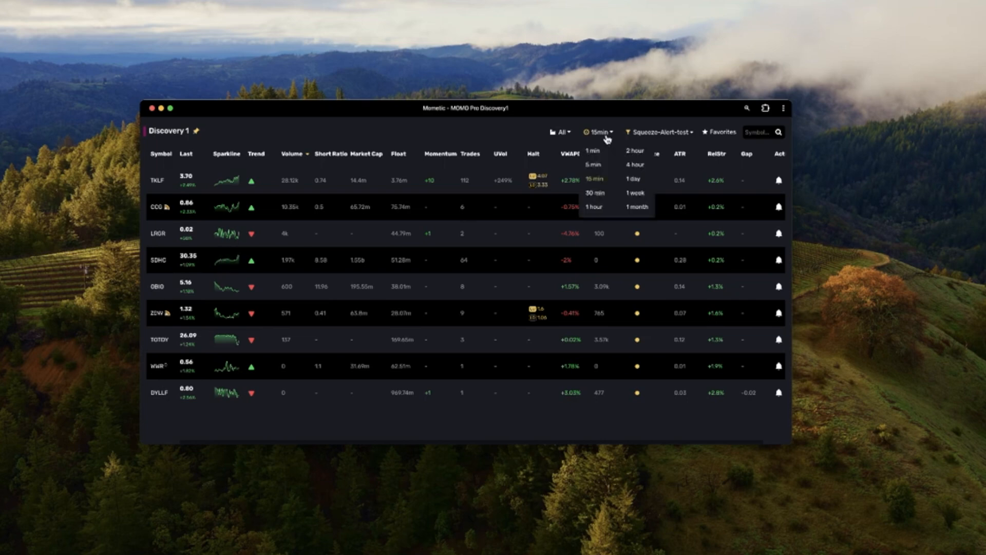
{"action": "left_click", "coordinate": [633, 179]}
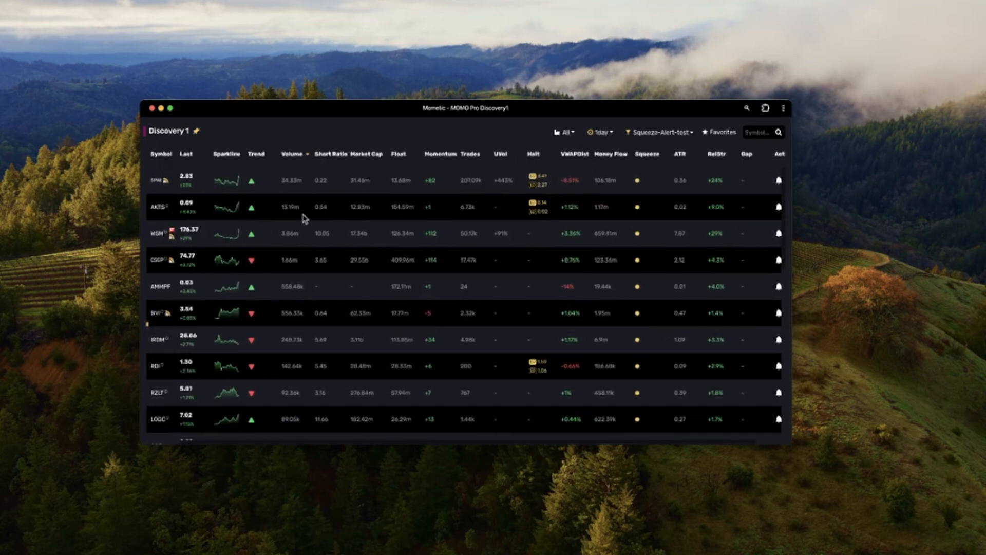
{"action": "mouse_move", "coordinate": [517, 149]}
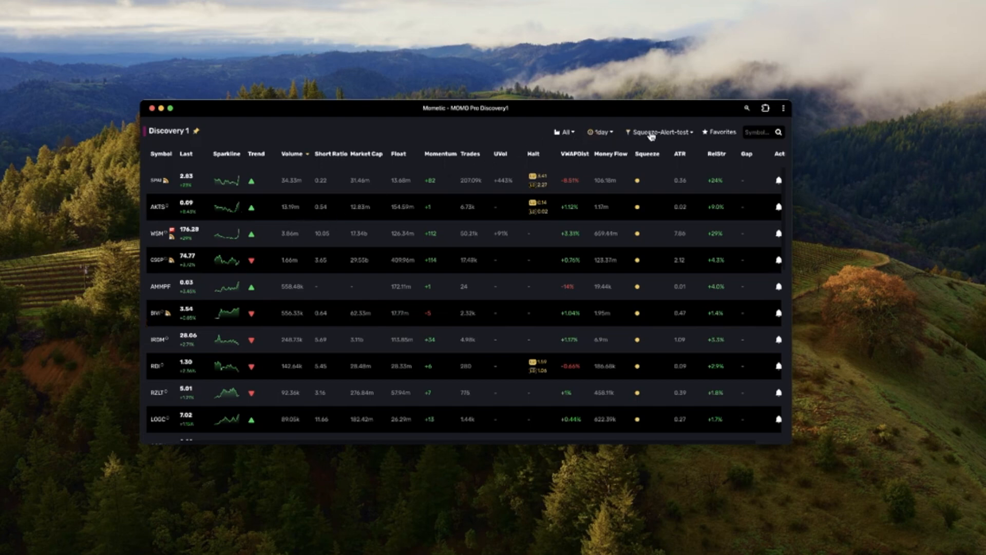
Apply the saved Gap Scan filter to Discovery 1.
{"action": "left_click", "coordinate": [659, 132]}
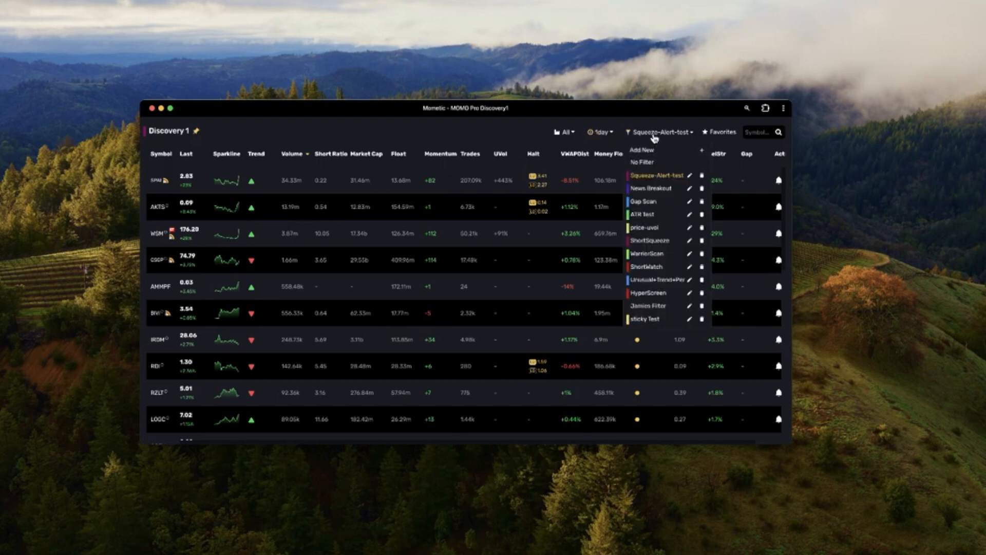
{"action": "mouse_move", "coordinate": [652, 271]}
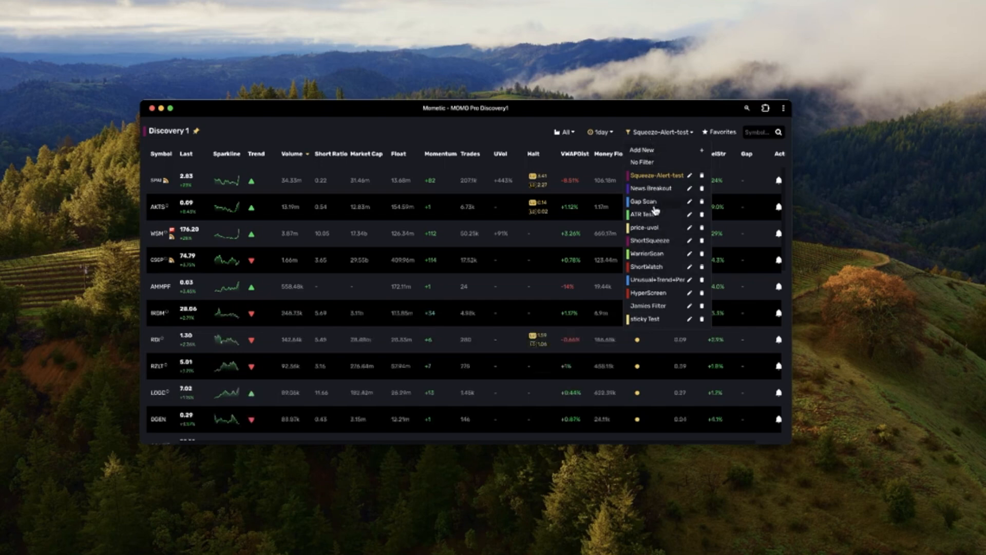
{"action": "mouse_move", "coordinate": [645, 215]}
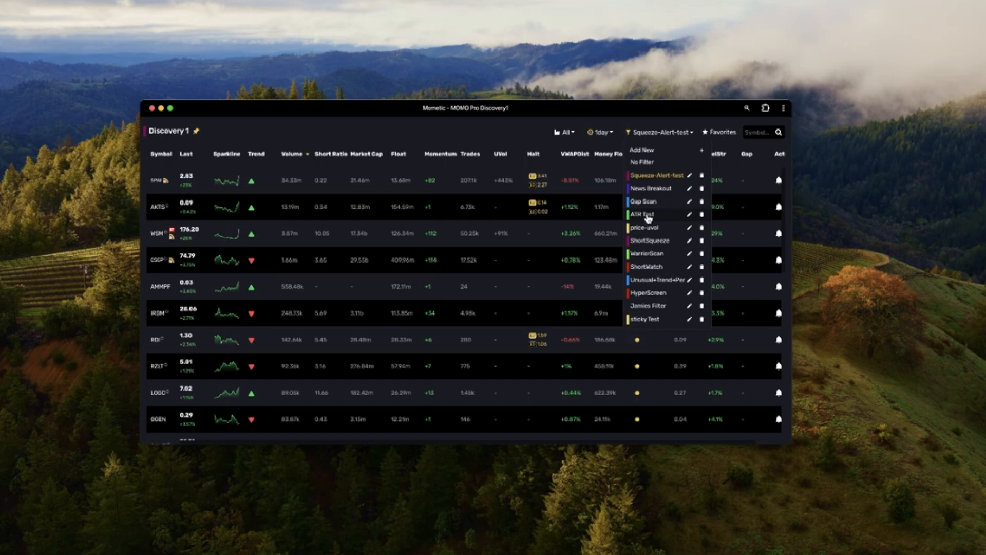
{"action": "mouse_move", "coordinate": [648, 202]}
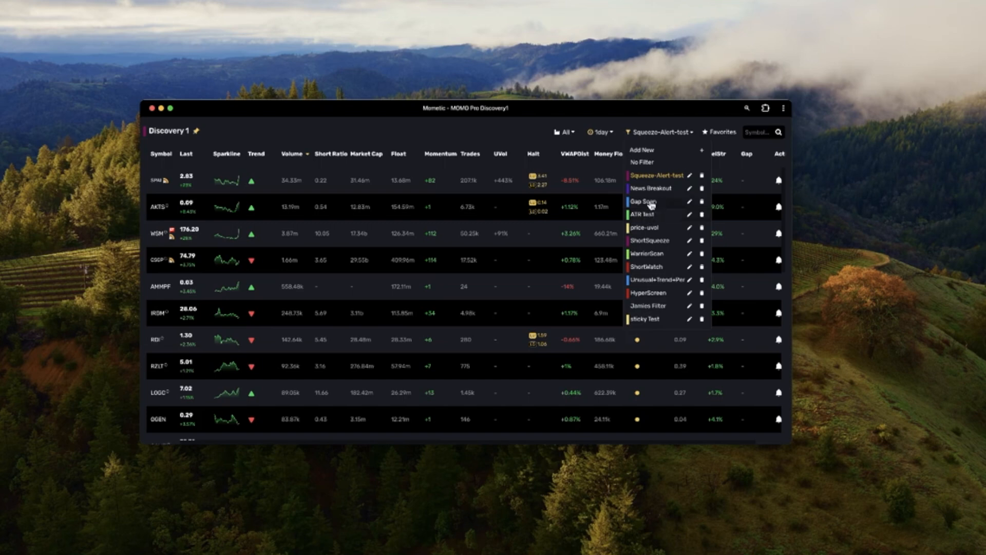
{"action": "left_click", "coordinate": [645, 202]}
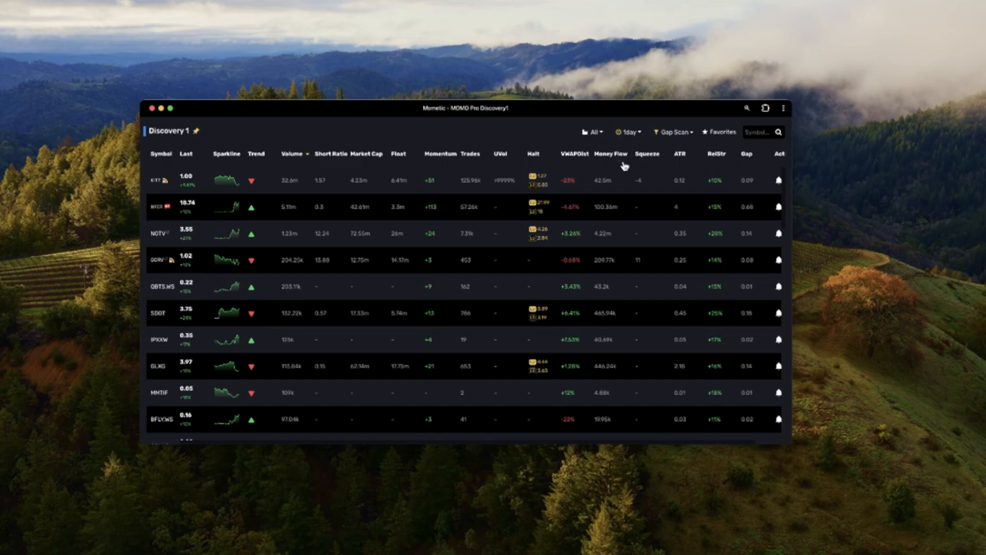
{"action": "mouse_move", "coordinate": [673, 137]}
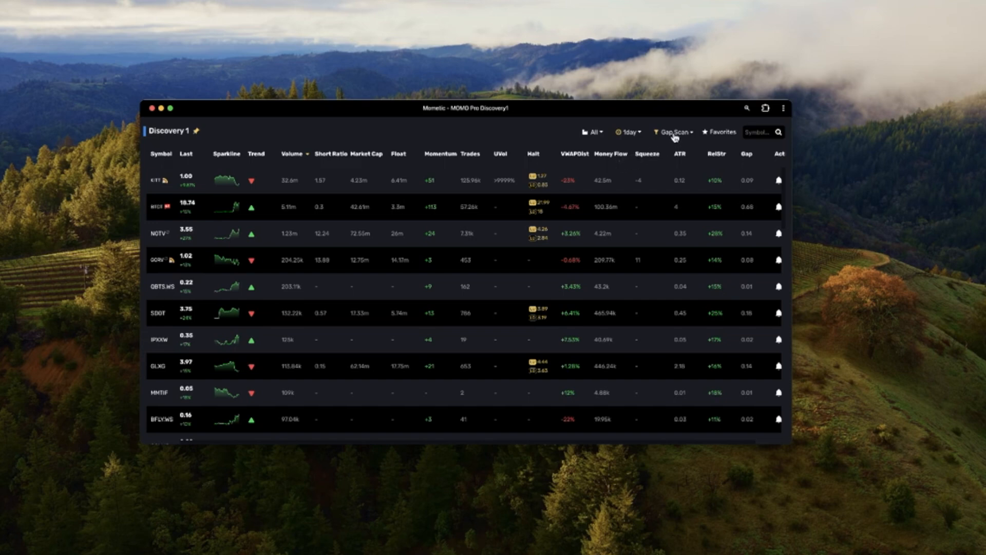
{"action": "mouse_move", "coordinate": [596, 202]}
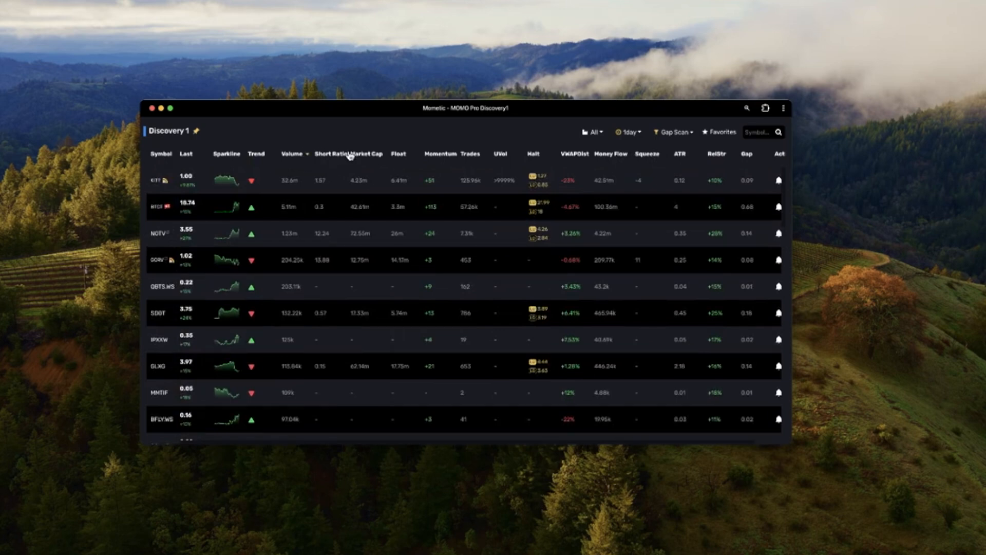
{"action": "mouse_move", "coordinate": [268, 170]}
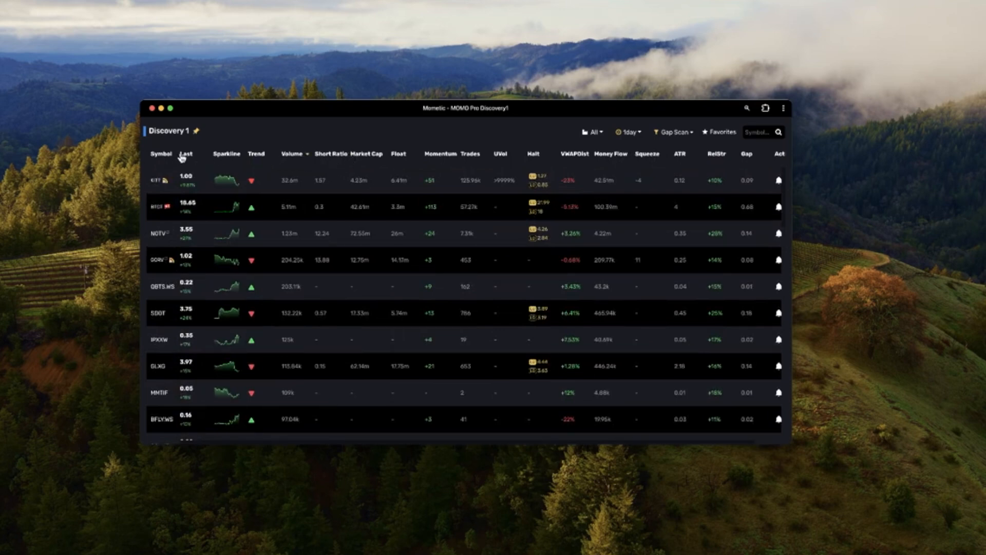
{"action": "mouse_move", "coordinate": [325, 156]}
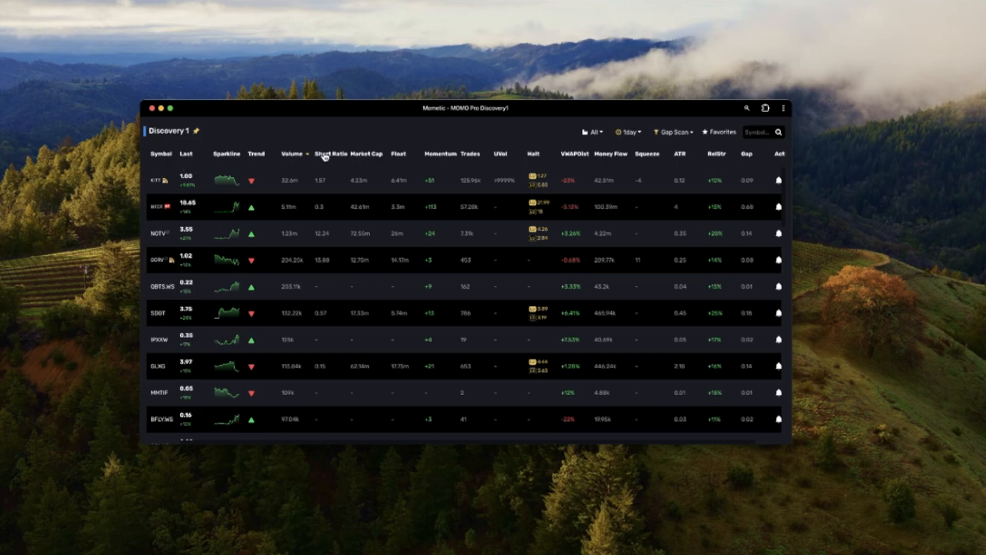
Sort the Discovery 1 results by Short Ratio, then by Last price.
{"action": "left_click", "coordinate": [330, 154]}
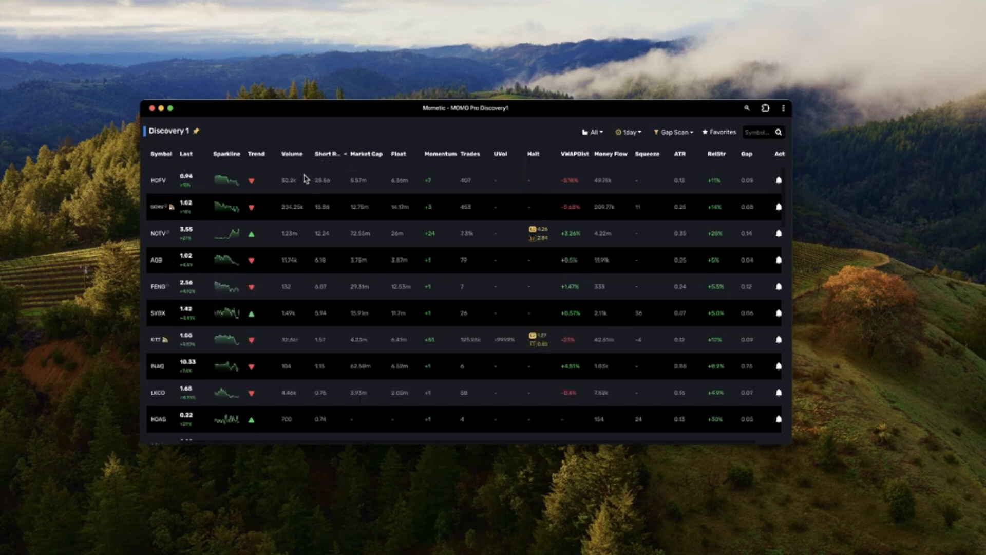
{"action": "mouse_move", "coordinate": [325, 158]}
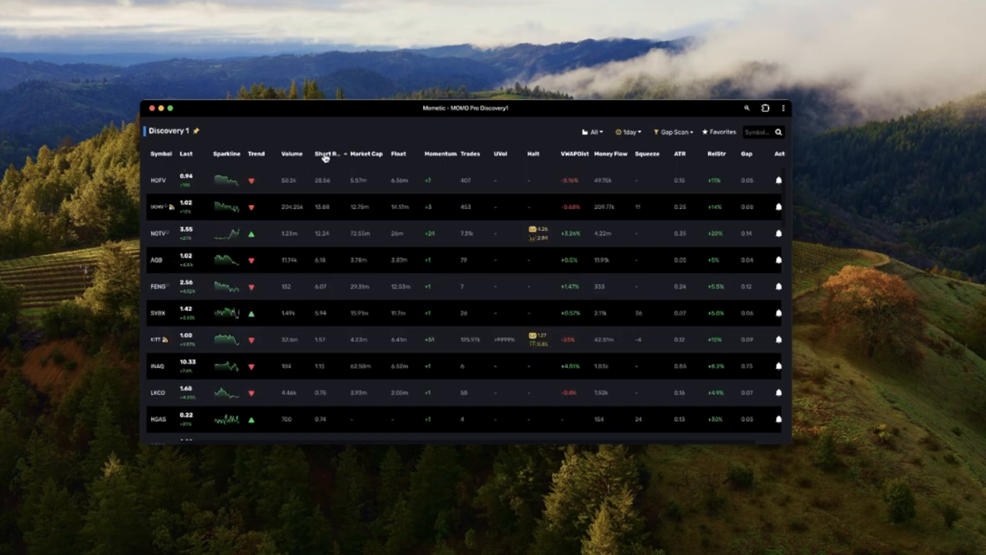
{"action": "mouse_move", "coordinate": [187, 155]}
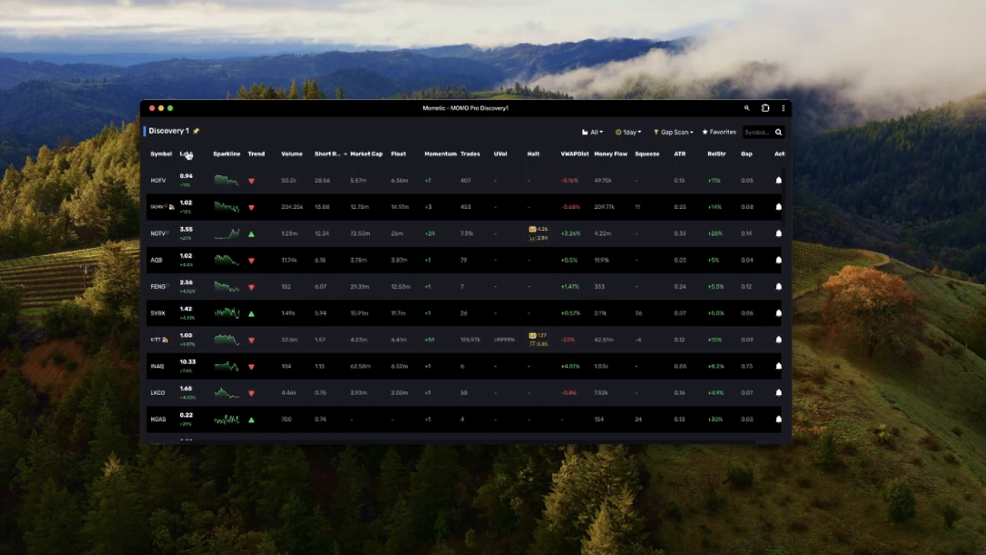
{"action": "left_click", "coordinate": [186, 154]}
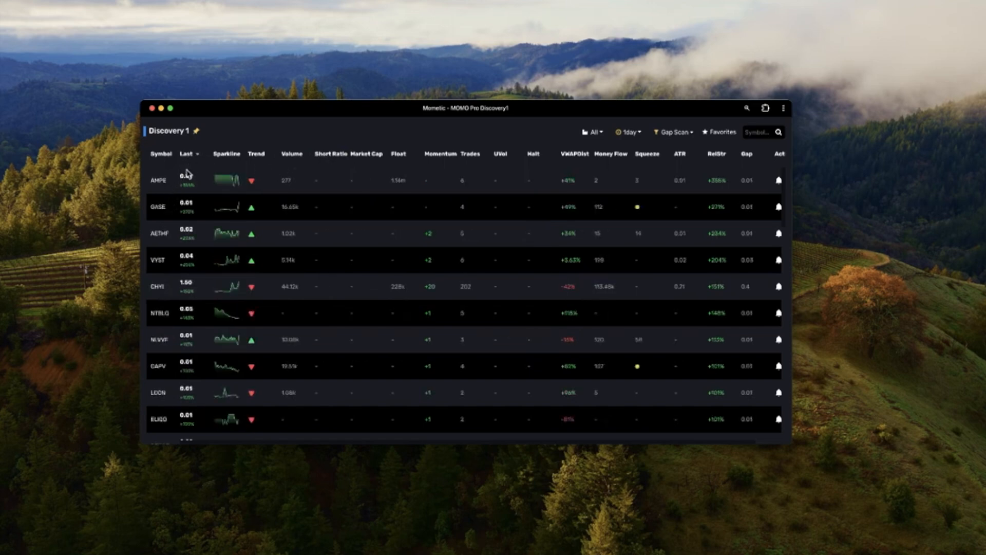
{"action": "mouse_move", "coordinate": [175, 242]}
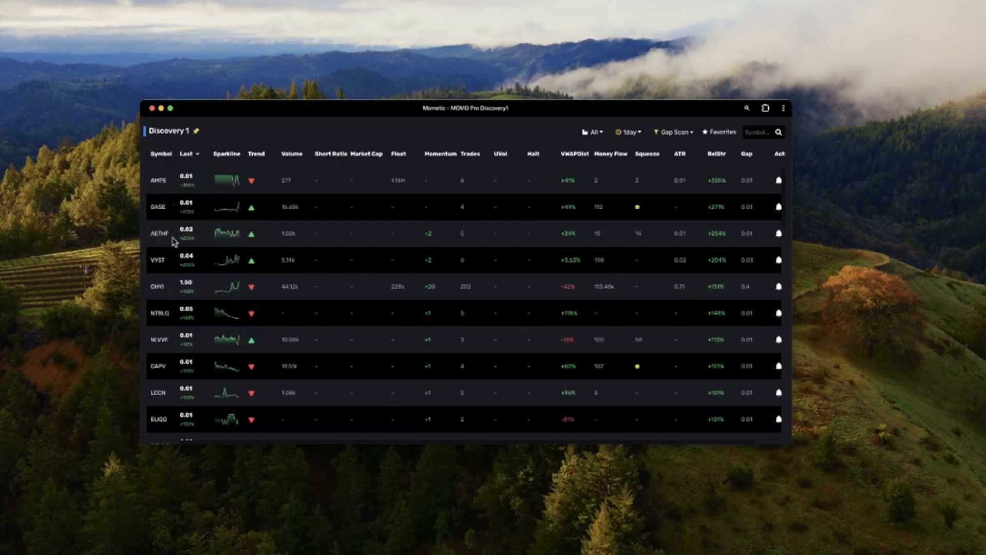
{"action": "mouse_move", "coordinate": [192, 263]}
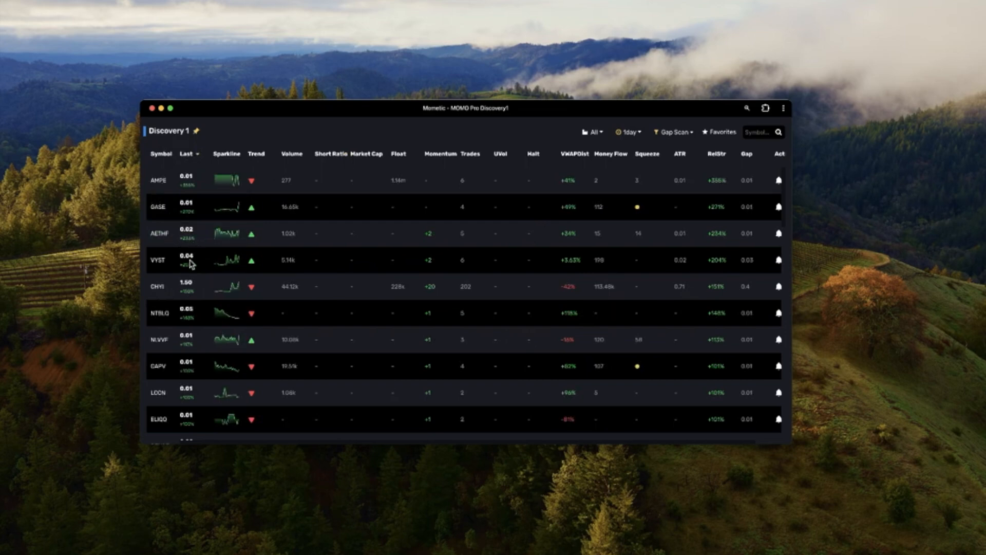
{"action": "mouse_move", "coordinate": [227, 293]}
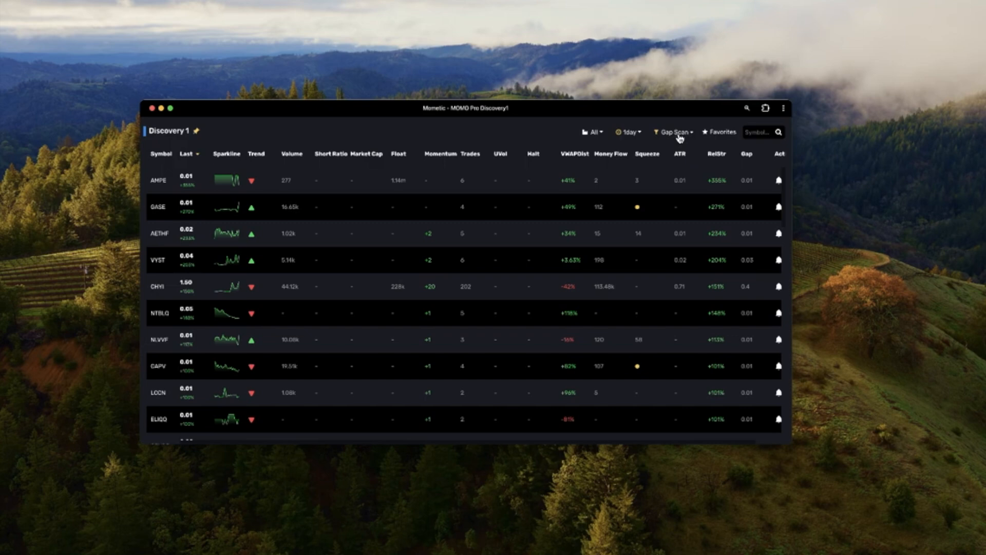
{"action": "mouse_move", "coordinate": [688, 171]}
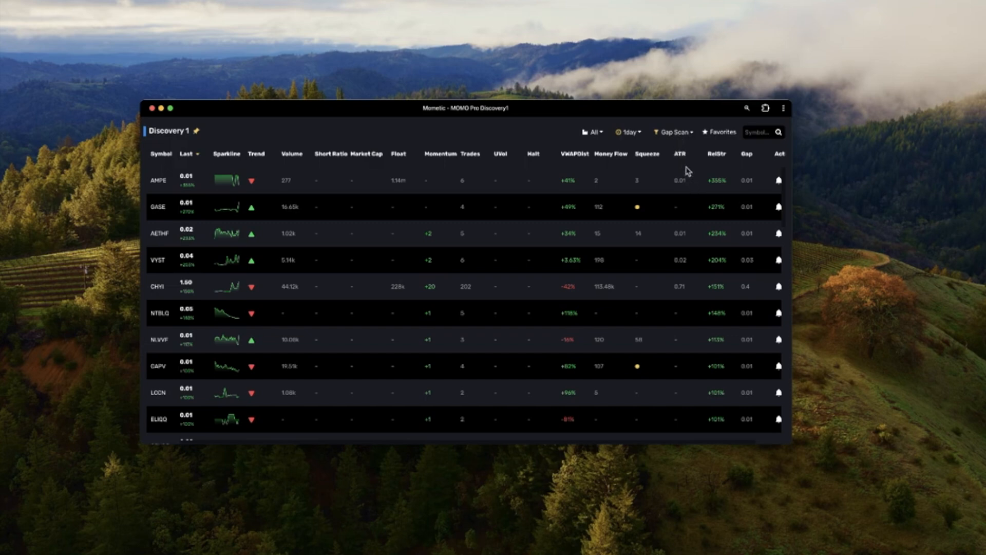
{"action": "mouse_move", "coordinate": [221, 196]}
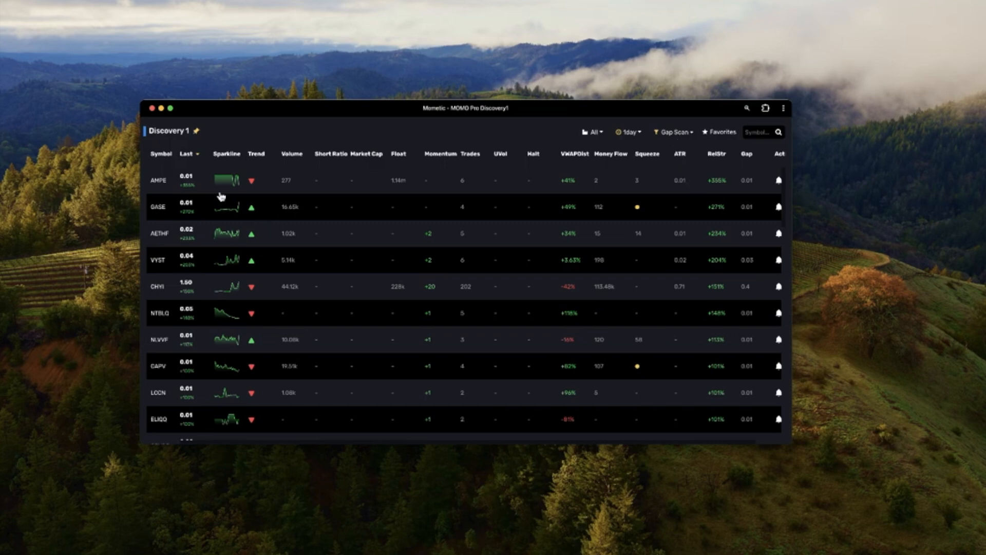
{"action": "mouse_move", "coordinate": [185, 315]}
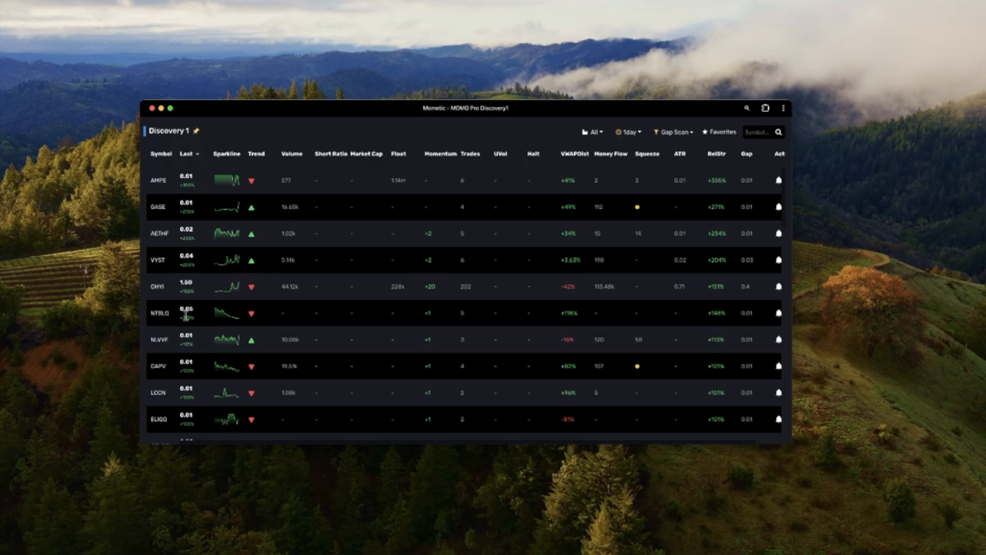
{"action": "mouse_move", "coordinate": [186, 354]}
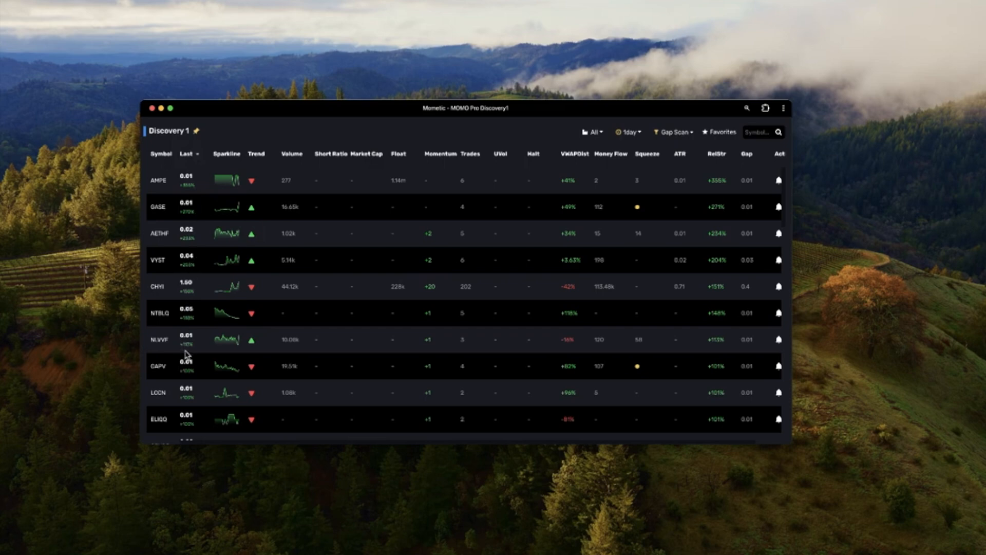
{"action": "mouse_move", "coordinate": [363, 220]}
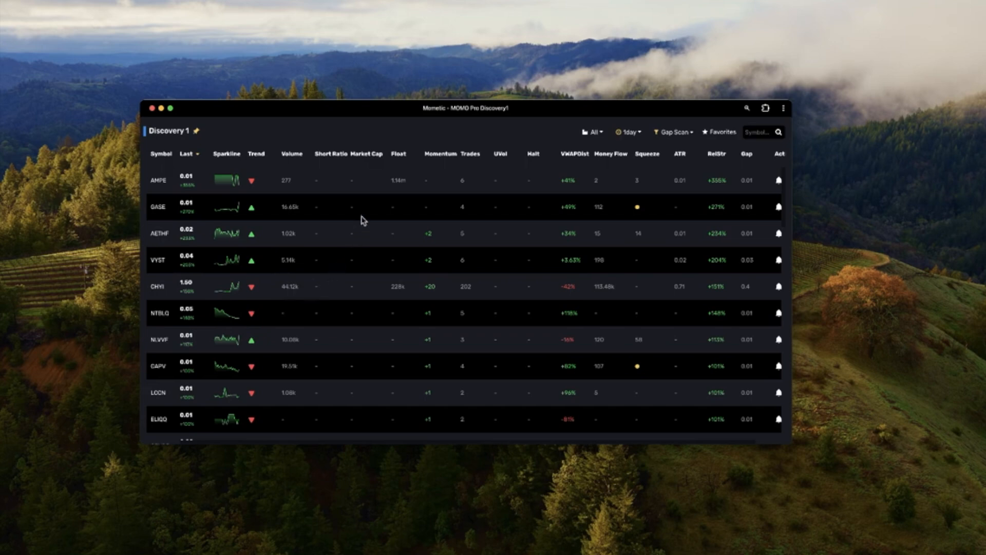
{"action": "mouse_move", "coordinate": [363, 165]}
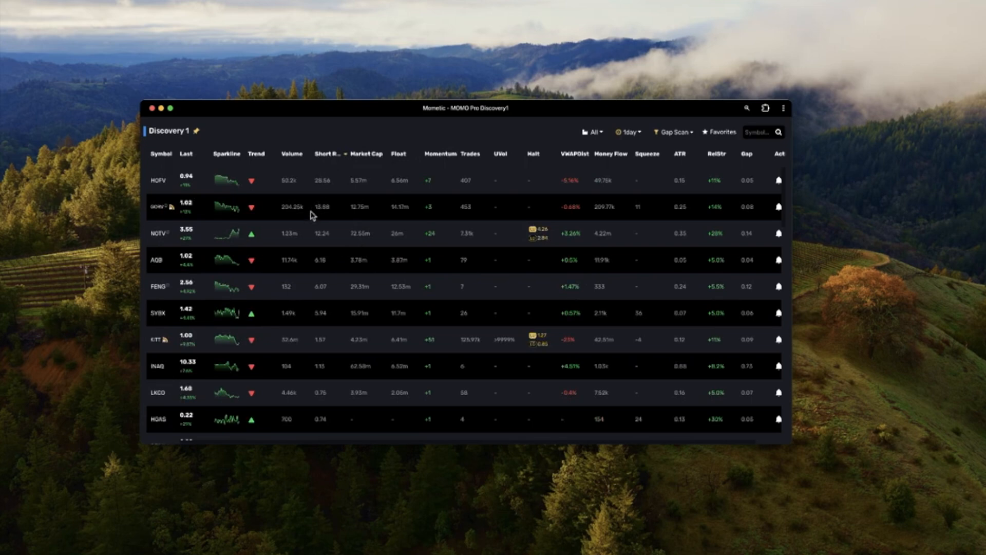
{"action": "mouse_move", "coordinate": [319, 207]}
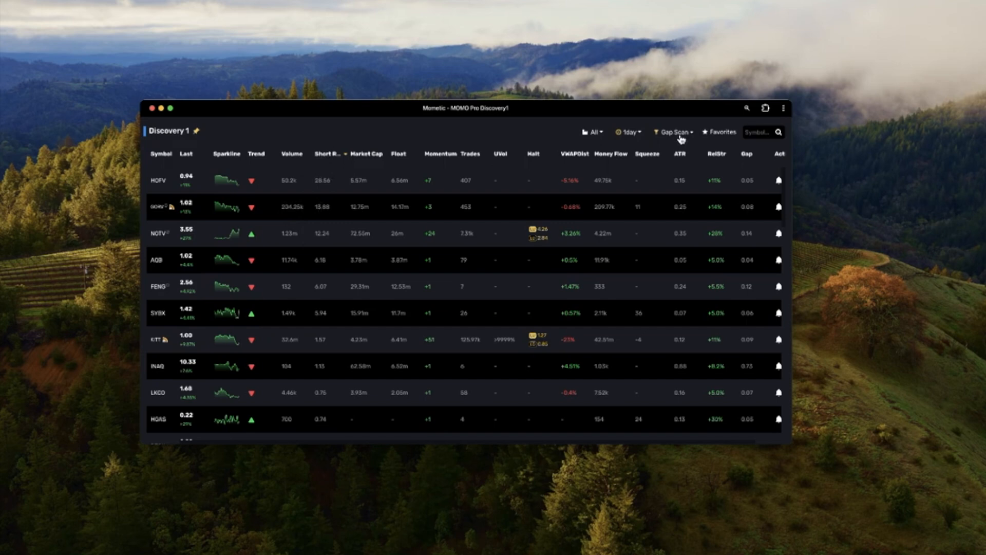
Change the Discovery 1 scan timeframe from 1 day to 5 min.
{"action": "left_click", "coordinate": [627, 132]}
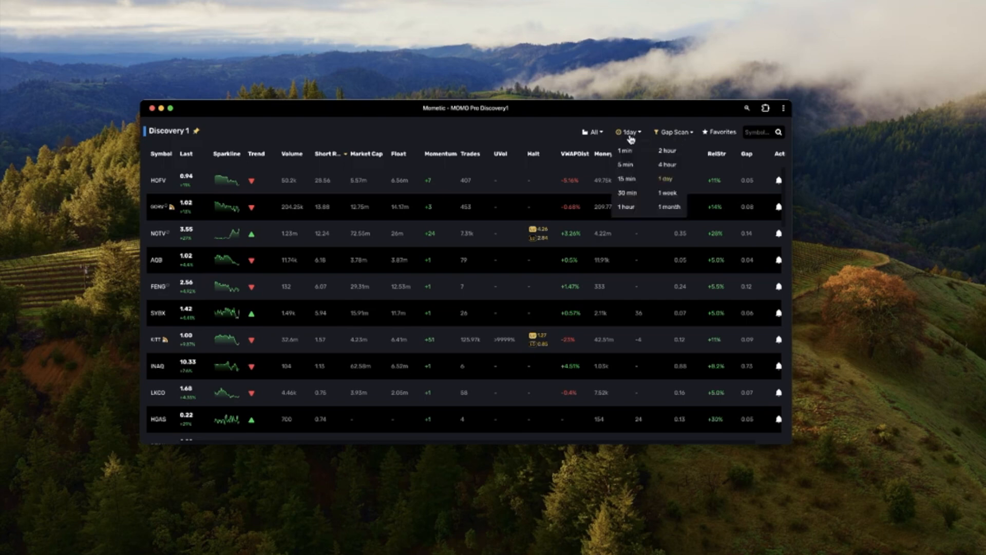
{"action": "left_click", "coordinate": [625, 165]}
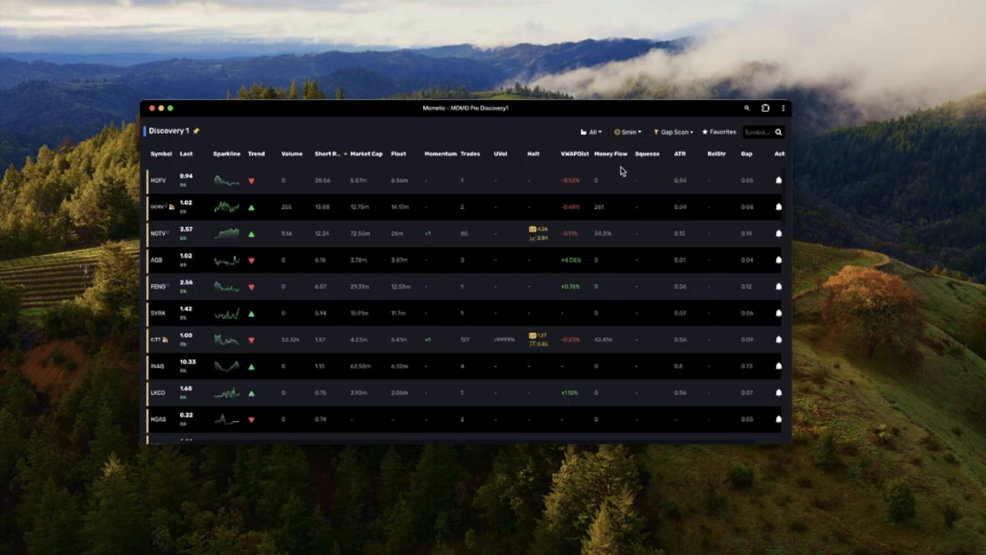
{"action": "mouse_move", "coordinate": [153, 173]}
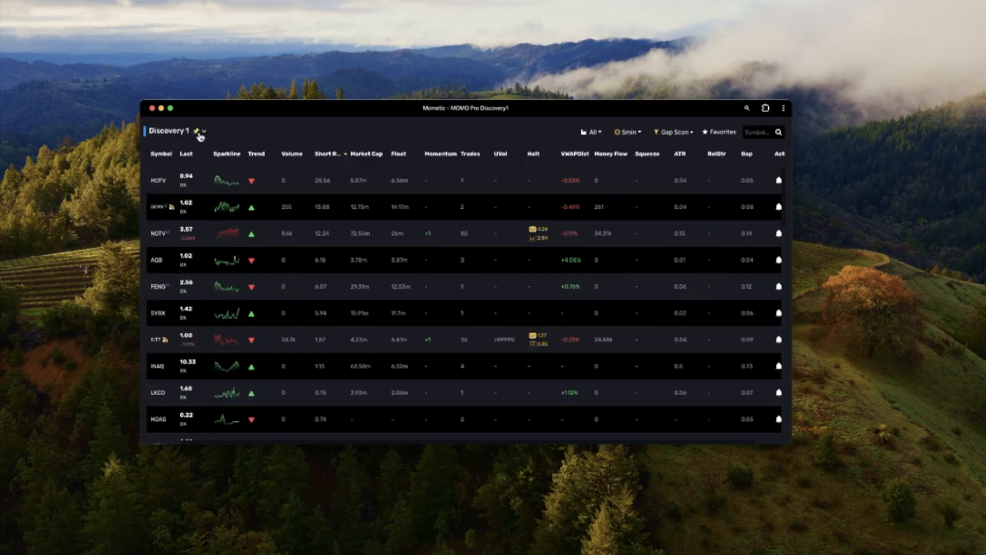
{"action": "mouse_move", "coordinate": [561, 143]}
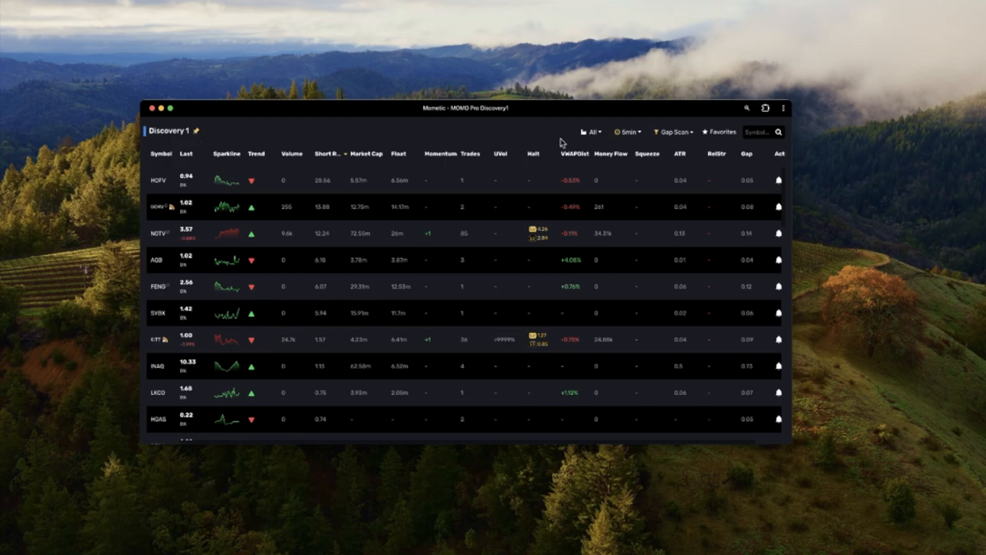
{"action": "mouse_move", "coordinate": [640, 140]}
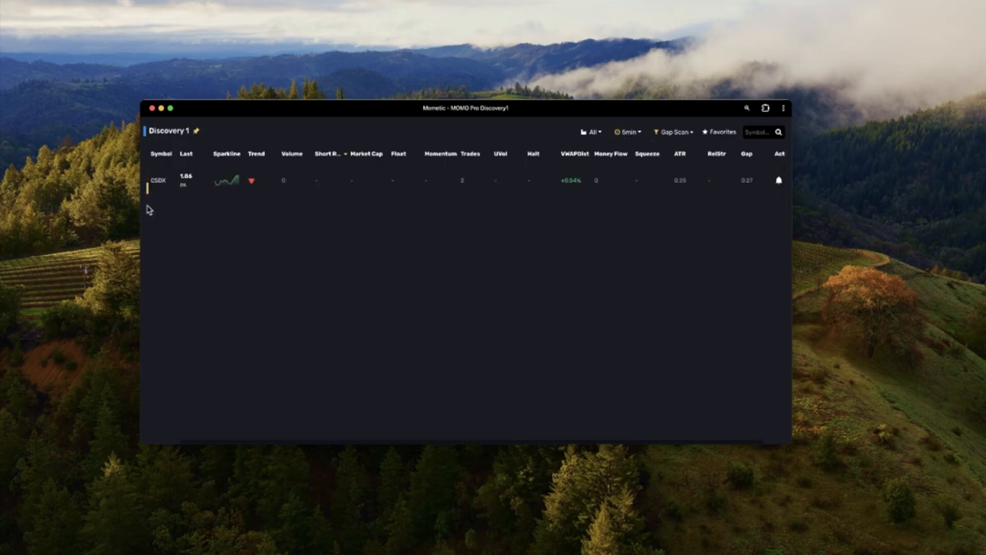
{"action": "mouse_move", "coordinate": [149, 202]}
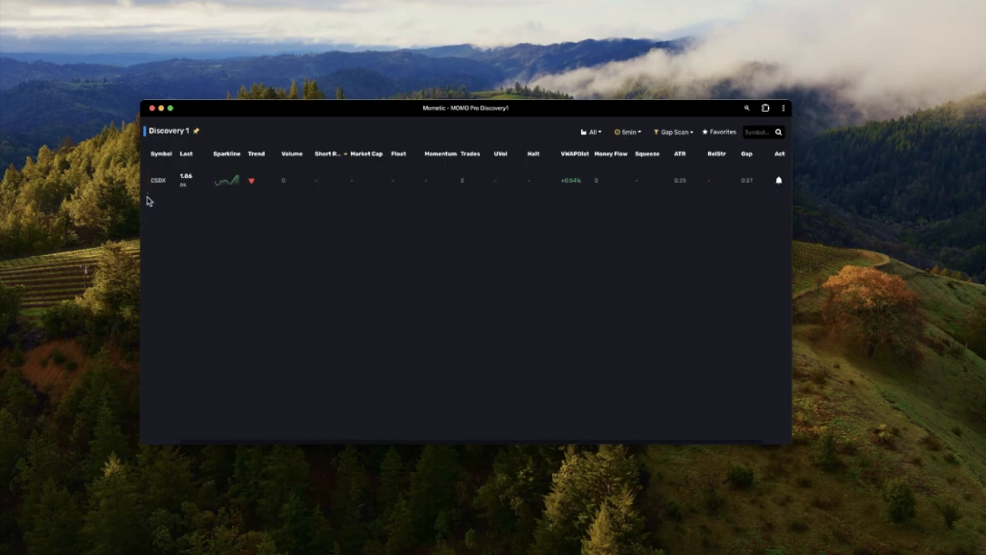
{"action": "mouse_move", "coordinate": [159, 181]}
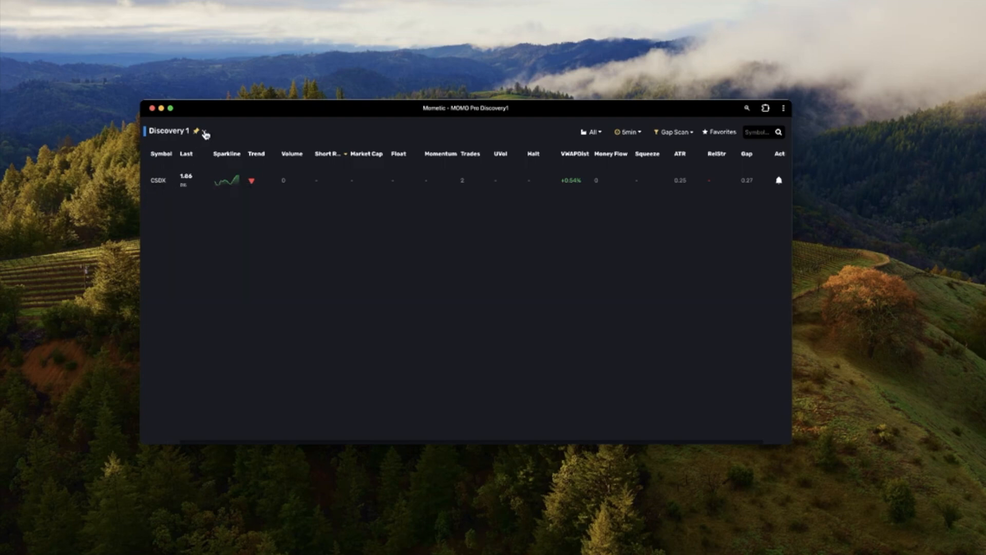
Adjust the Discovery 1 Pin hold slider longer, shorter, then to its final hold time.
{"action": "left_click", "coordinate": [196, 132]}
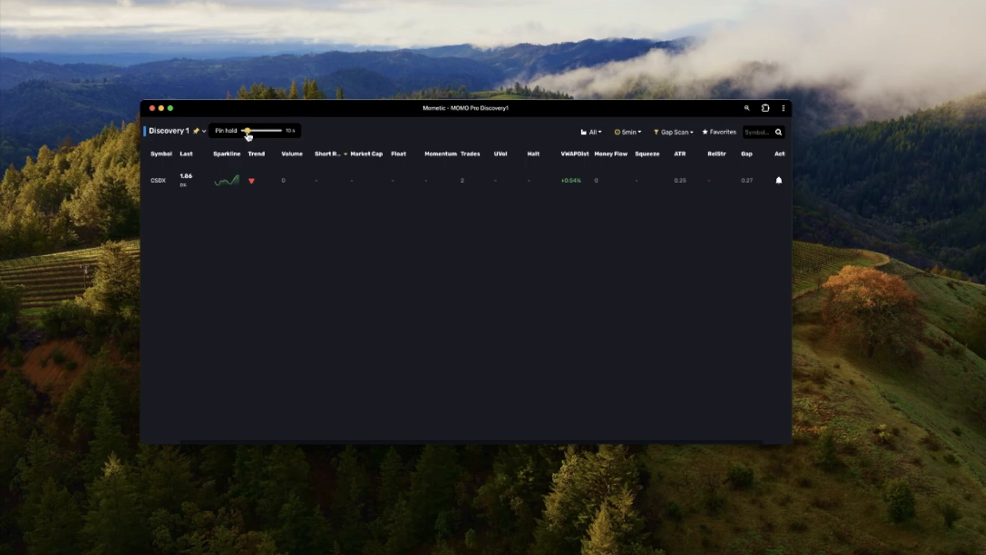
{"action": "left_click_drag", "start_coordinate": [246, 130], "coordinate": [252, 130]}
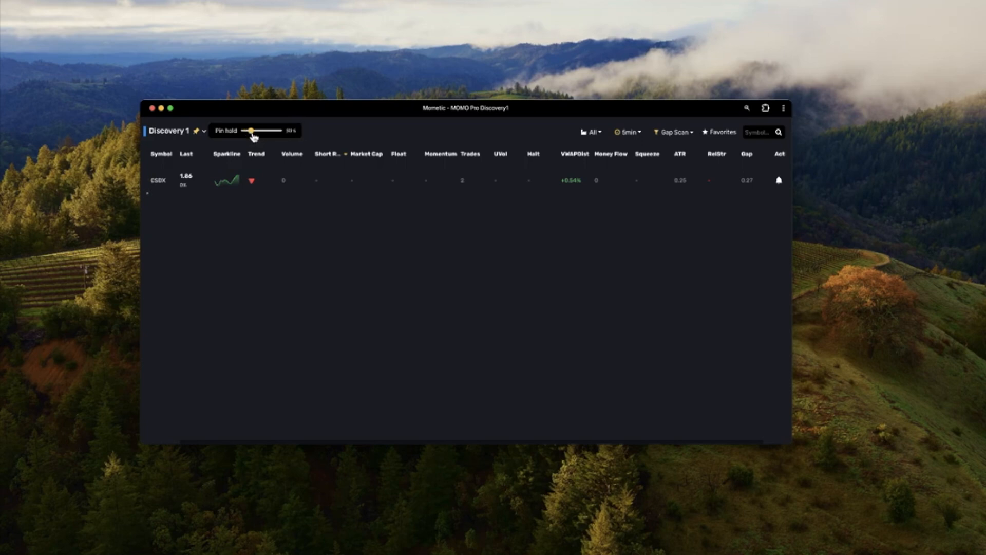
{"action": "left_click_drag", "start_coordinate": [261, 130], "coordinate": [244, 130]}
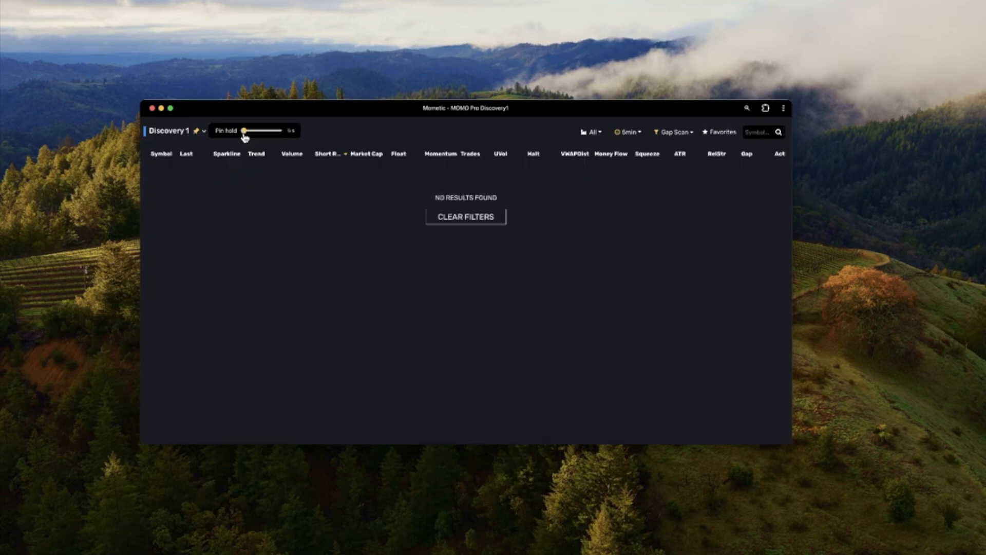
{"action": "left_click_drag", "start_coordinate": [244, 130], "coordinate": [249, 130]}
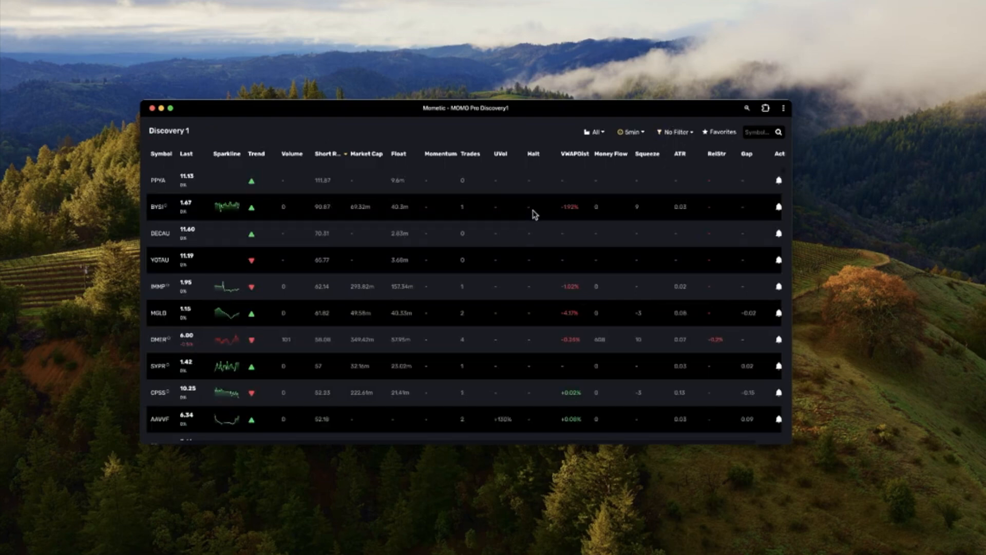
Switch the scan timeframe to 1 min, then to 15 min.
{"action": "left_click", "coordinate": [630, 132]}
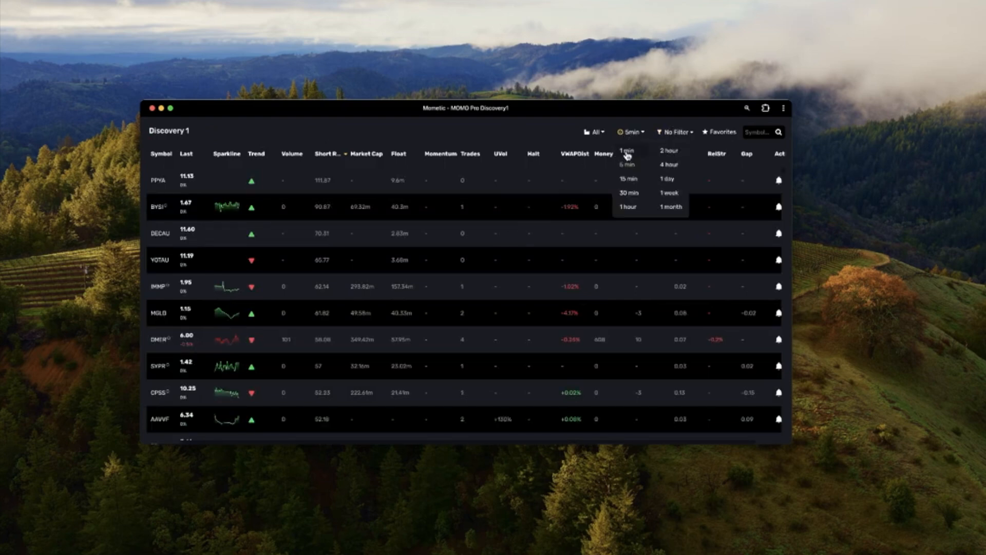
{"action": "left_click", "coordinate": [625, 151]}
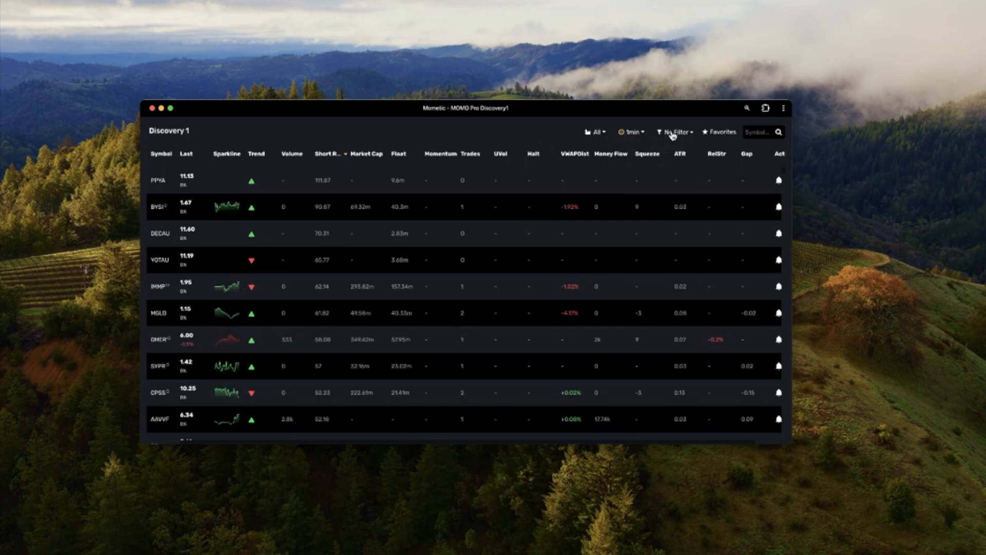
{"action": "mouse_move", "coordinate": [212, 132]}
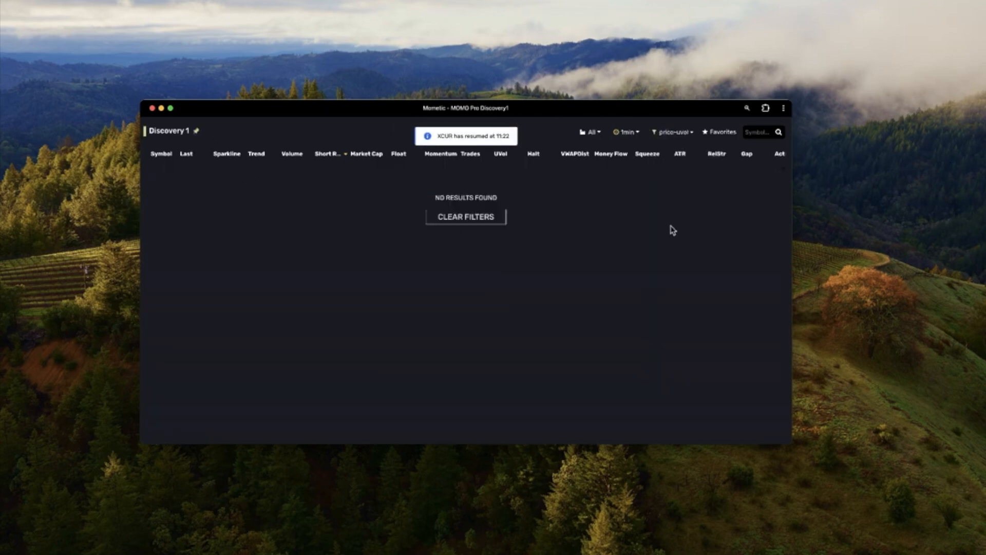
{"action": "left_click", "coordinate": [626, 132]}
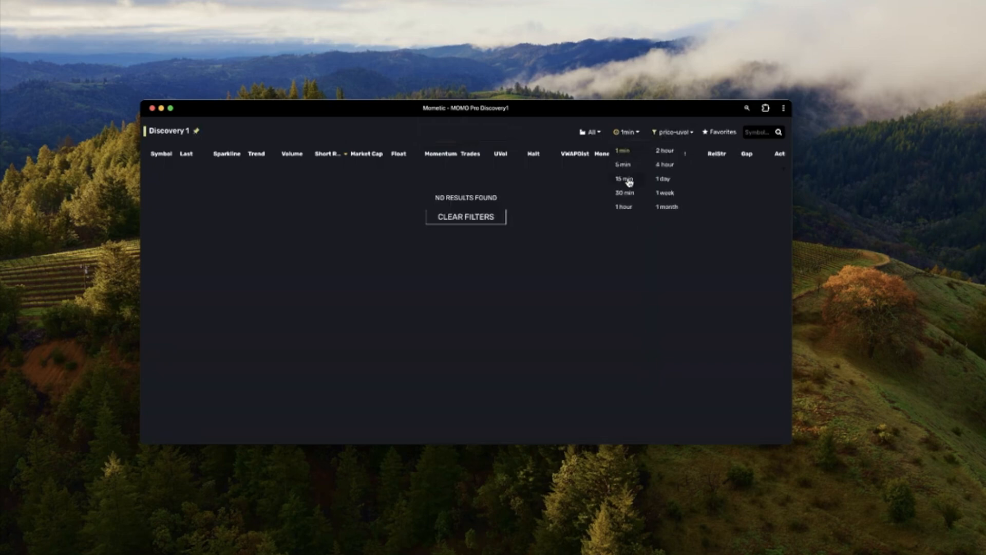
{"action": "left_click", "coordinate": [624, 178]}
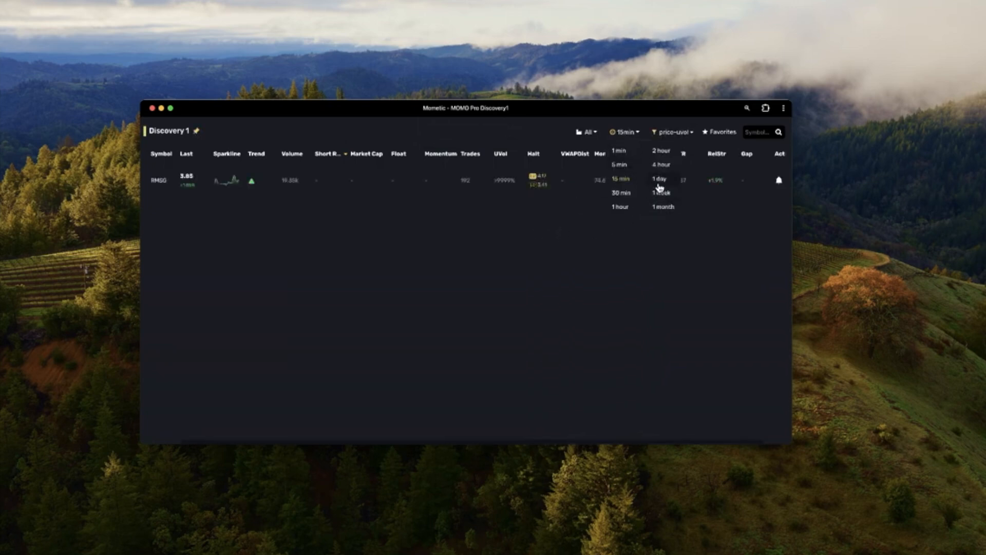
{"action": "mouse_move", "coordinate": [557, 142]}
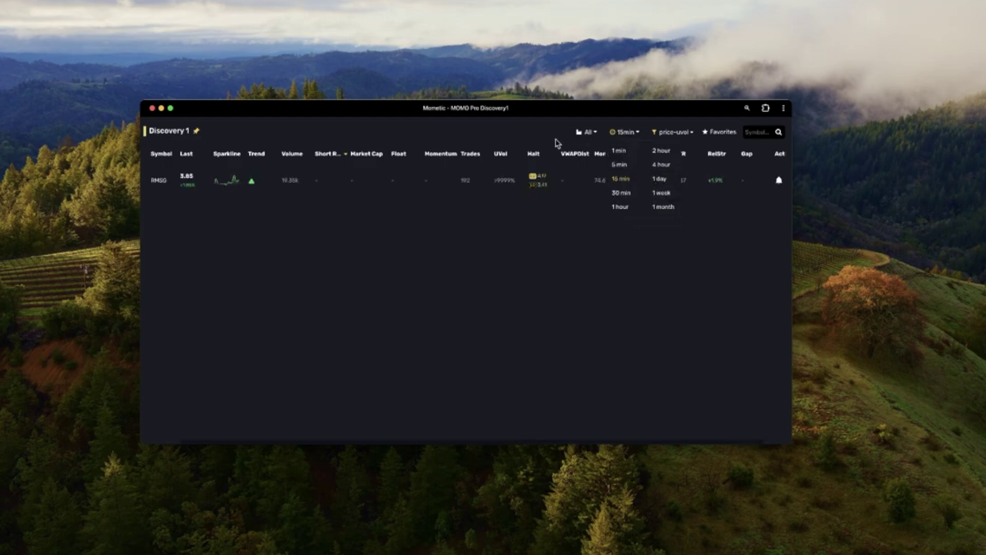
{"action": "mouse_move", "coordinate": [322, 130]}
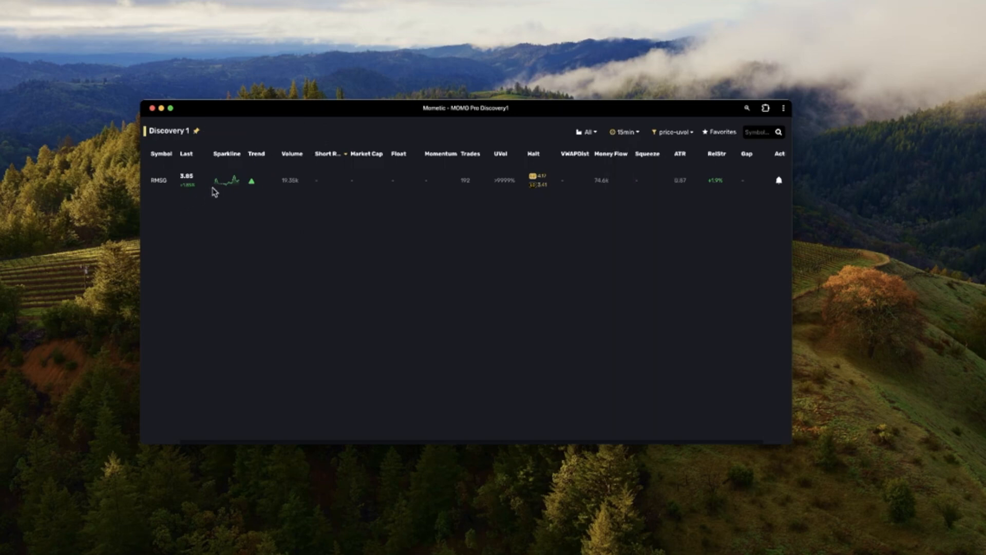
{"action": "mouse_move", "coordinate": [286, 191]}
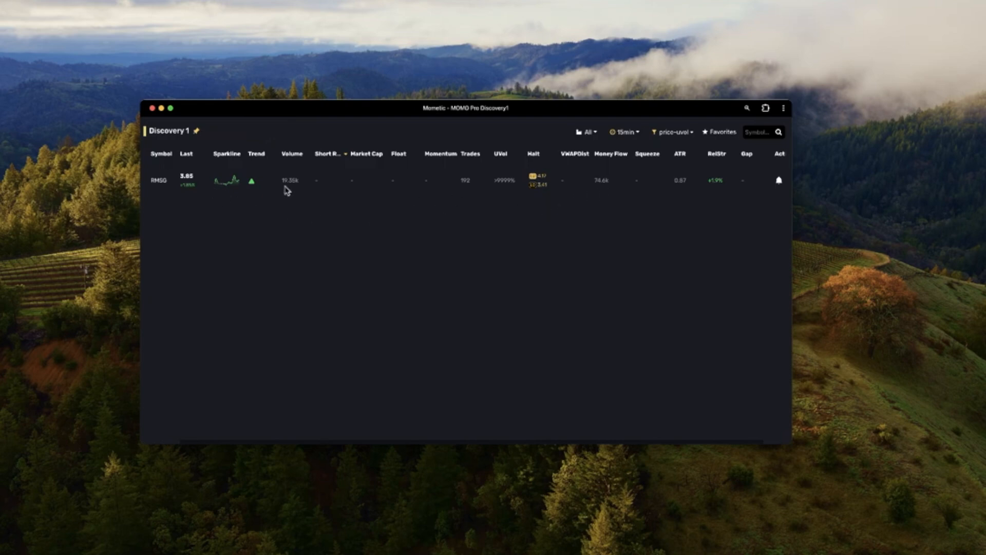
{"action": "mouse_move", "coordinate": [250, 192]}
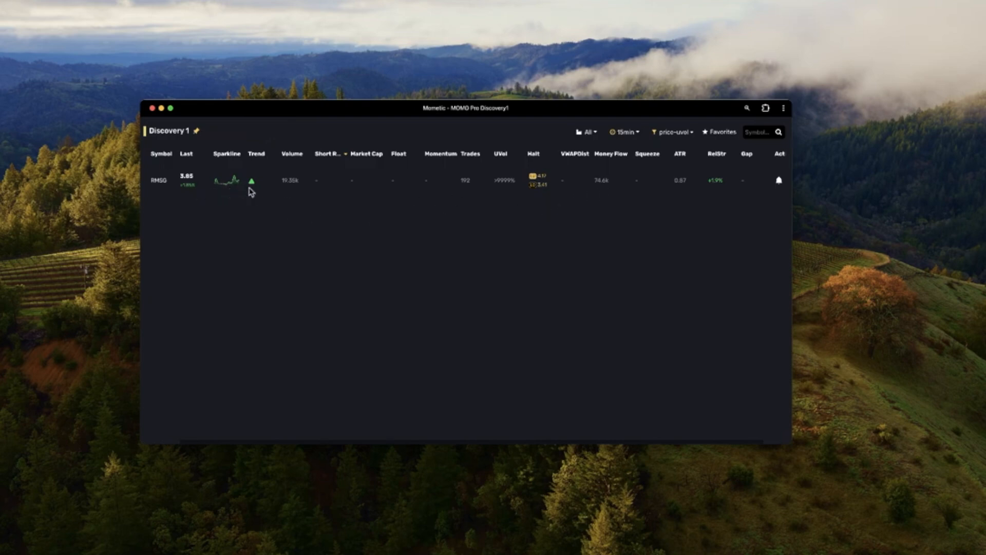
{"action": "mouse_move", "coordinate": [252, 182]}
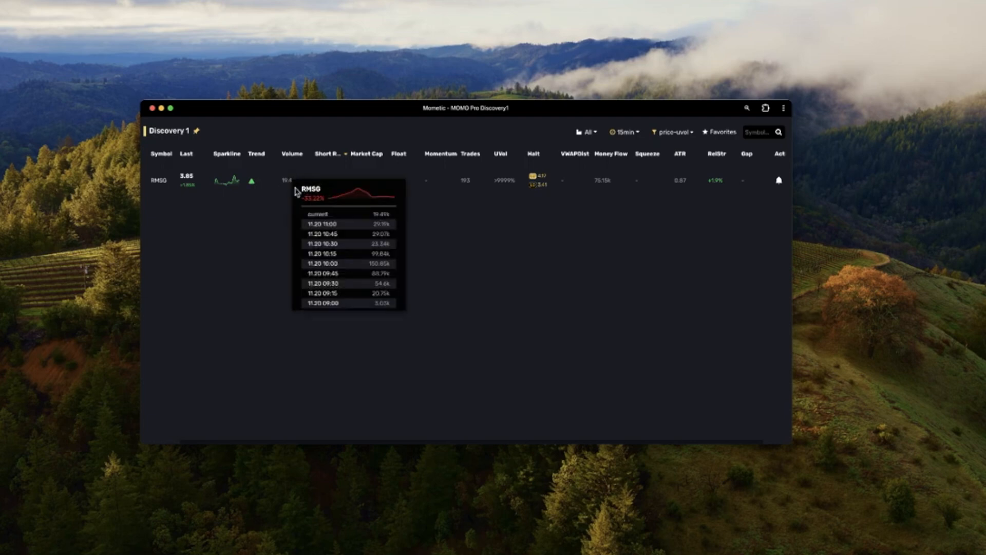
{"action": "mouse_move", "coordinate": [320, 253]}
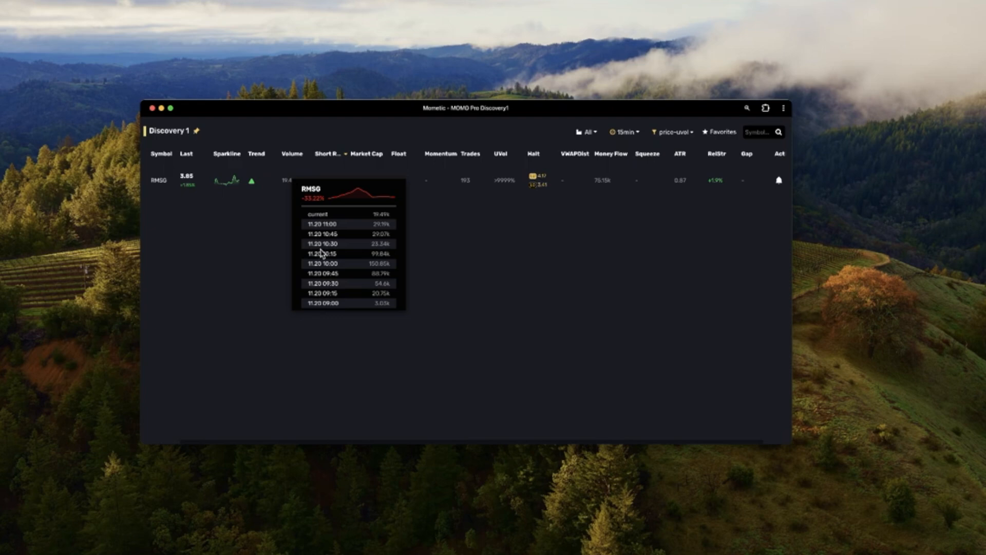
{"action": "mouse_move", "coordinate": [371, 228]}
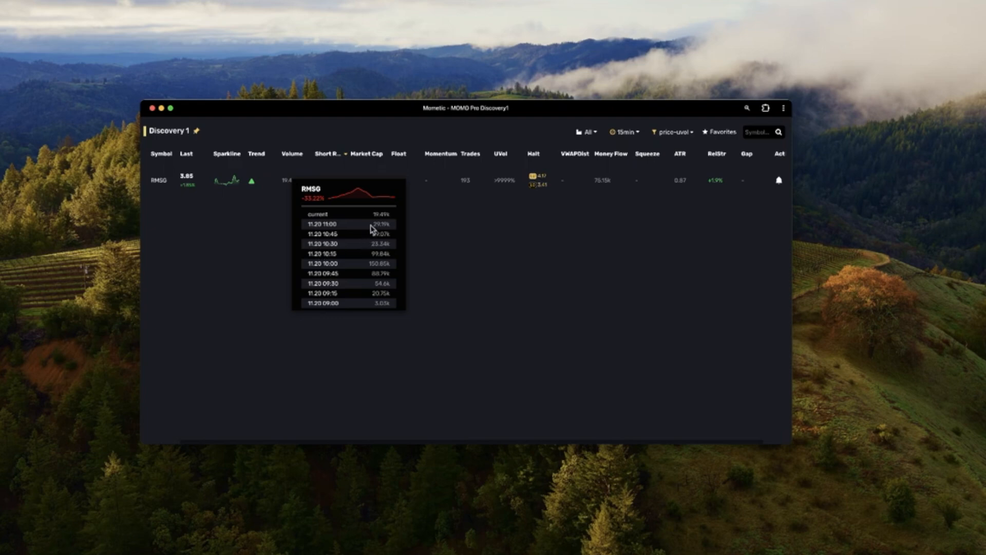
{"action": "mouse_move", "coordinate": [405, 205]}
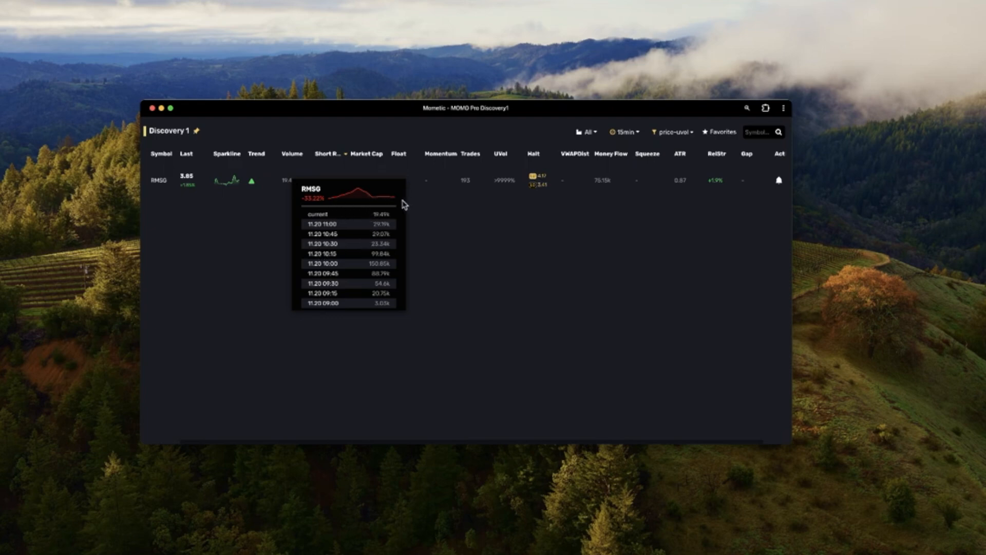
{"action": "mouse_move", "coordinate": [404, 159]}
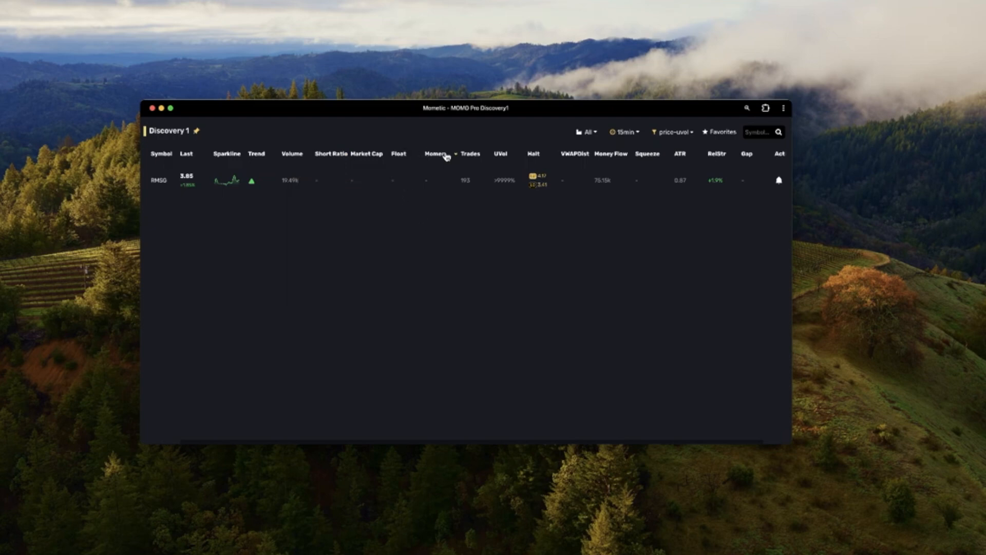
{"action": "mouse_move", "coordinate": [488, 160]}
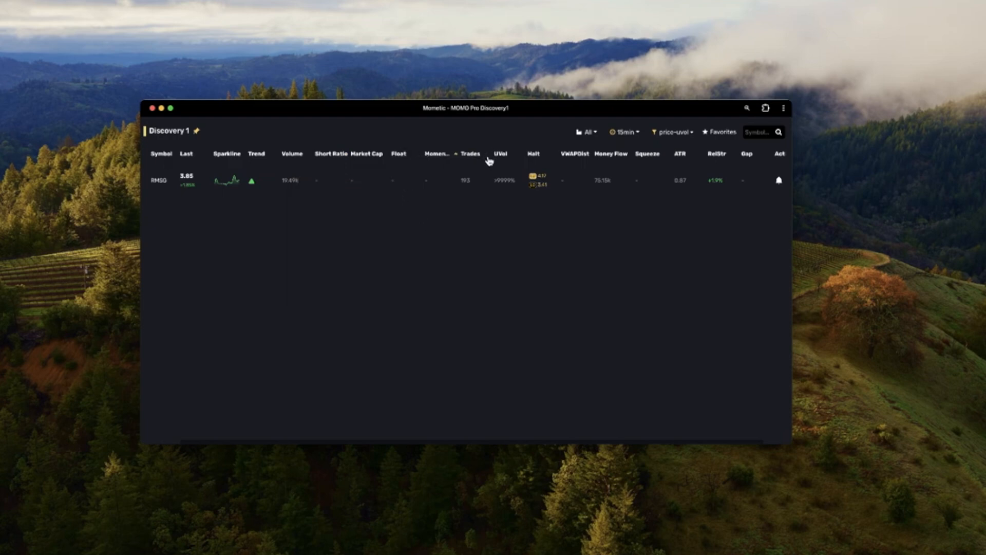
{"action": "mouse_move", "coordinate": [530, 187]}
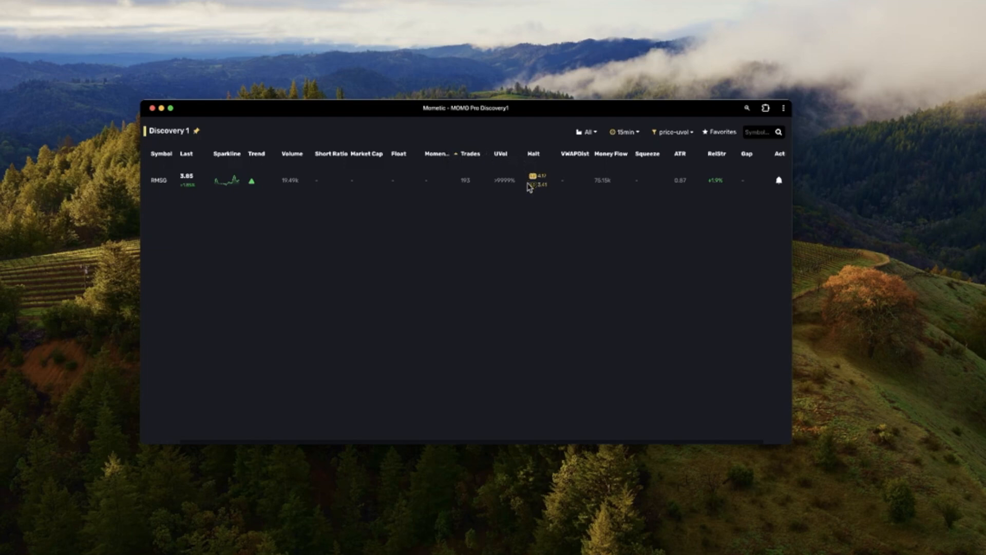
{"action": "mouse_move", "coordinate": [535, 157]}
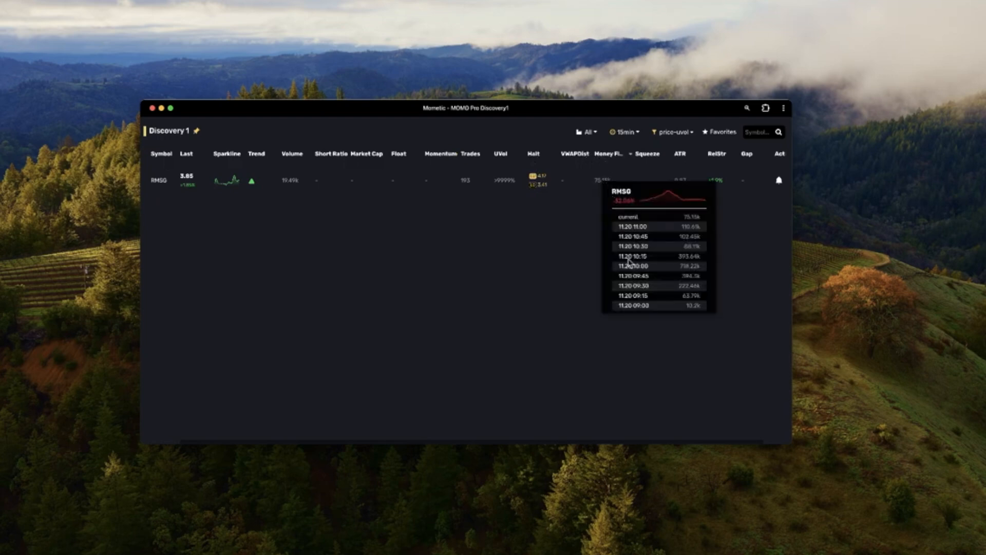
{"action": "mouse_move", "coordinate": [616, 266]}
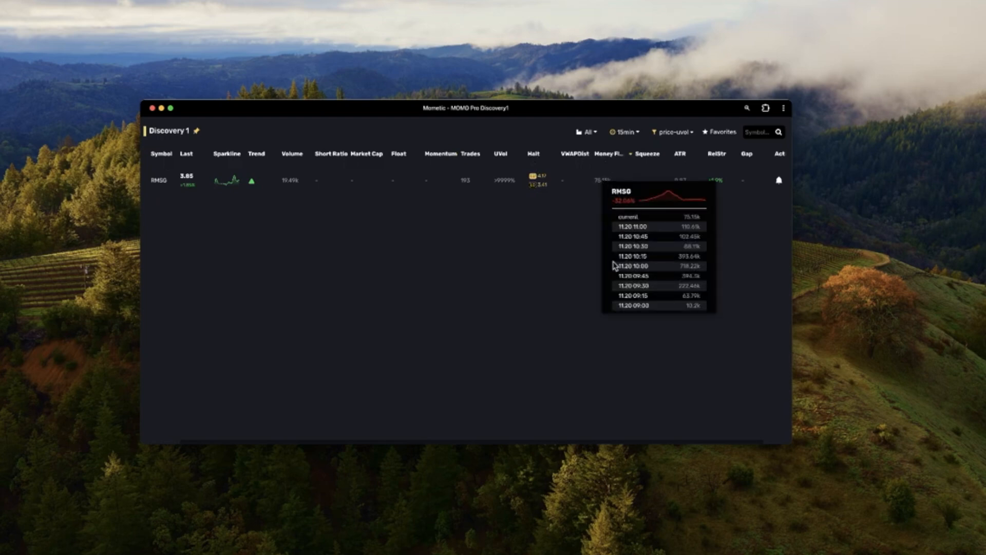
{"action": "mouse_move", "coordinate": [623, 282]}
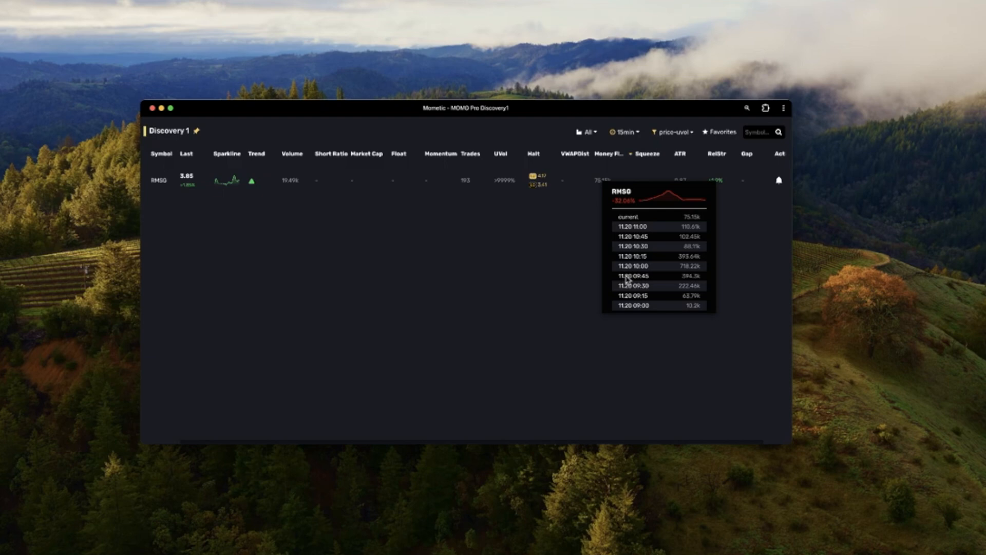
{"action": "mouse_move", "coordinate": [664, 246]}
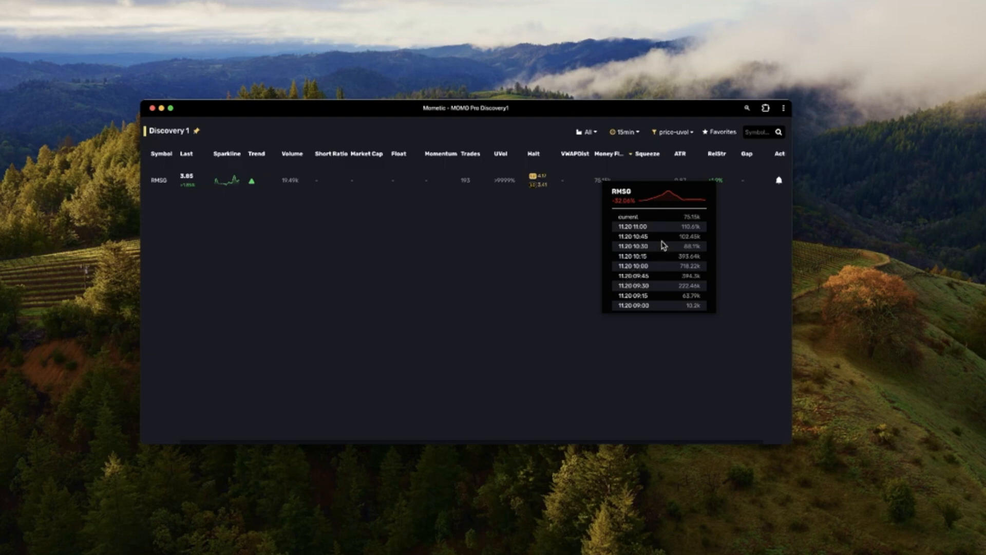
{"action": "mouse_move", "coordinate": [575, 304]}
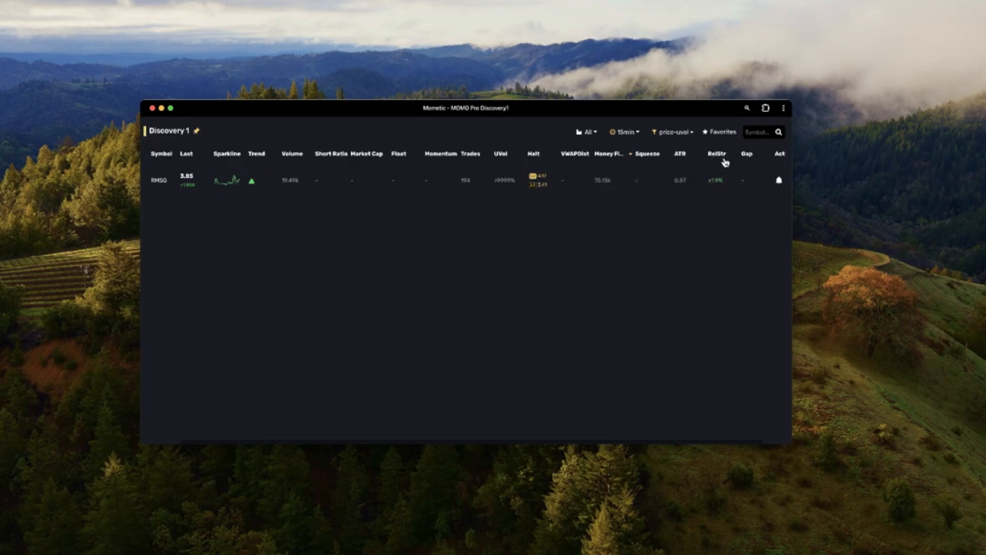
{"action": "mouse_move", "coordinate": [745, 171]}
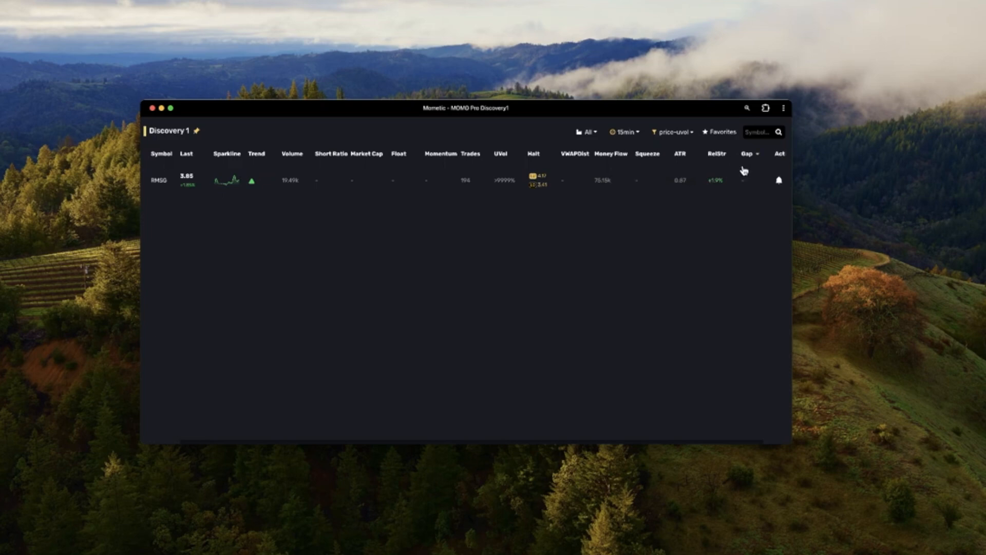
{"action": "mouse_move", "coordinate": [809, 218]}
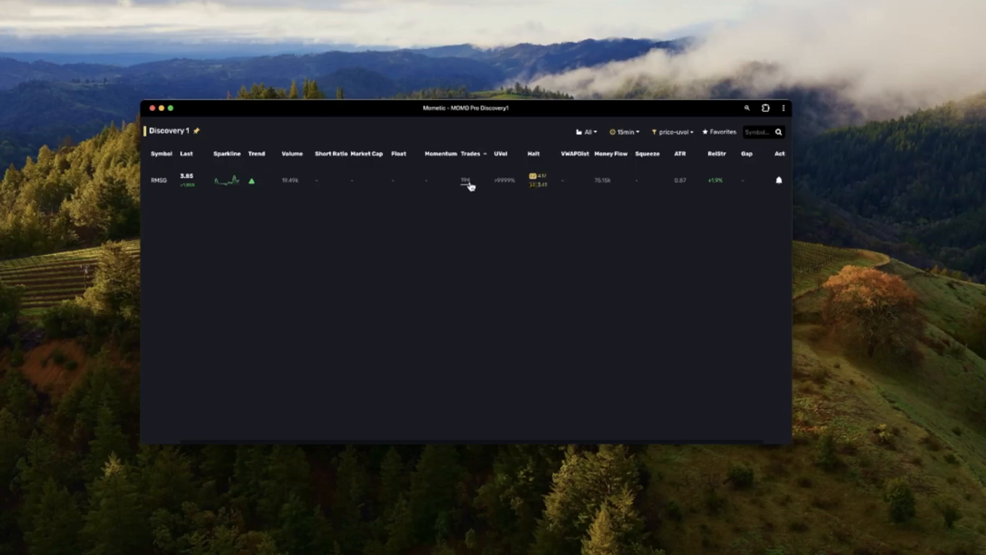
{"action": "mouse_move", "coordinate": [465, 180]}
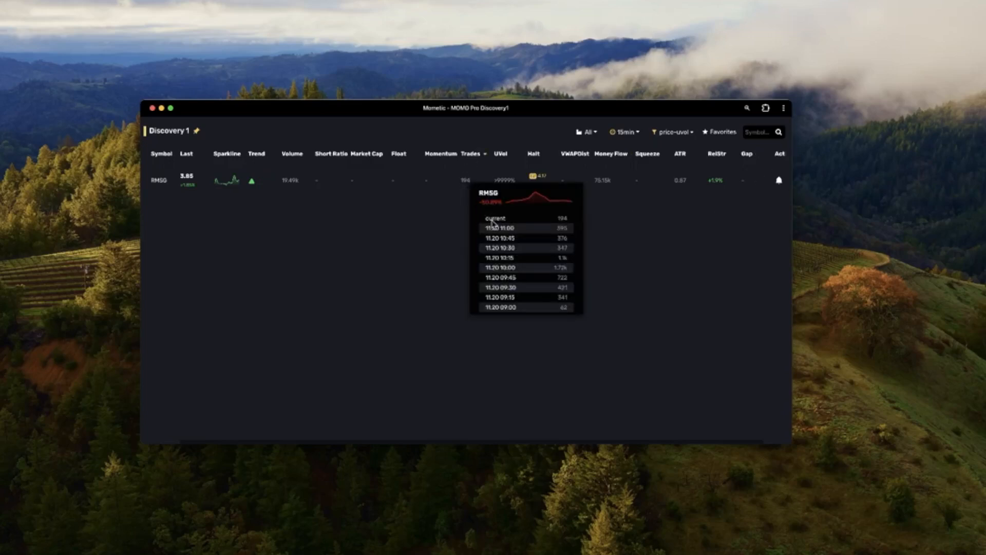
{"action": "mouse_move", "coordinate": [532, 247]}
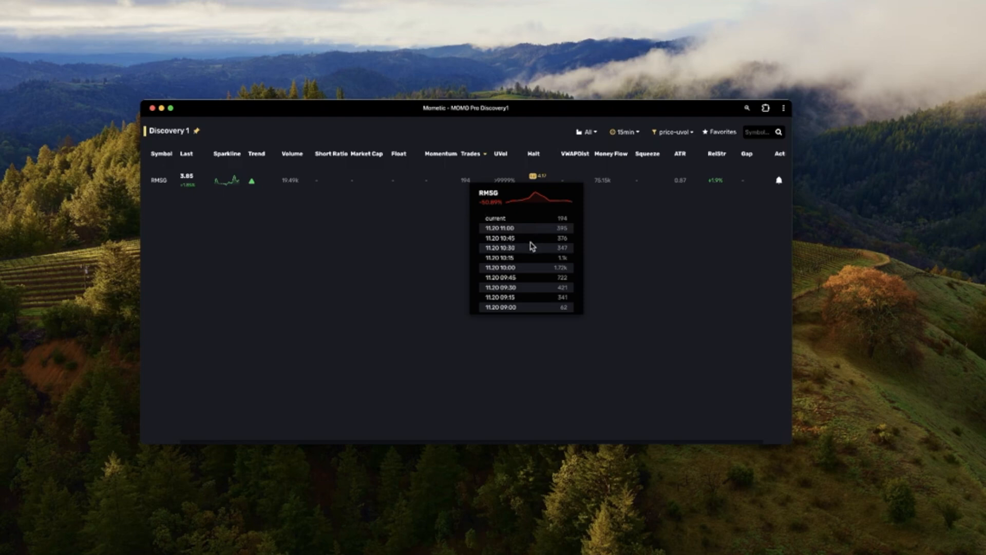
{"action": "mouse_move", "coordinate": [538, 274]}
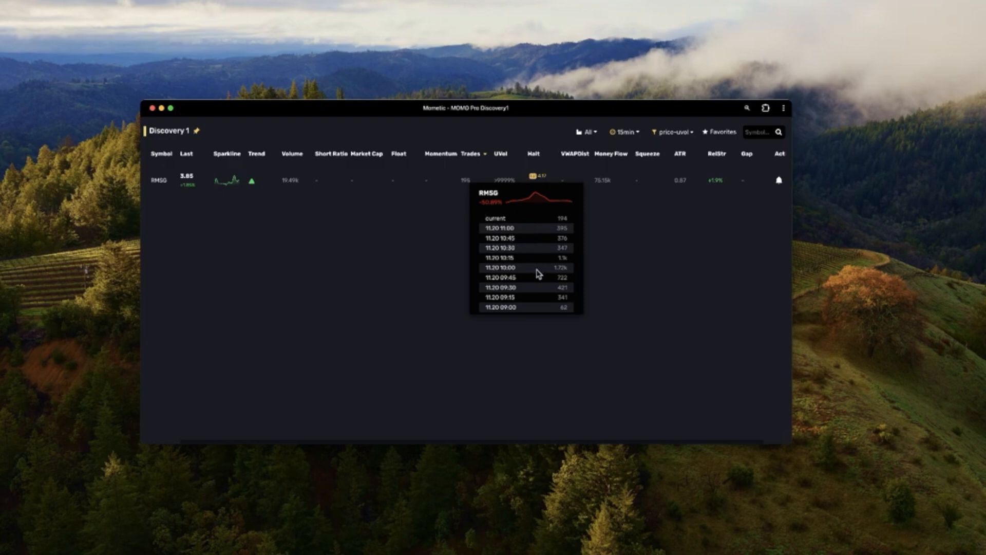
{"action": "mouse_move", "coordinate": [515, 278]}
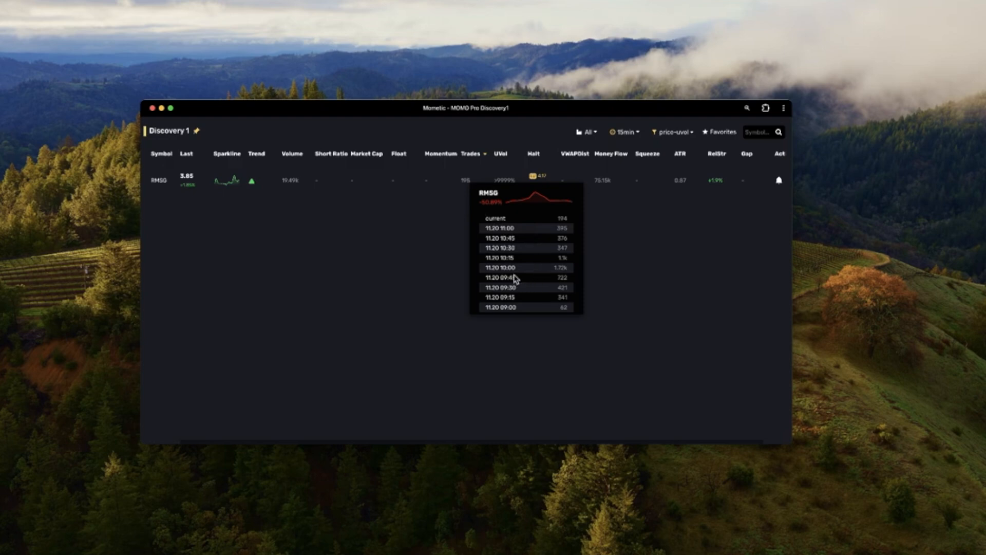
{"action": "mouse_move", "coordinate": [639, 234]}
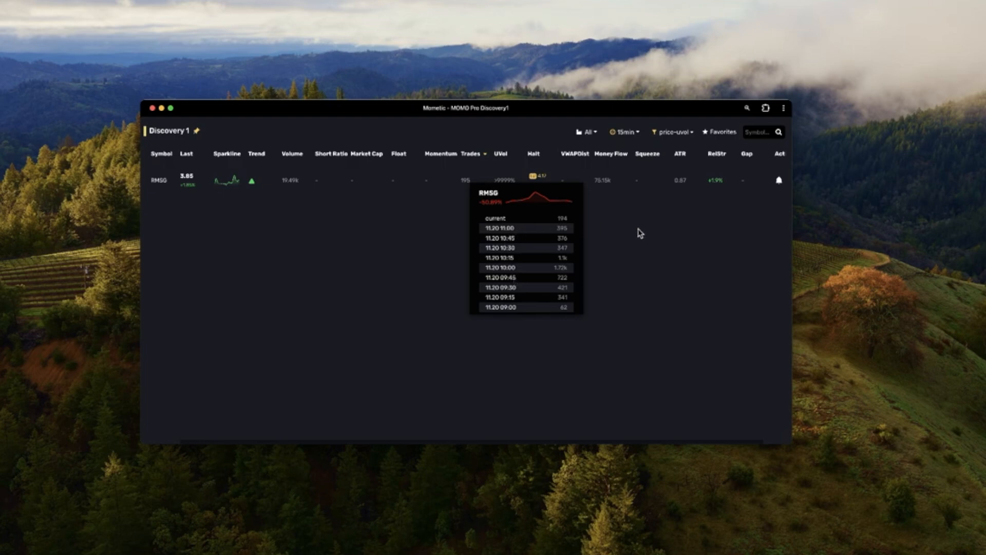
Clear the scanner with No Filter, then apply the saved News Breakout filter.
{"action": "left_click", "coordinate": [673, 132]}
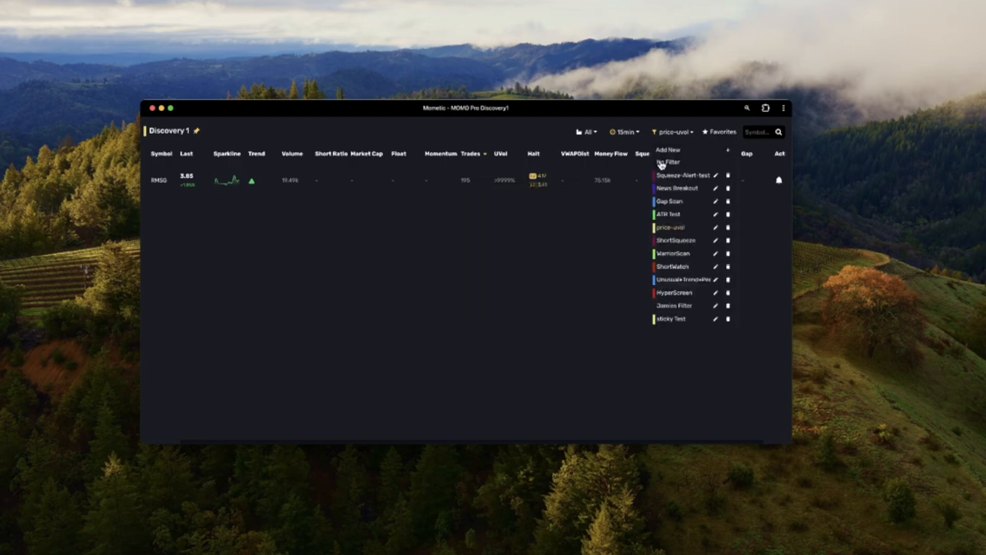
{"action": "left_click", "coordinate": [670, 162]}
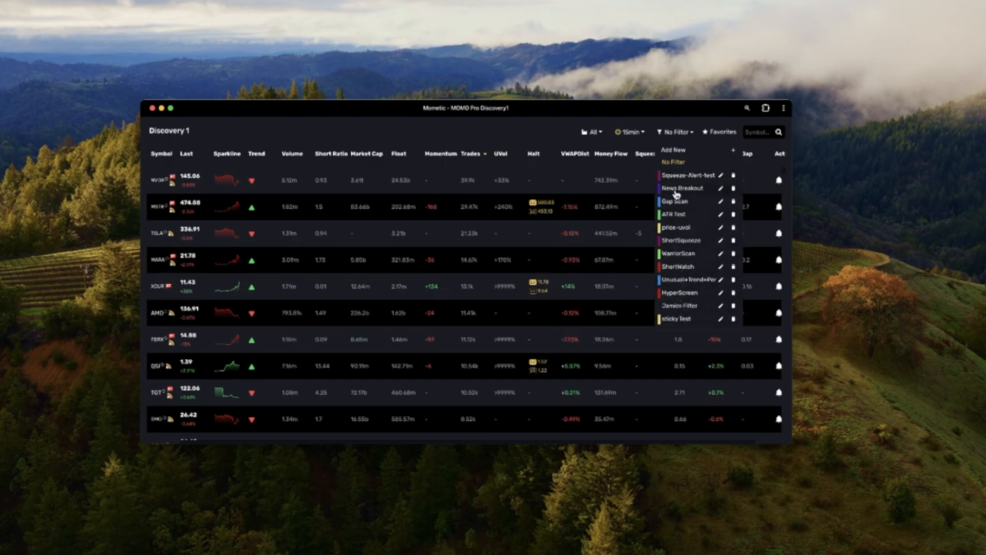
{"action": "left_click", "coordinate": [684, 188]}
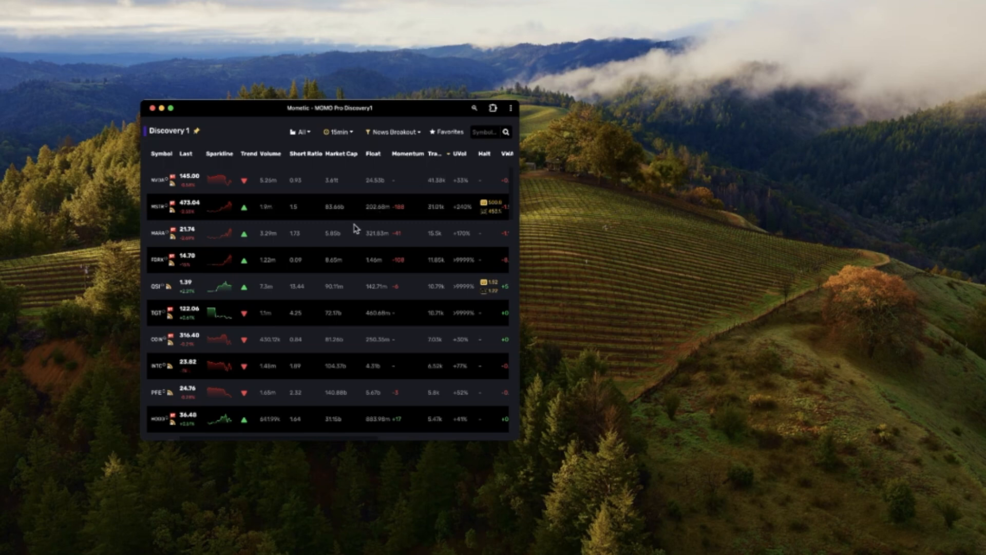
{"action": "mouse_move", "coordinate": [353, 278]}
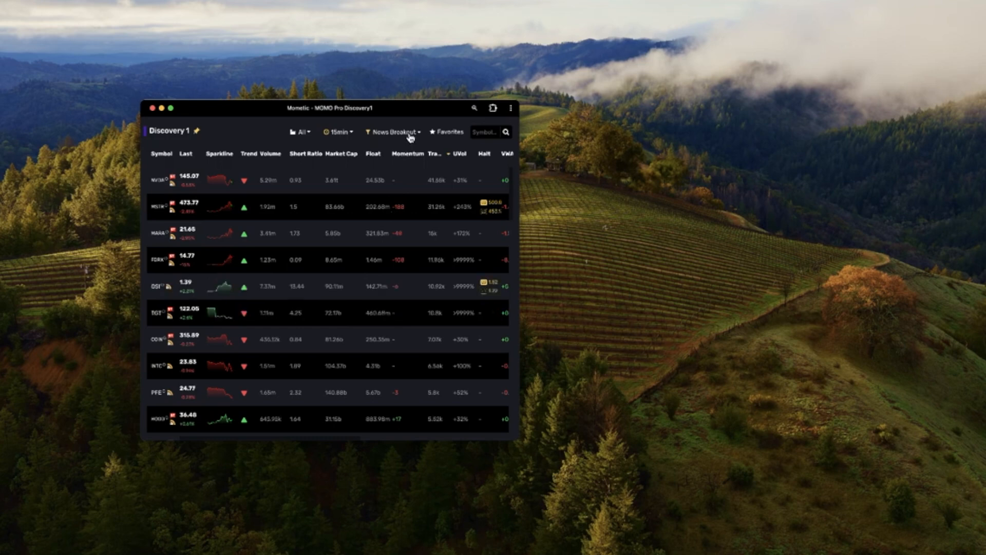
{"action": "mouse_move", "coordinate": [458, 134]}
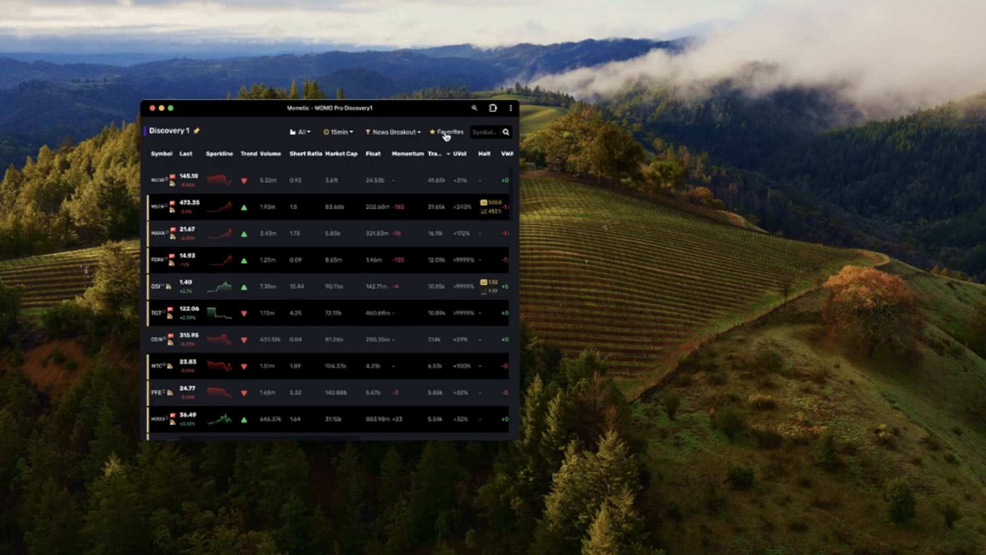
{"action": "mouse_move", "coordinate": [402, 135]}
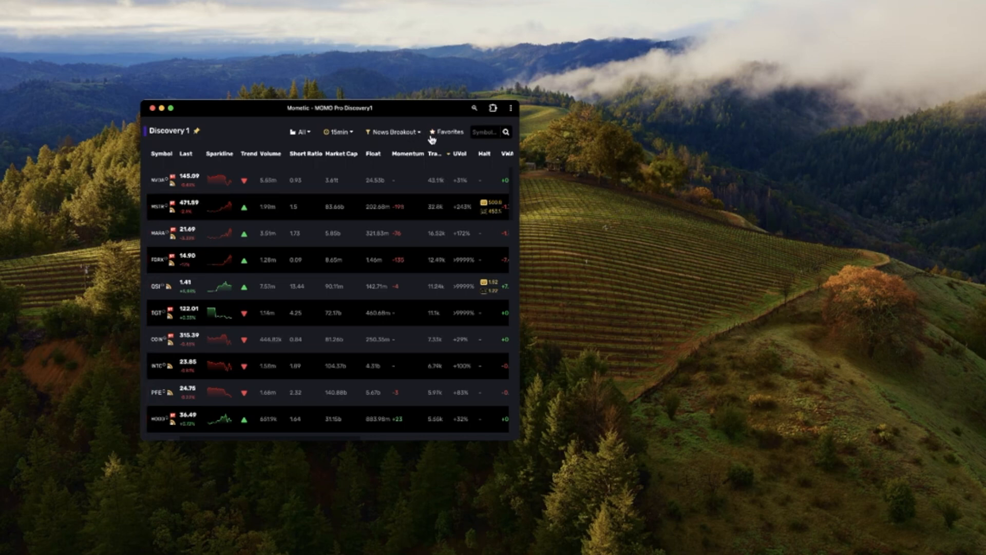
Open the News Breakout filter editor and check the news-age time units (6 hours).
{"action": "left_click", "coordinate": [393, 131]}
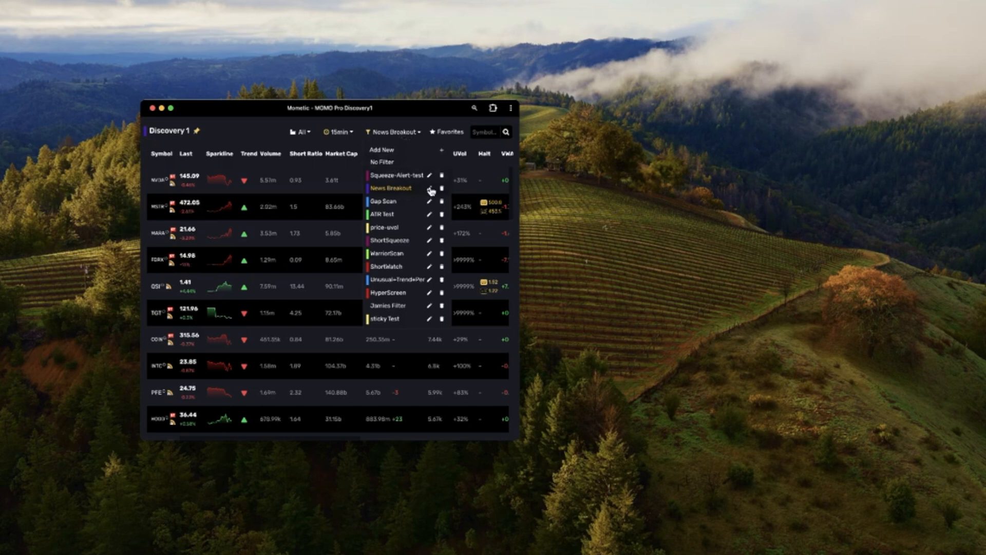
{"action": "left_click", "coordinate": [429, 190]}
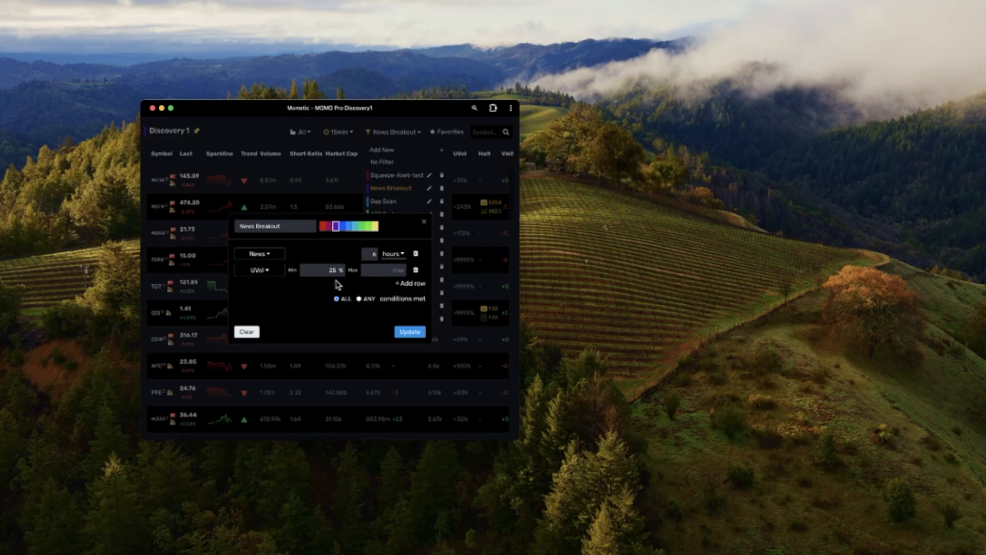
{"action": "mouse_move", "coordinate": [409, 331]}
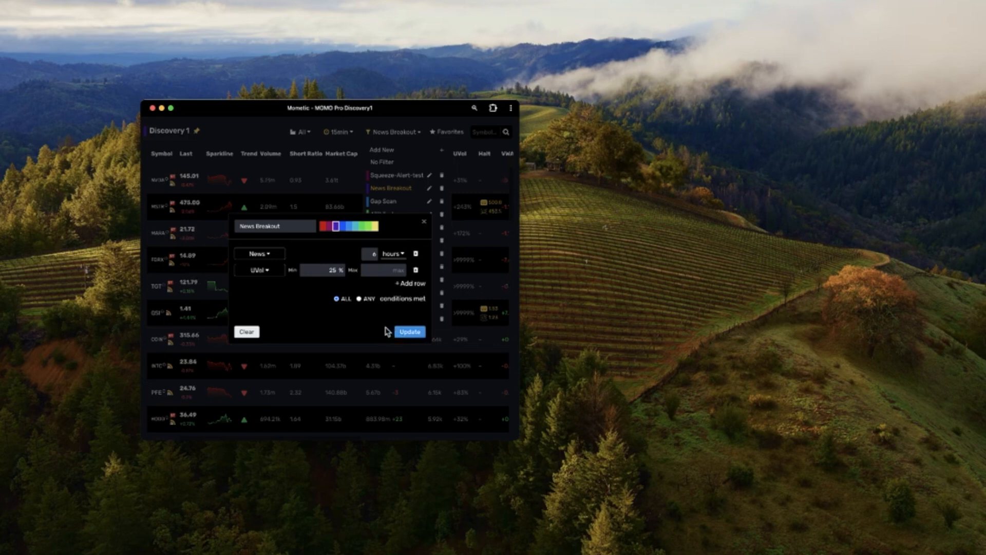
{"action": "mouse_move", "coordinate": [400, 258]}
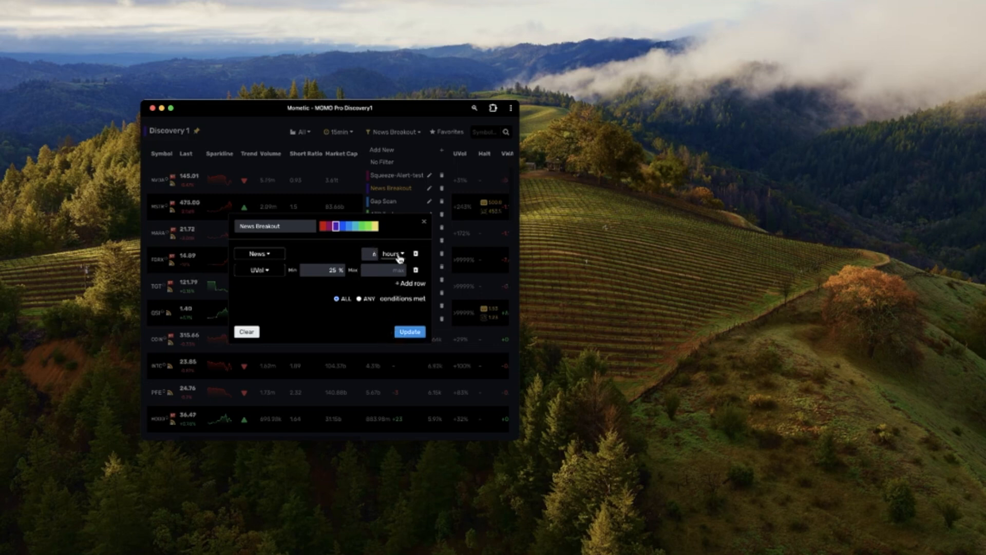
{"action": "left_click", "coordinate": [393, 253]}
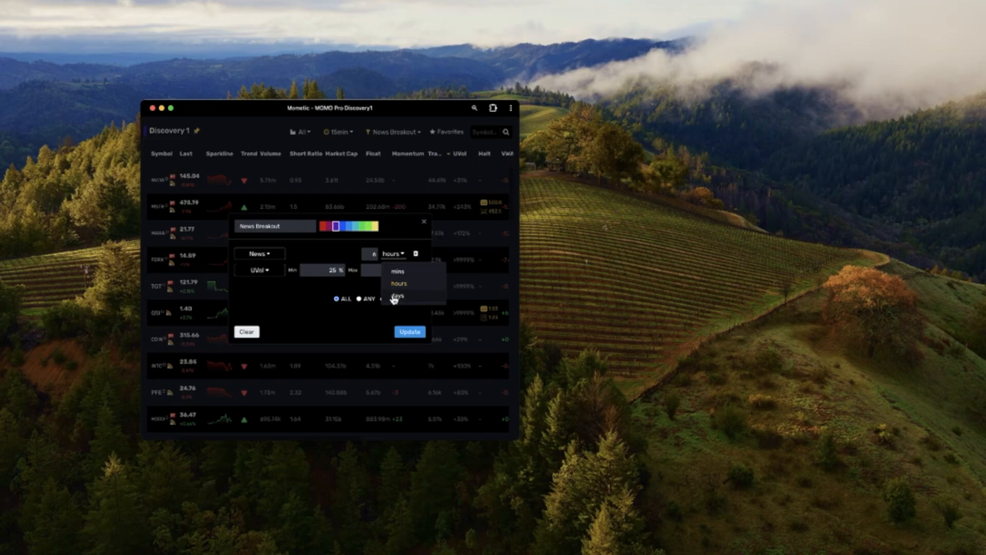
{"action": "mouse_move", "coordinate": [326, 299]}
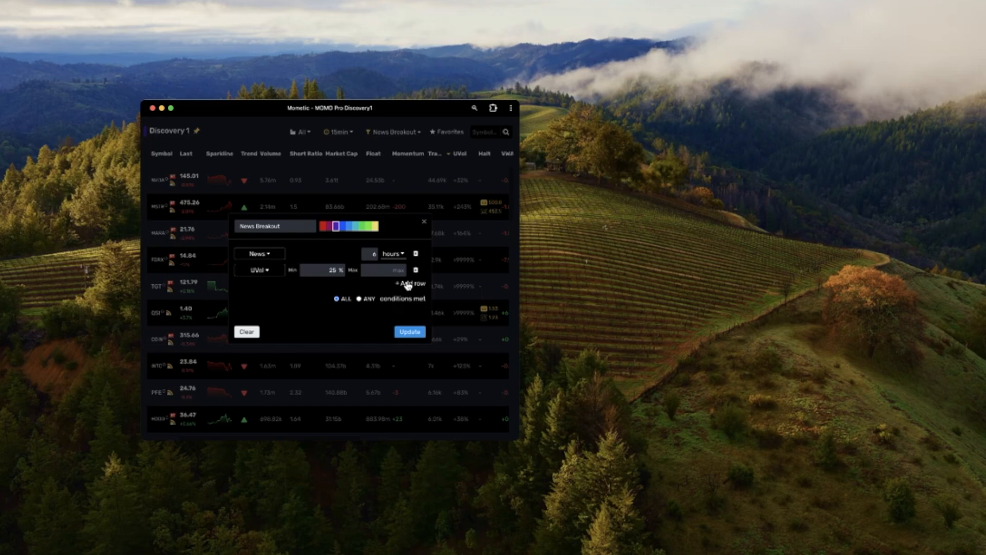
Add a Last % condition row with a minimum of 5 to News Breakout.
{"action": "left_click", "coordinate": [409, 283]}
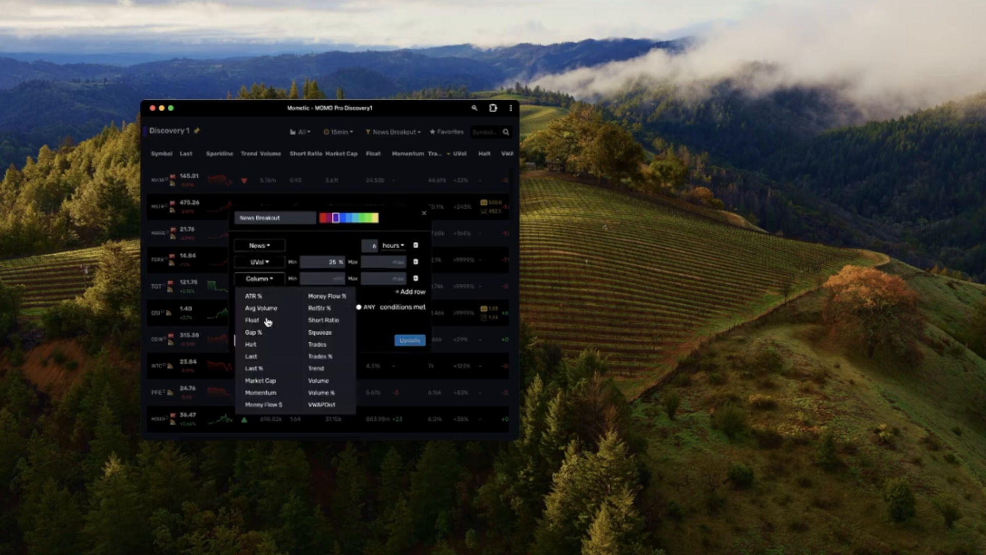
{"action": "left_click", "coordinate": [253, 368]}
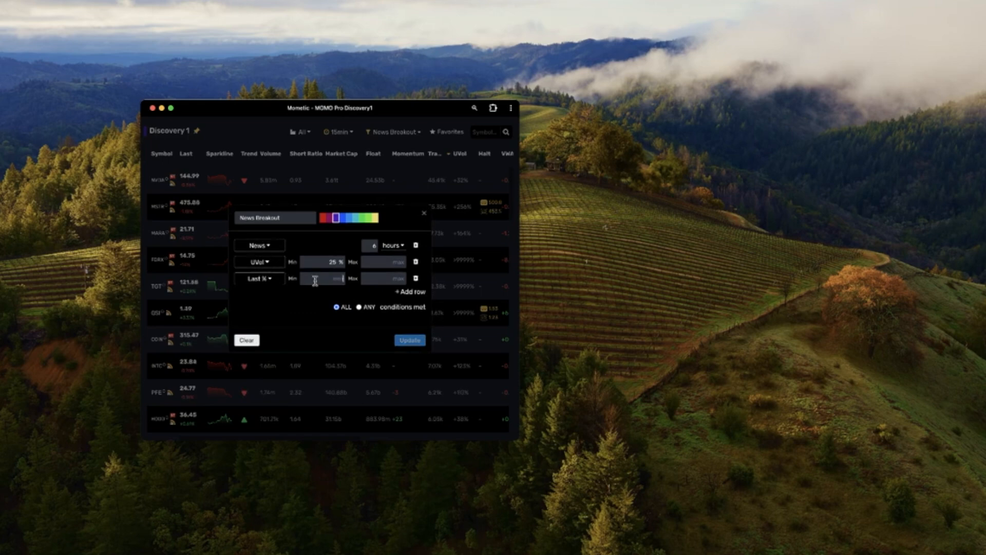
{"action": "type", "text": "5 %"}
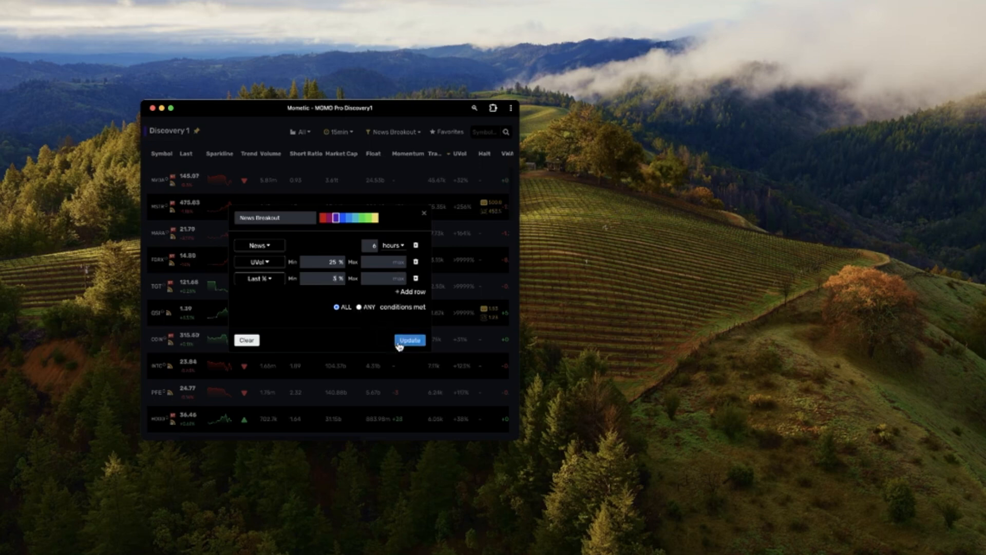
{"action": "mouse_move", "coordinate": [325, 231]}
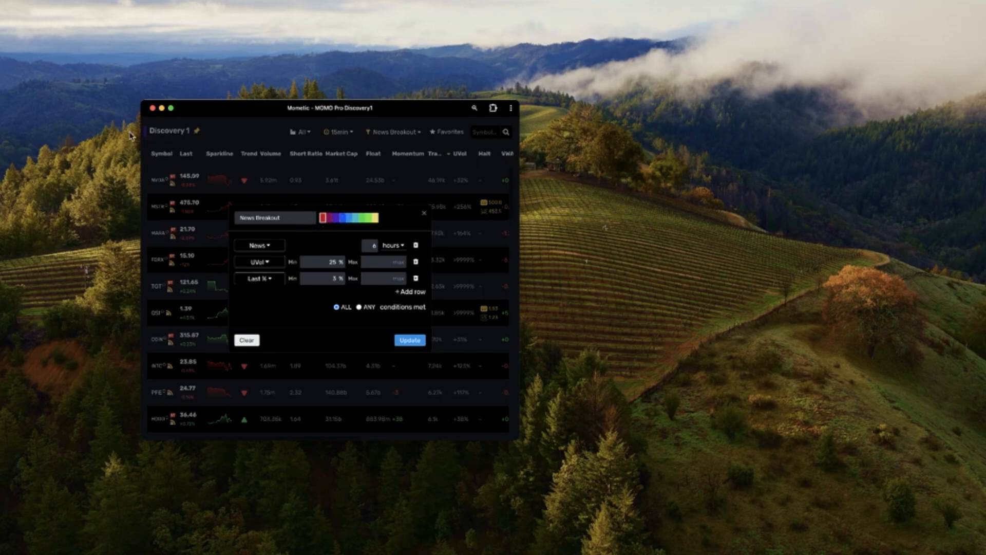
{"action": "mouse_move", "coordinate": [296, 252]}
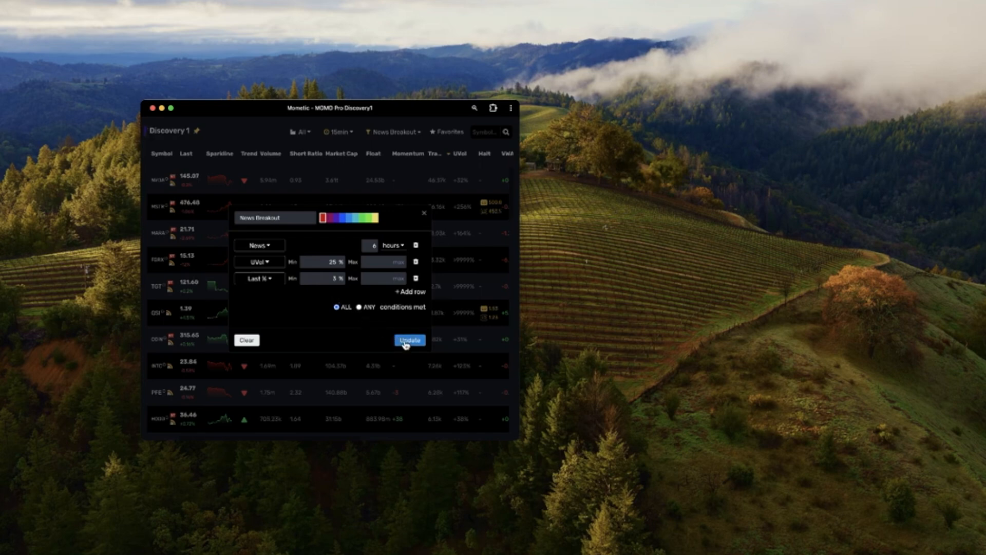
Apply the edited News Breakout filter, narrowing Discovery 1 to four stocks.
{"action": "left_click", "coordinate": [408, 340]}
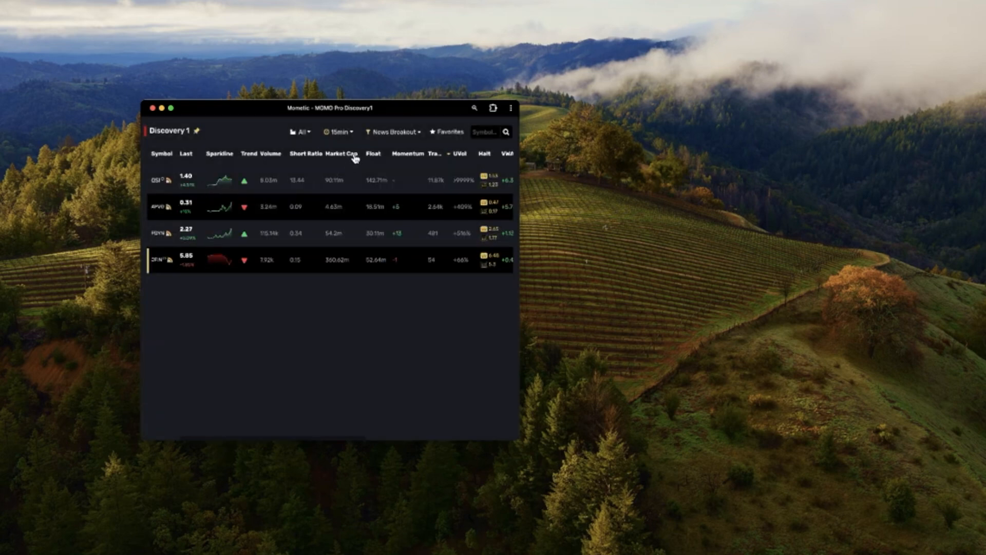
{"action": "mouse_move", "coordinate": [461, 199]}
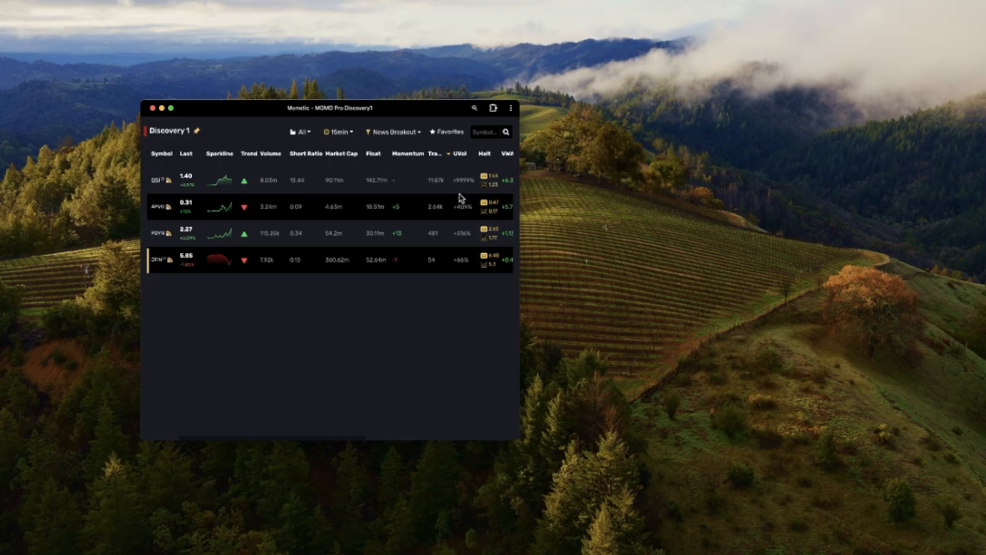
{"action": "mouse_move", "coordinate": [483, 262]}
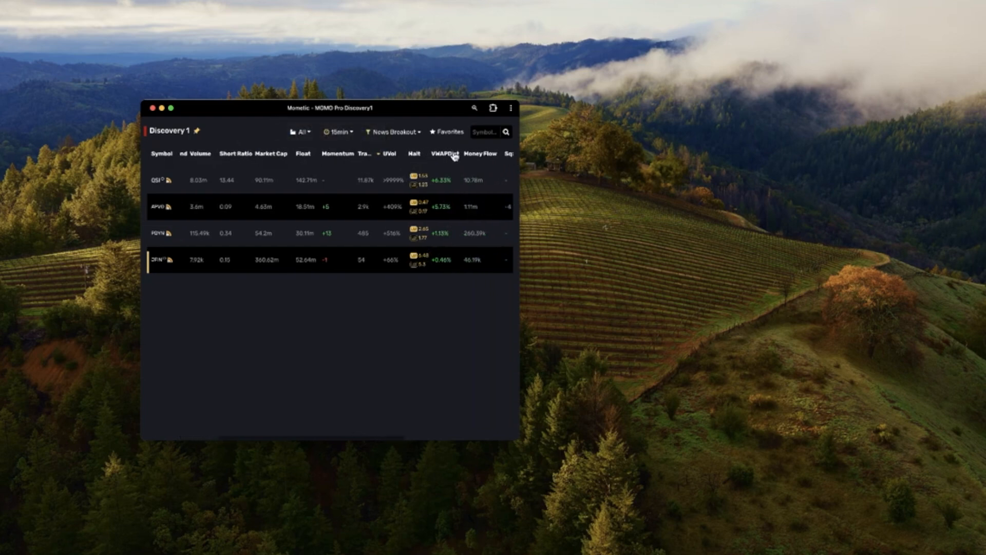
{"action": "mouse_move", "coordinate": [451, 155]}
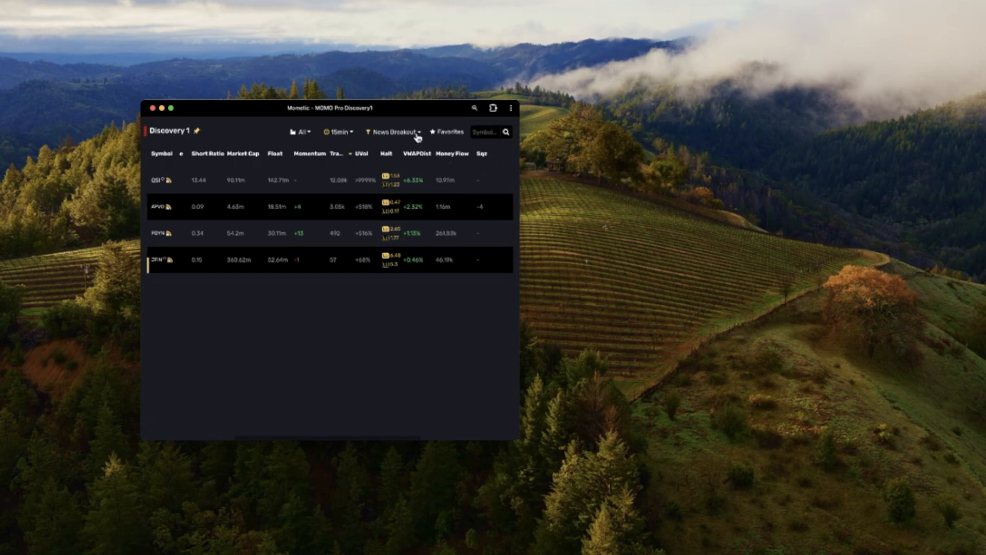
Reopen the News Breakout editor, add a fourth row, and list its column choices.
{"action": "left_click", "coordinate": [394, 132]}
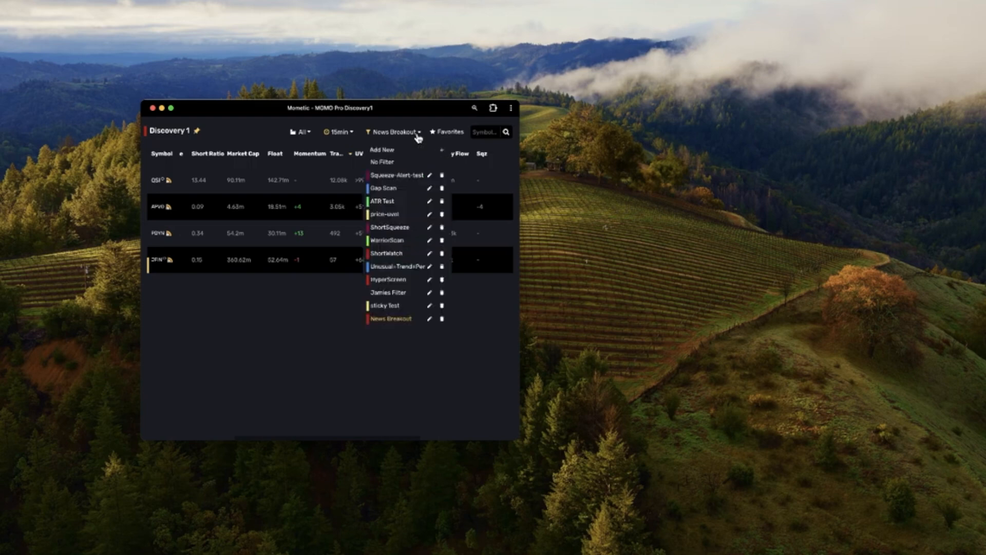
{"action": "mouse_move", "coordinate": [426, 326]}
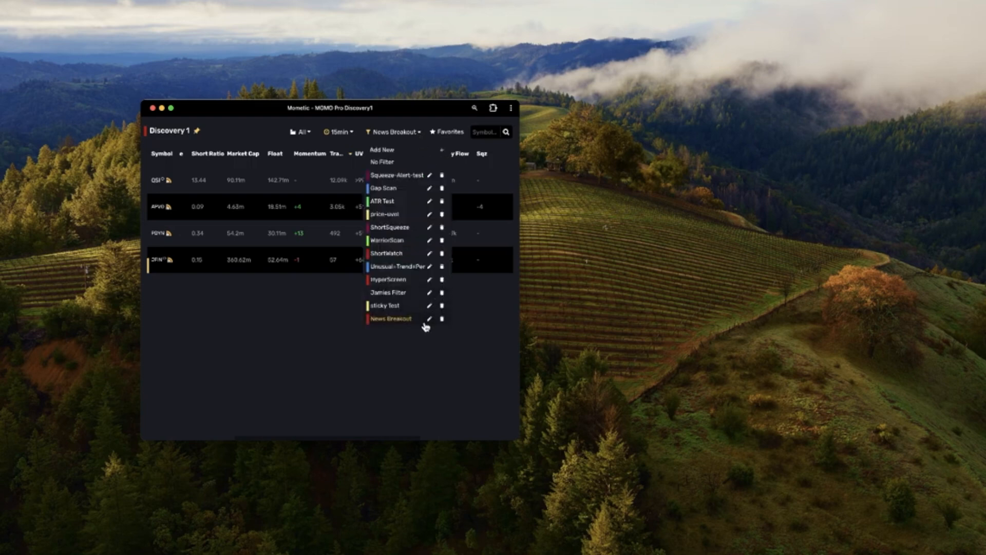
{"action": "left_click", "coordinate": [429, 319]}
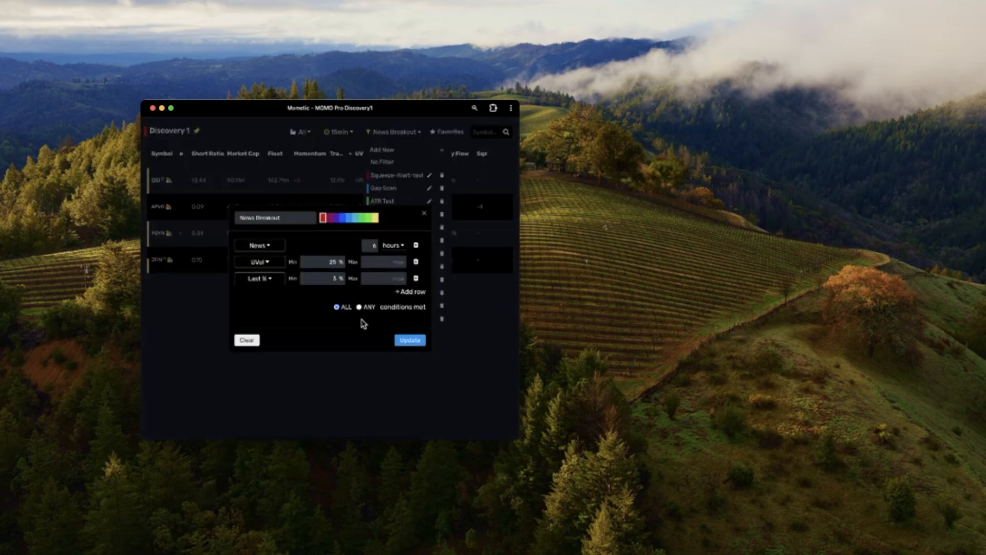
{"action": "mouse_move", "coordinate": [384, 308]}
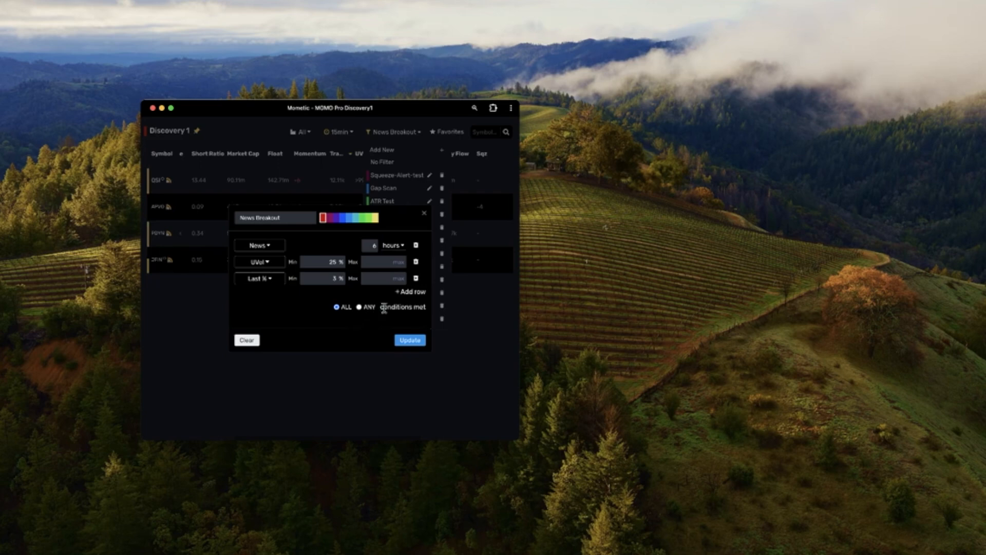
{"action": "left_click", "coordinate": [407, 291]}
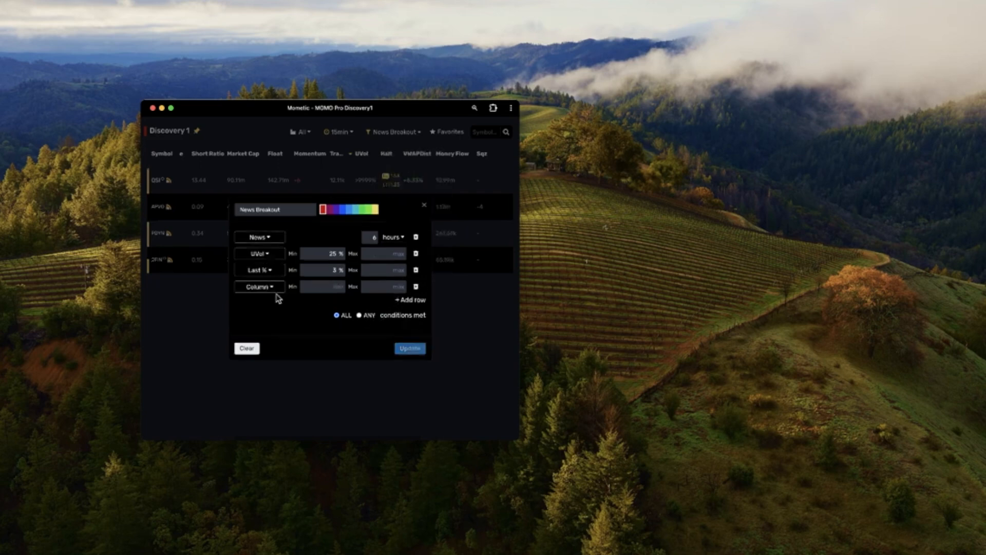
{"action": "left_click", "coordinate": [259, 286]}
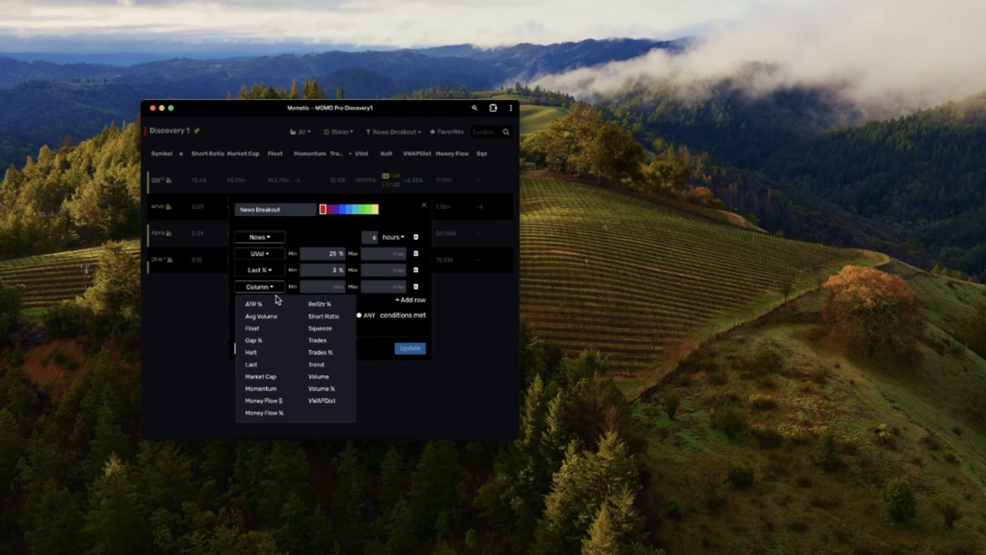
{"action": "mouse_move", "coordinate": [296, 314]}
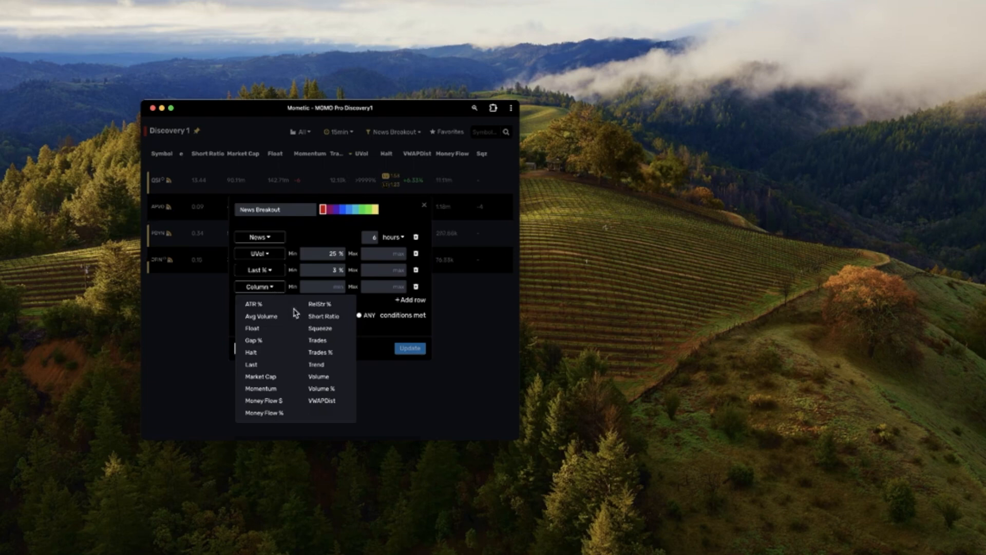
Try a Squeeze condition with pre-market and current-session options, then delete that row.
{"action": "left_click", "coordinate": [319, 328]}
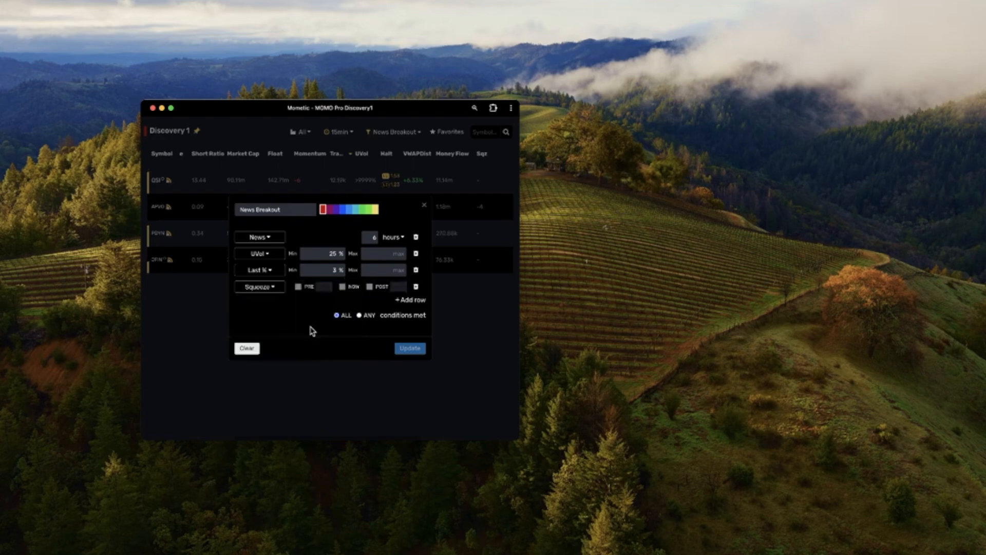
{"action": "mouse_move", "coordinate": [305, 302]}
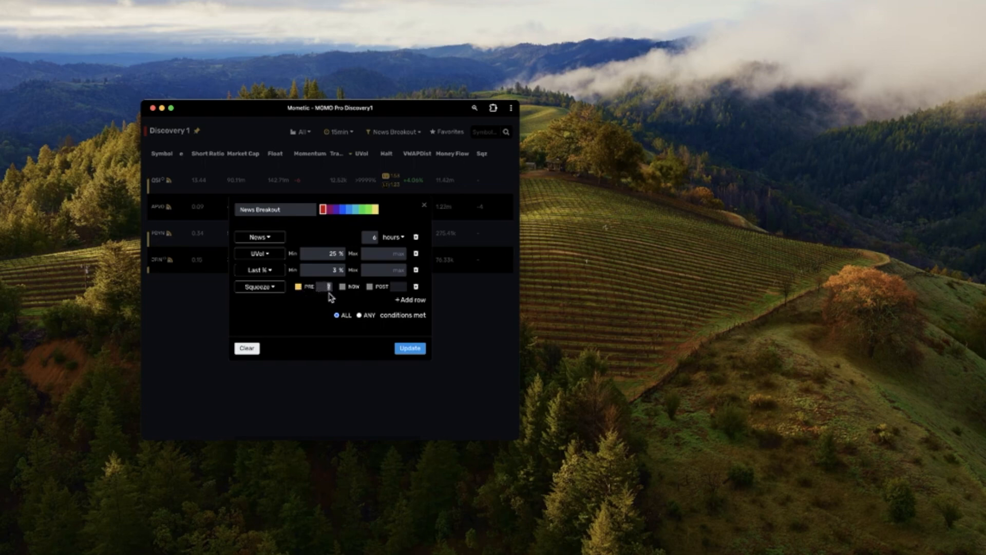
{"action": "mouse_move", "coordinate": [319, 313]}
{"action": "type", "text": "7"}
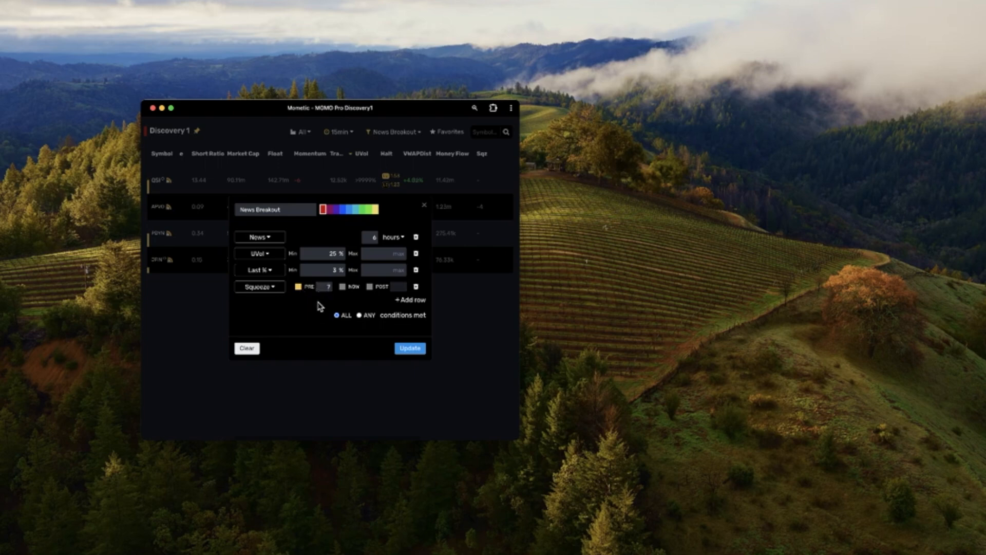
{"action": "mouse_move", "coordinate": [316, 300]}
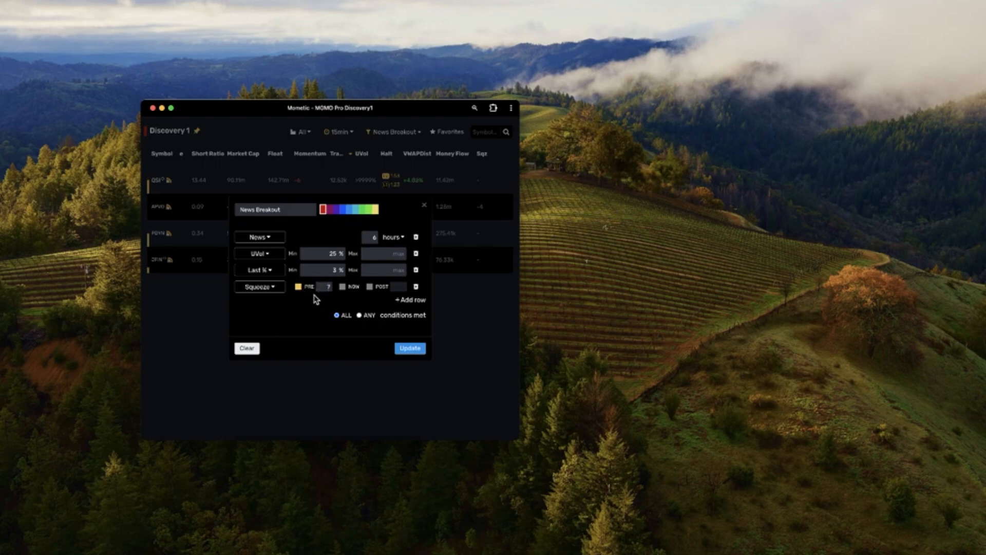
{"action": "mouse_move", "coordinate": [317, 302]}
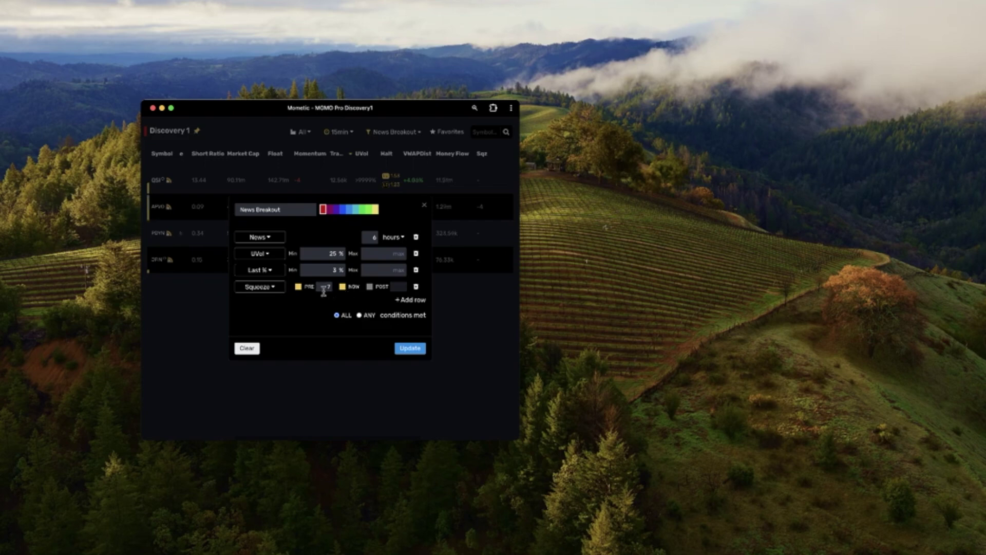
{"action": "left_click", "coordinate": [297, 287]}
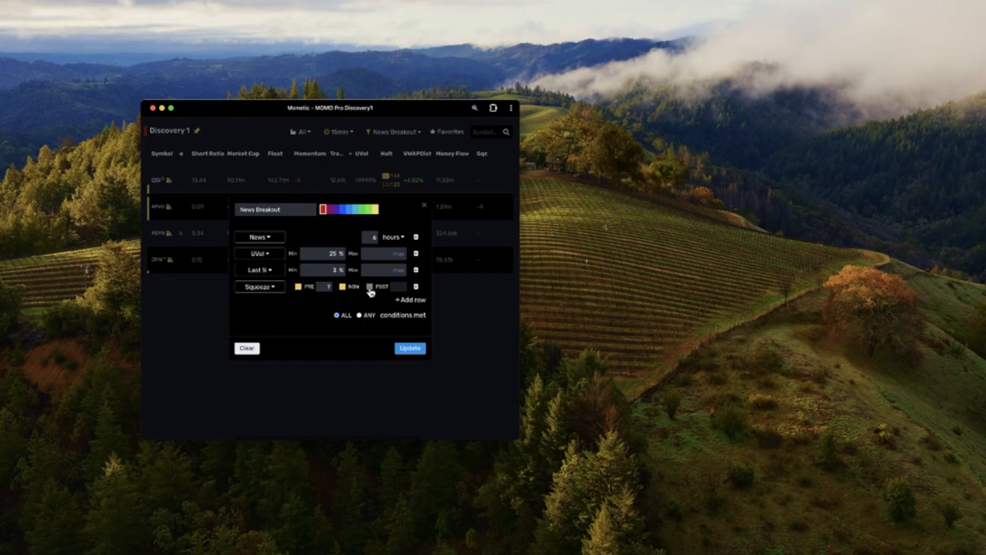
{"action": "left_click", "coordinate": [299, 286]}
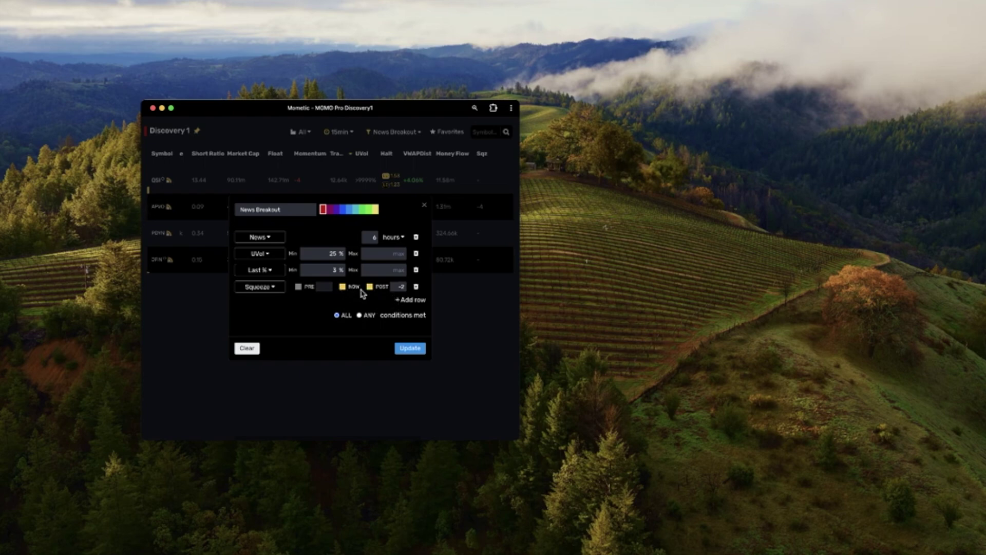
{"action": "mouse_move", "coordinate": [345, 303]}
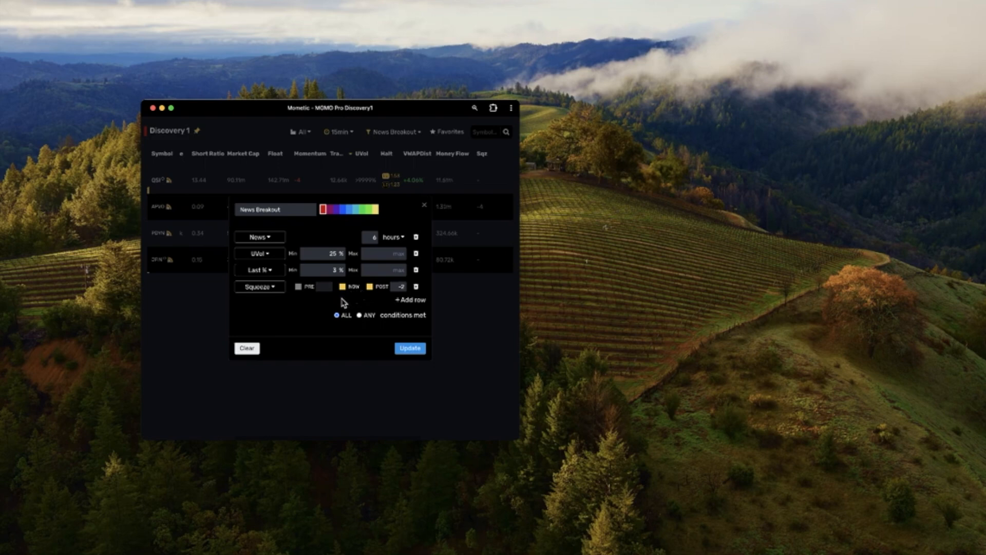
{"action": "mouse_move", "coordinate": [351, 301]}
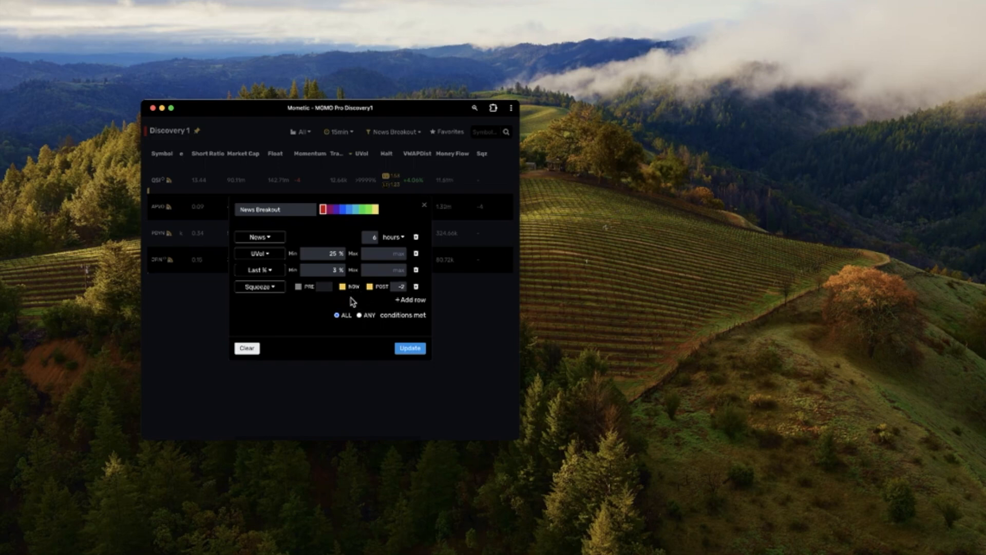
{"action": "mouse_move", "coordinate": [371, 296]}
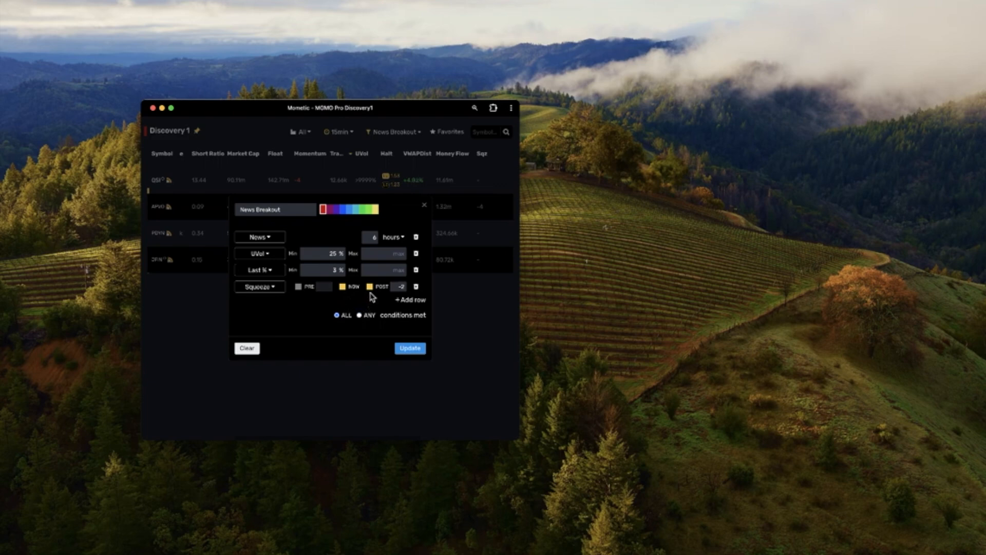
{"action": "mouse_move", "coordinate": [393, 299]}
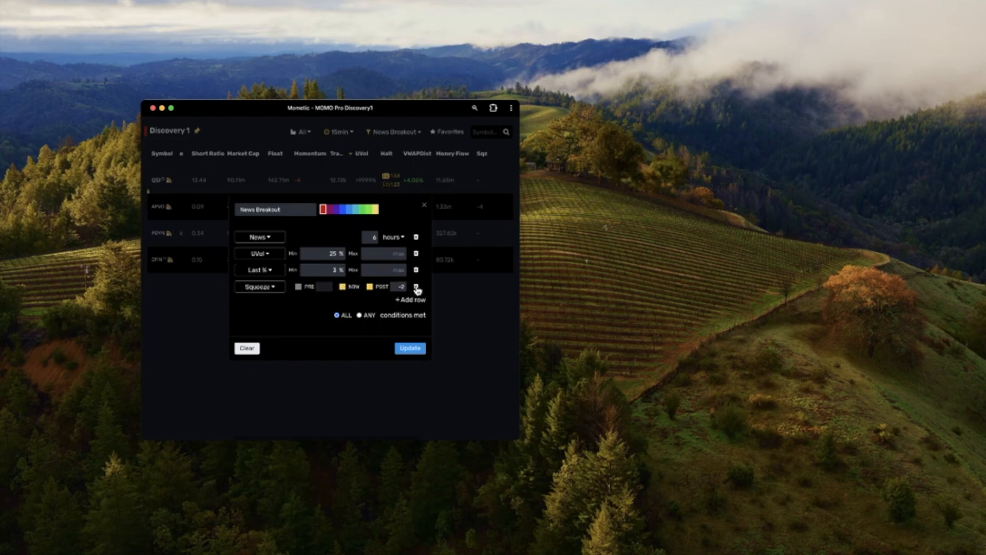
{"action": "left_click", "coordinate": [417, 286]}
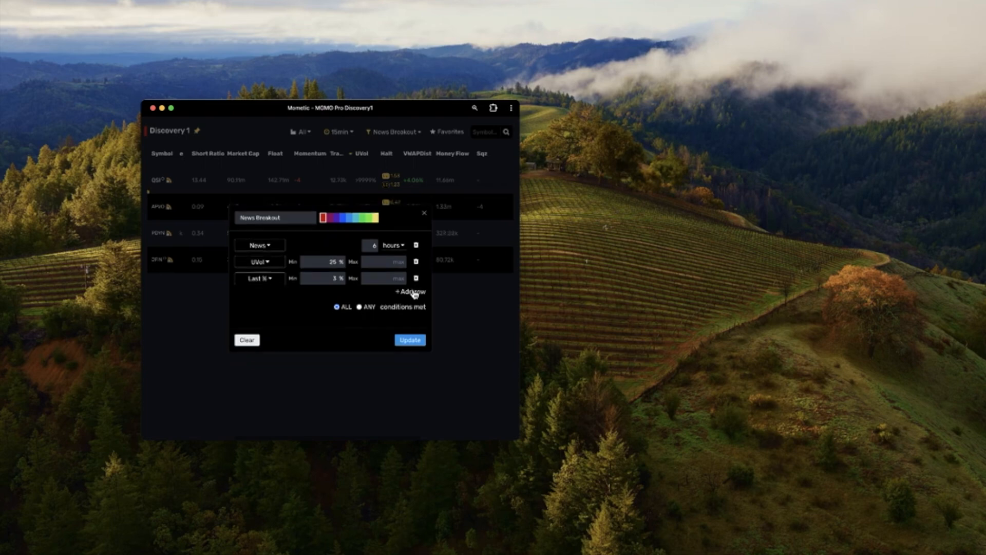
Add a blank fourth condition row and open its Column list.
{"action": "left_click", "coordinate": [409, 291]}
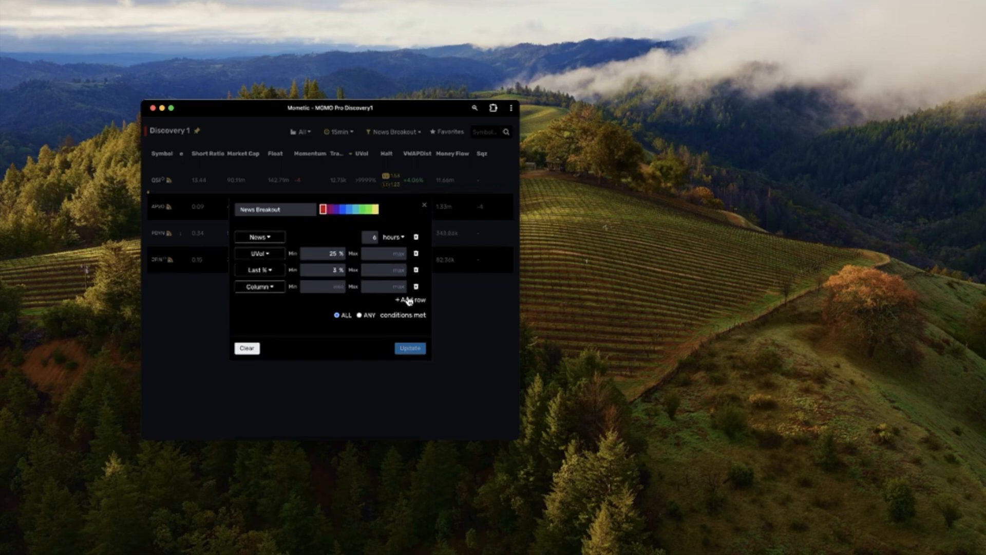
{"action": "mouse_move", "coordinate": [365, 296]}
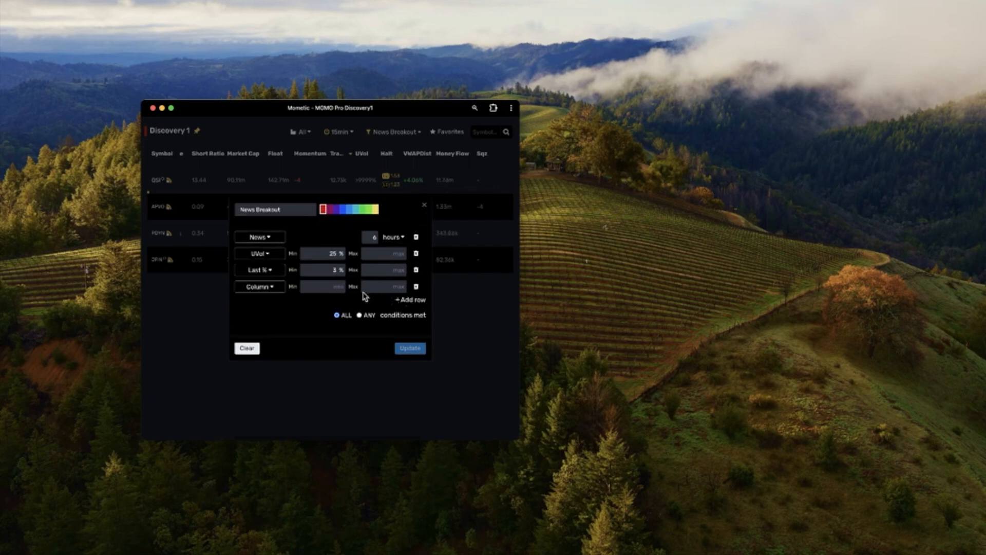
{"action": "left_click", "coordinate": [258, 286]}
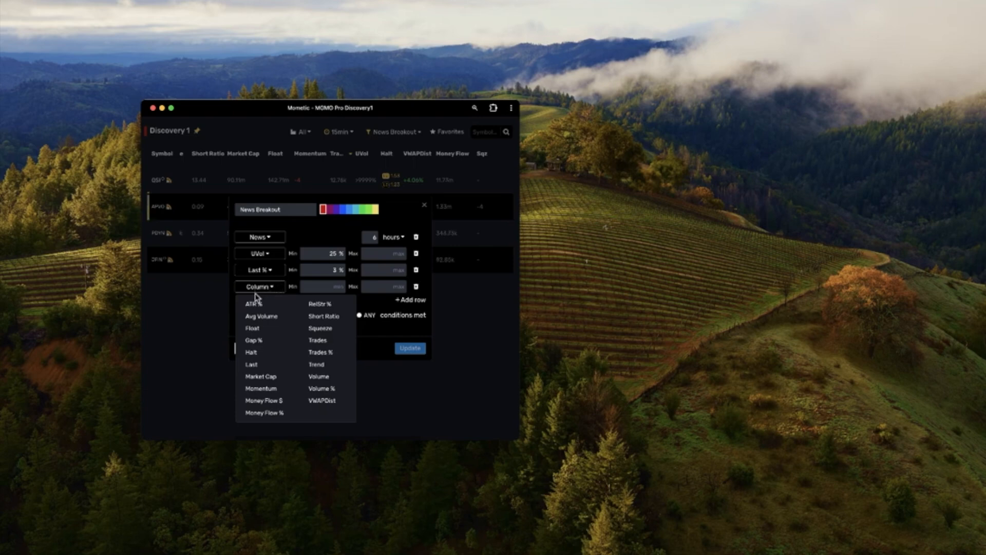
{"action": "mouse_move", "coordinate": [267, 420]}
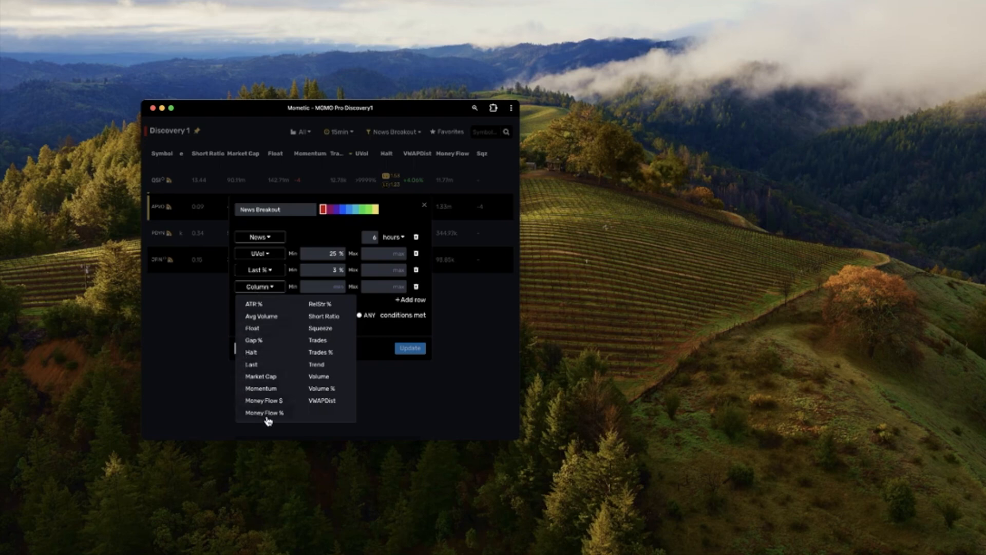
{"action": "mouse_move", "coordinate": [317, 364]}
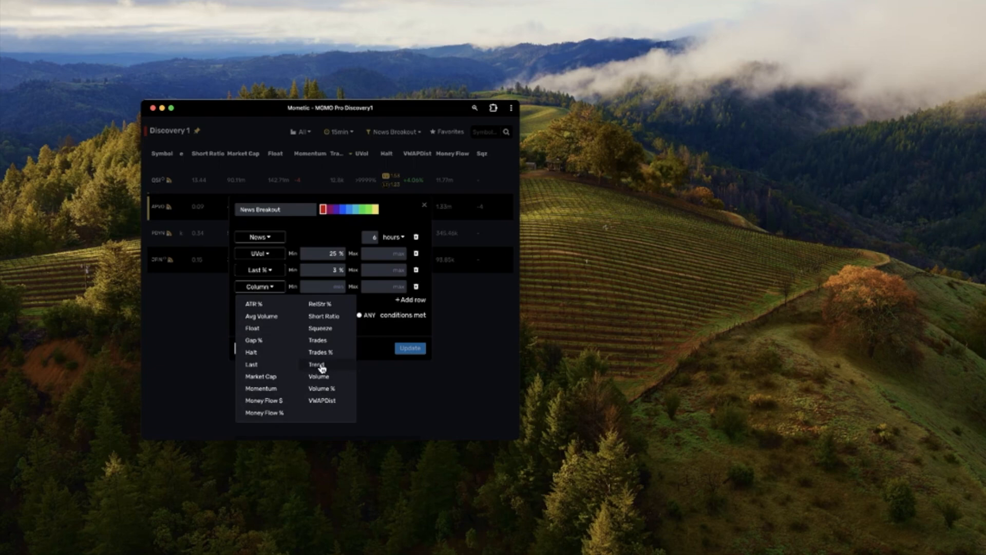
Base the fourth condition on Trend, choose Buy, and apply the filter.
{"action": "left_click", "coordinate": [316, 365]}
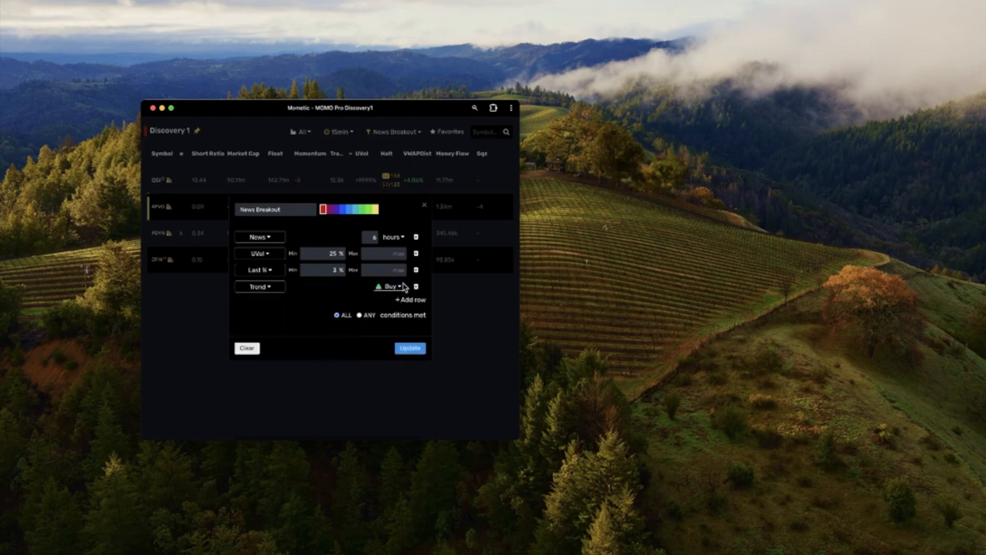
{"action": "left_click", "coordinate": [389, 286]}
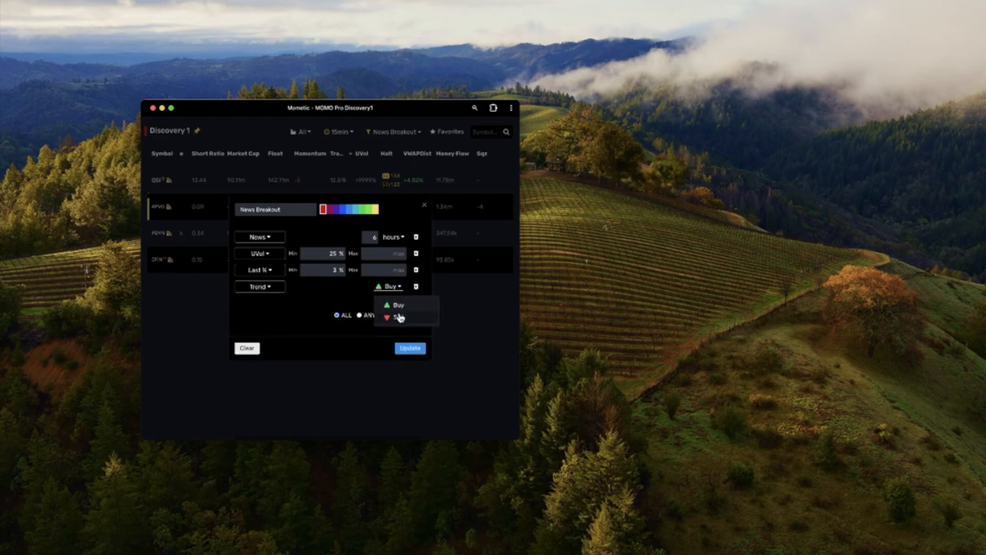
{"action": "left_click", "coordinate": [398, 317]}
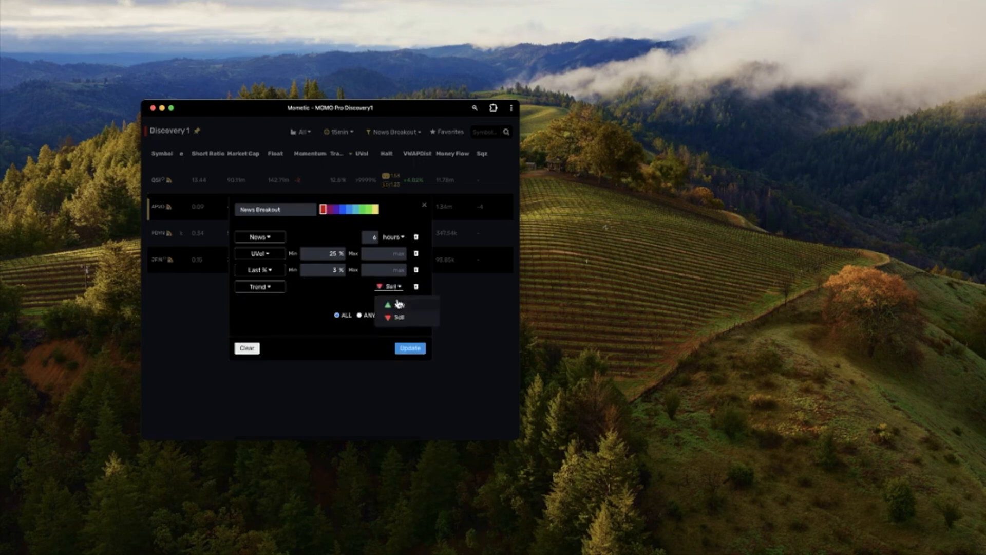
{"action": "left_click", "coordinate": [389, 304]}
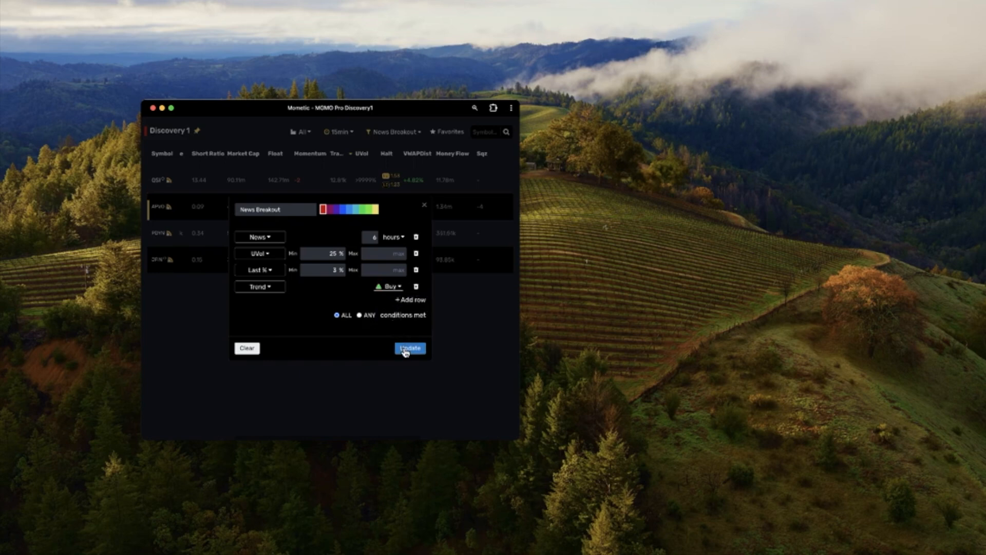
{"action": "left_click", "coordinate": [409, 348]}
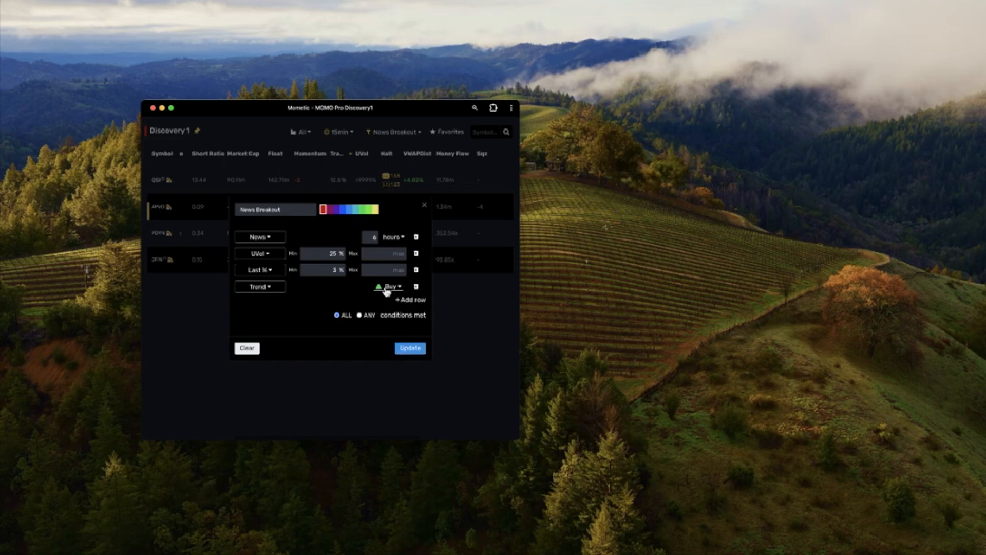
Switch the Trend condition to Sell, then back to Buy and apply again.
{"action": "left_click", "coordinate": [389, 287]}
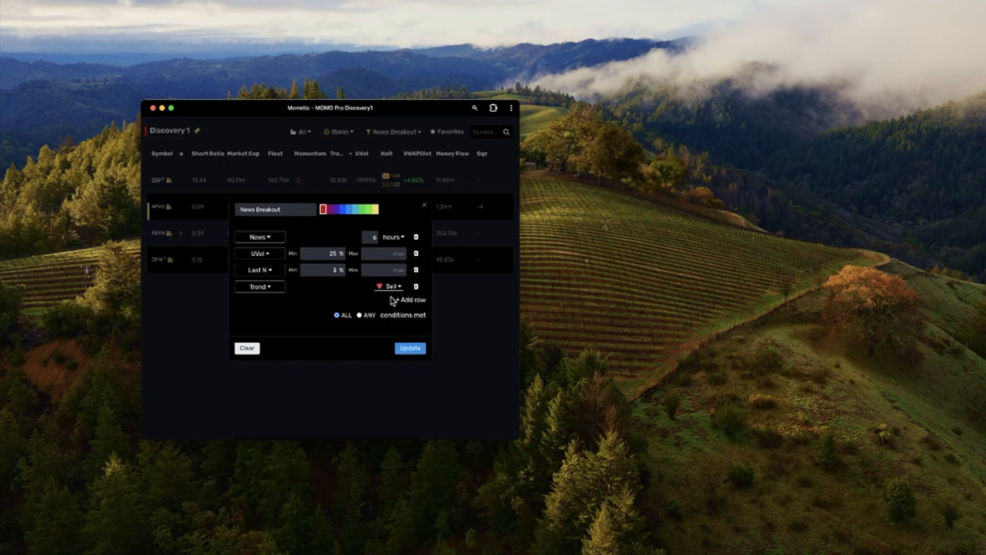
{"action": "left_click", "coordinate": [389, 286]}
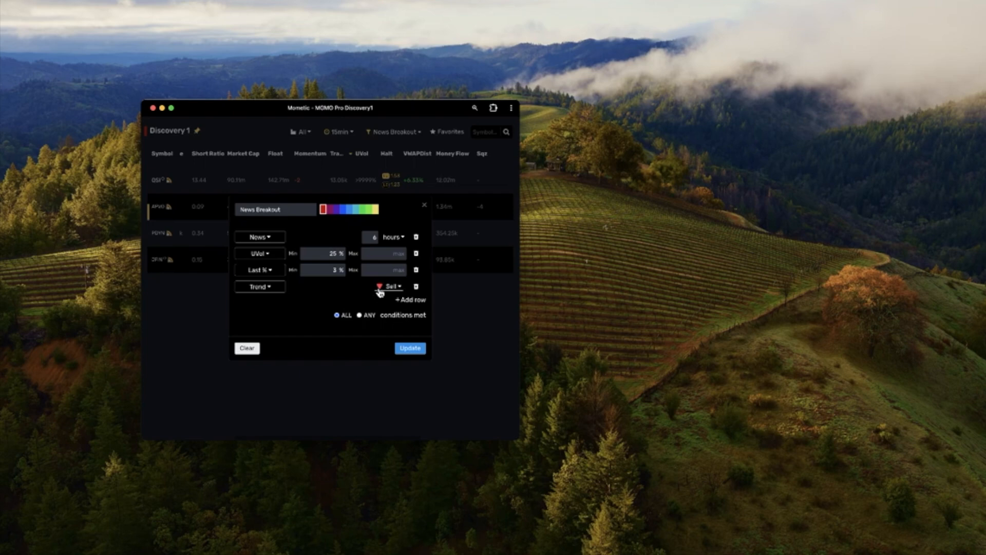
{"action": "mouse_move", "coordinate": [276, 274]}
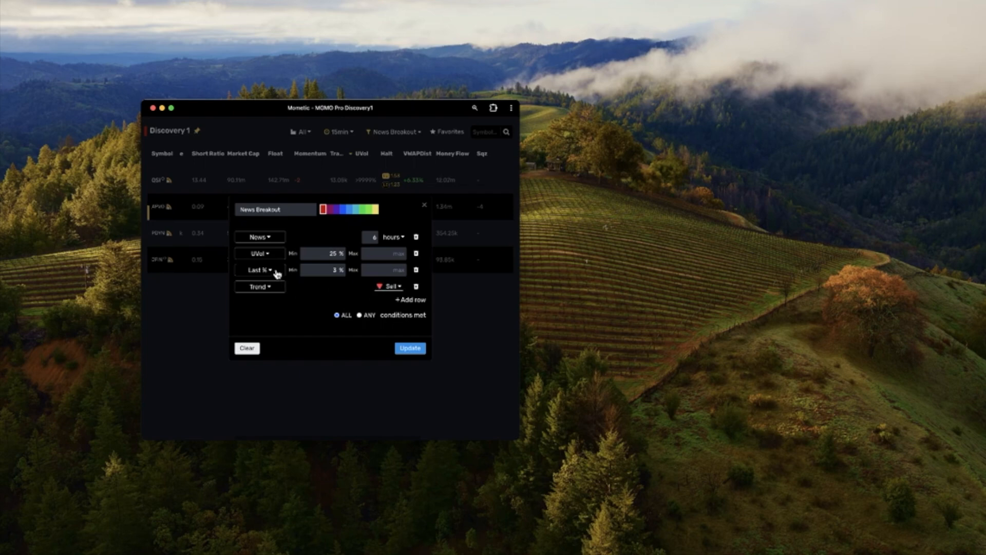
{"action": "mouse_move", "coordinate": [332, 306]}
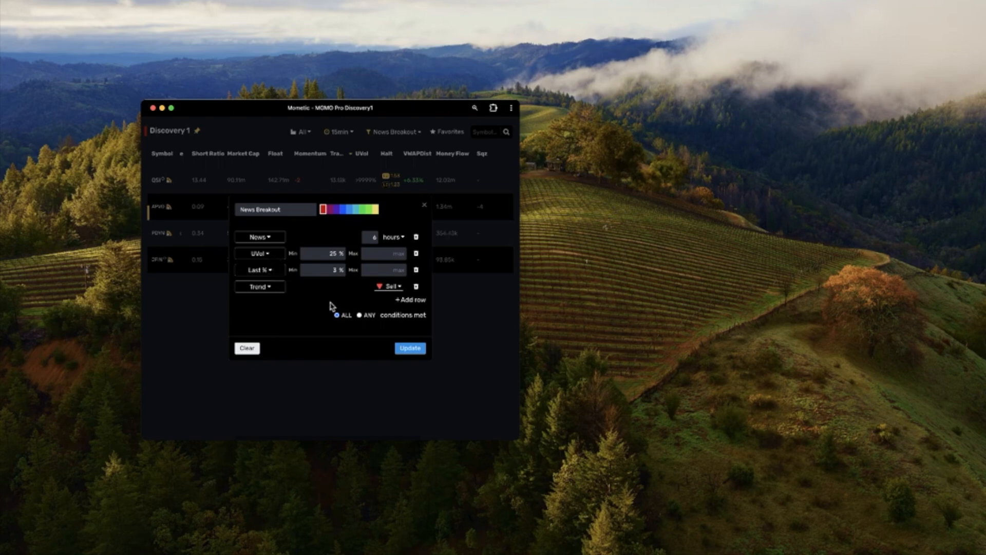
{"action": "mouse_move", "coordinate": [345, 296]}
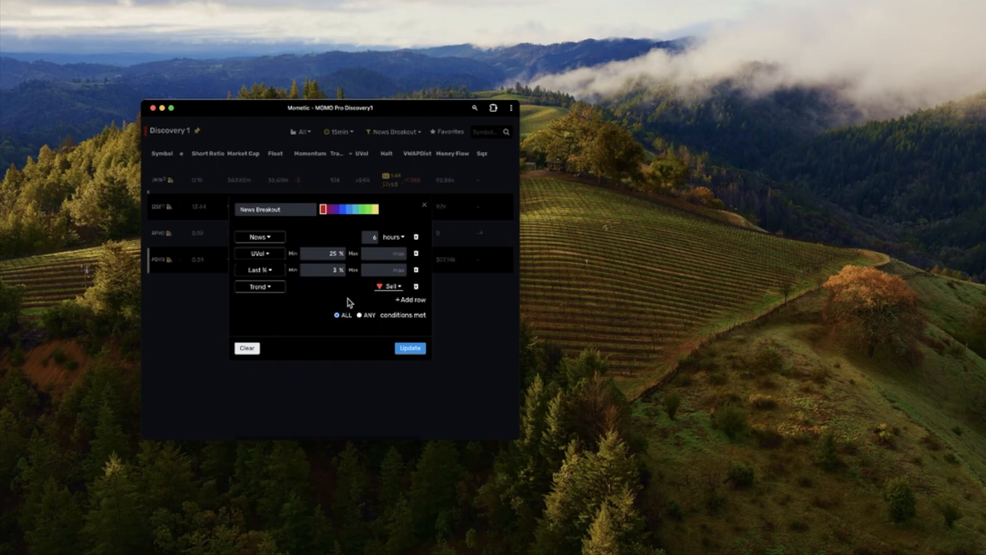
{"action": "left_click", "coordinate": [390, 286]}
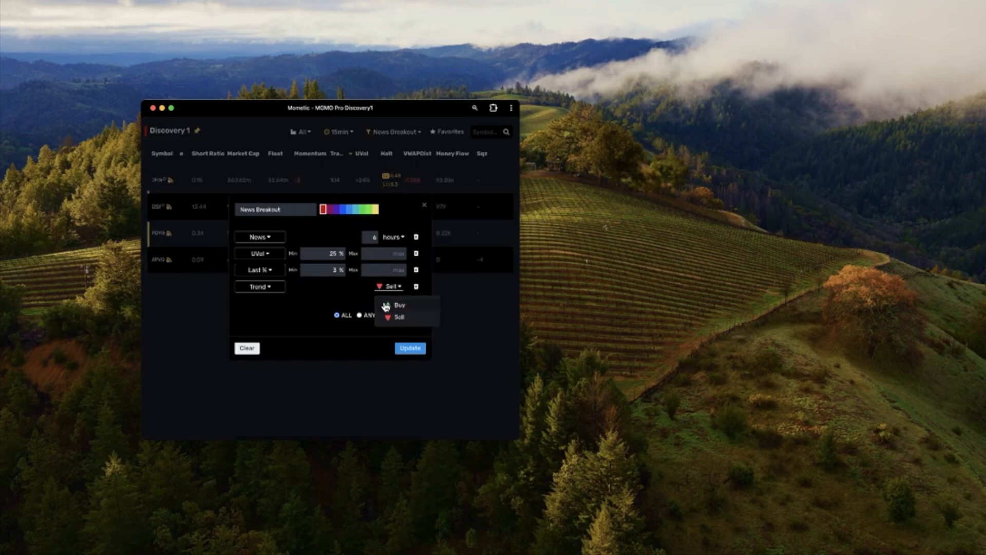
{"action": "left_click", "coordinate": [397, 305]}
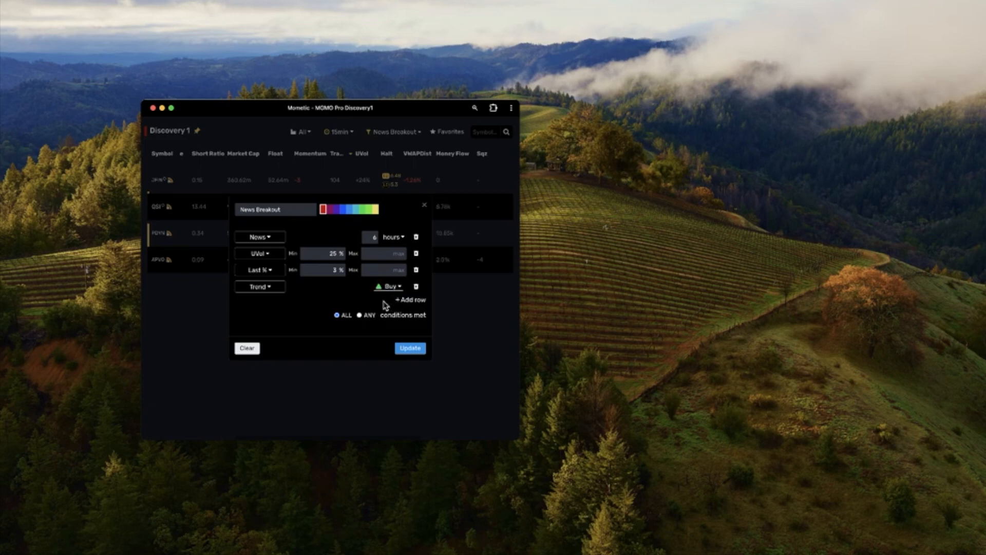
{"action": "left_click", "coordinate": [409, 348]}
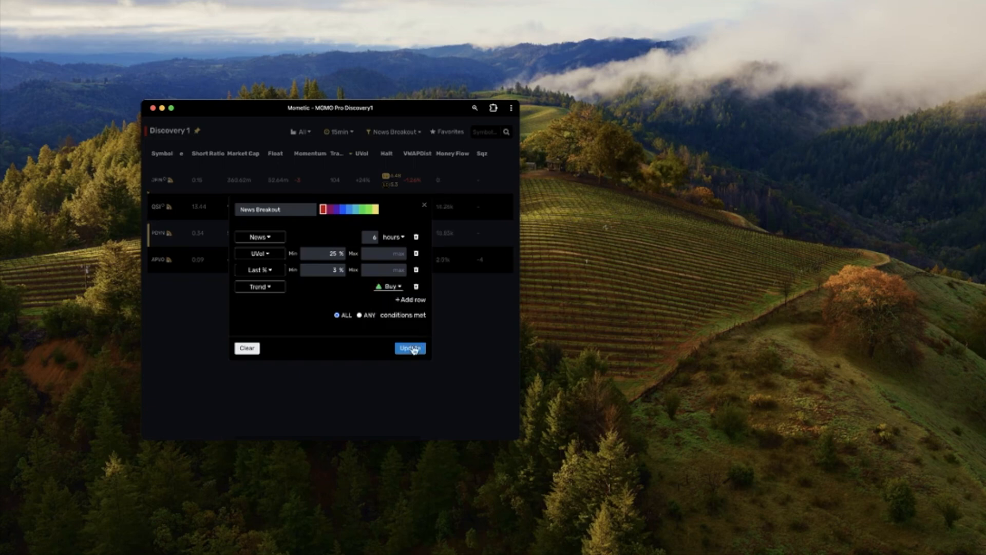
Save the Buy-trend News Breakout filter, leaving Discovery 1 with one stock.
{"action": "left_click", "coordinate": [410, 348]}
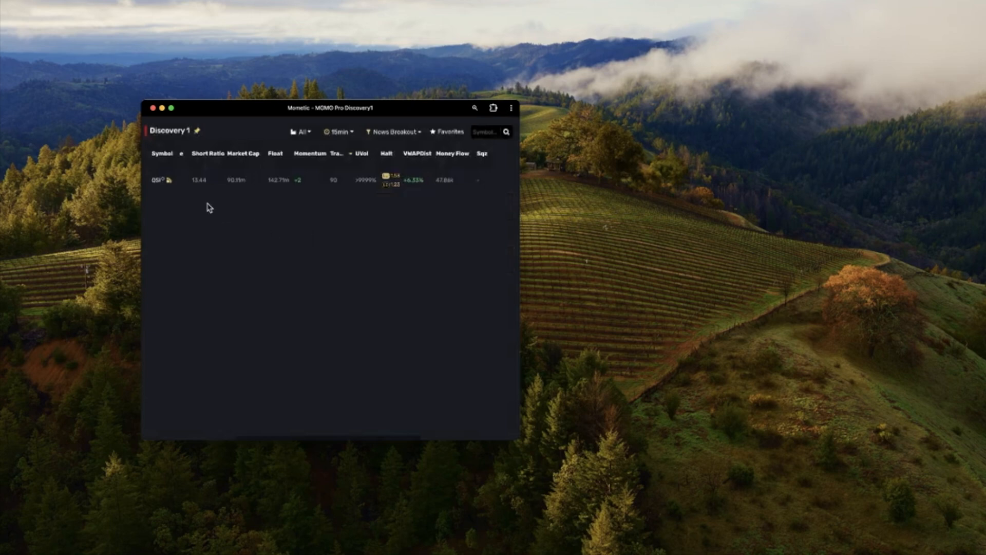
{"action": "mouse_move", "coordinate": [518, 437]}
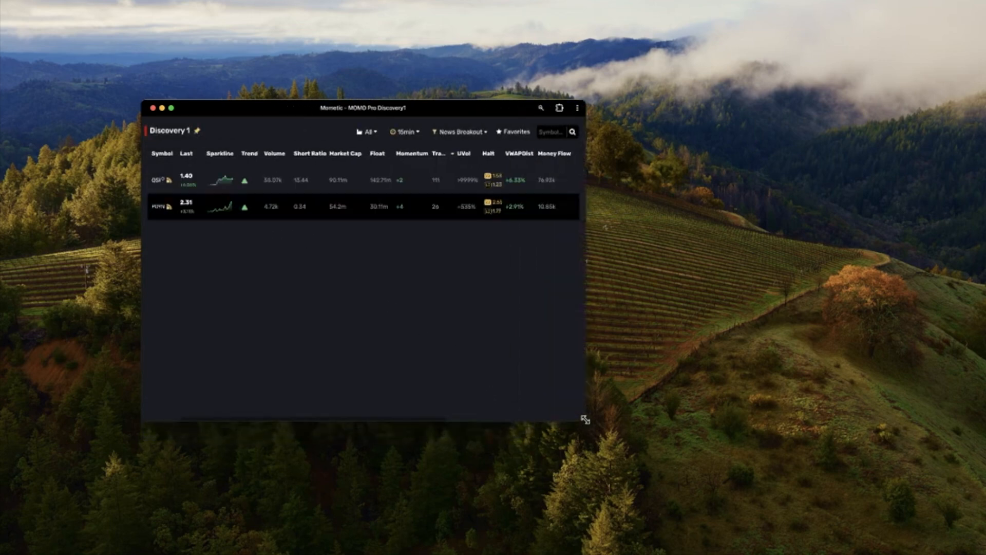
{"action": "mouse_move", "coordinate": [161, 180]}
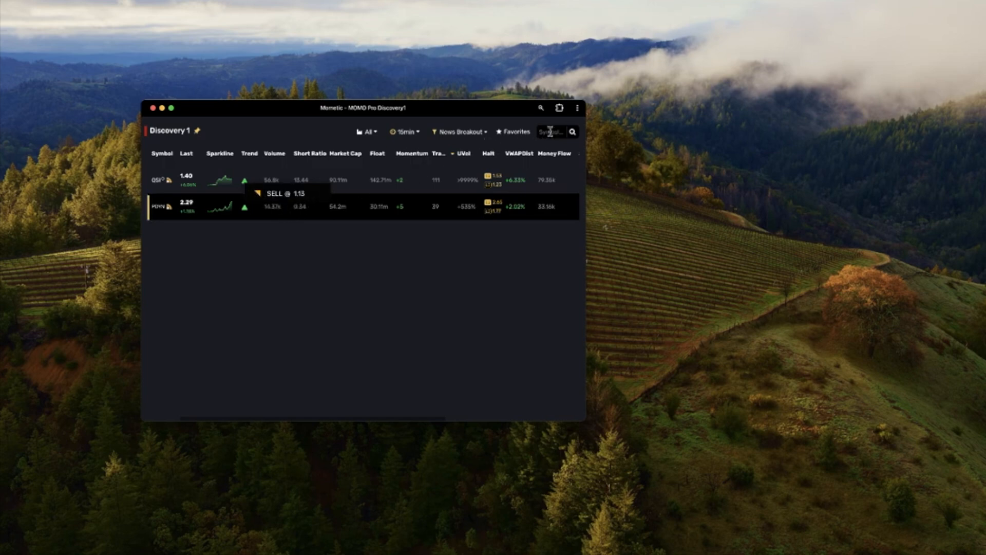
Look up AAPL, switch the scan to No Filter, and clear the symbol search.
{"action": "type", "text": "AA"}
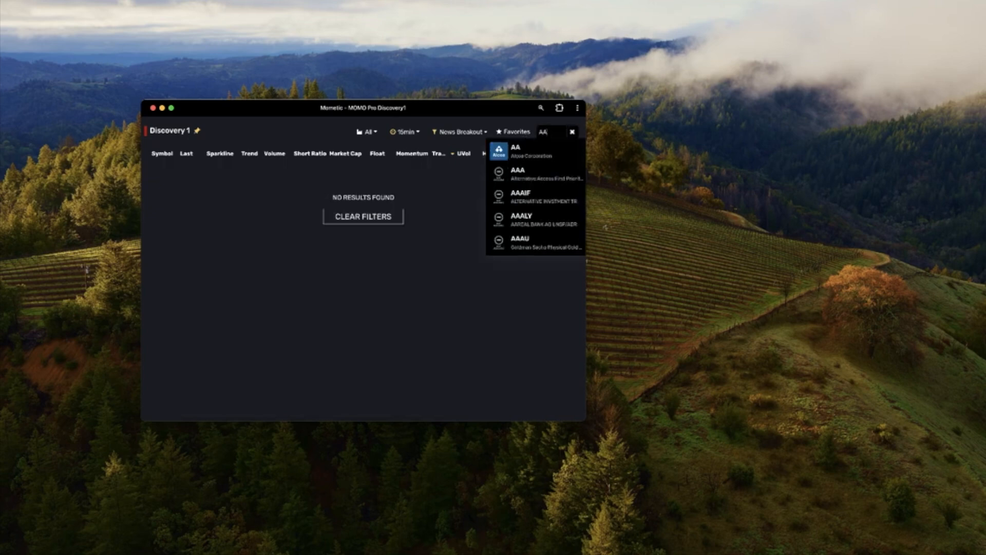
{"action": "mouse_move", "coordinate": [535, 151]}
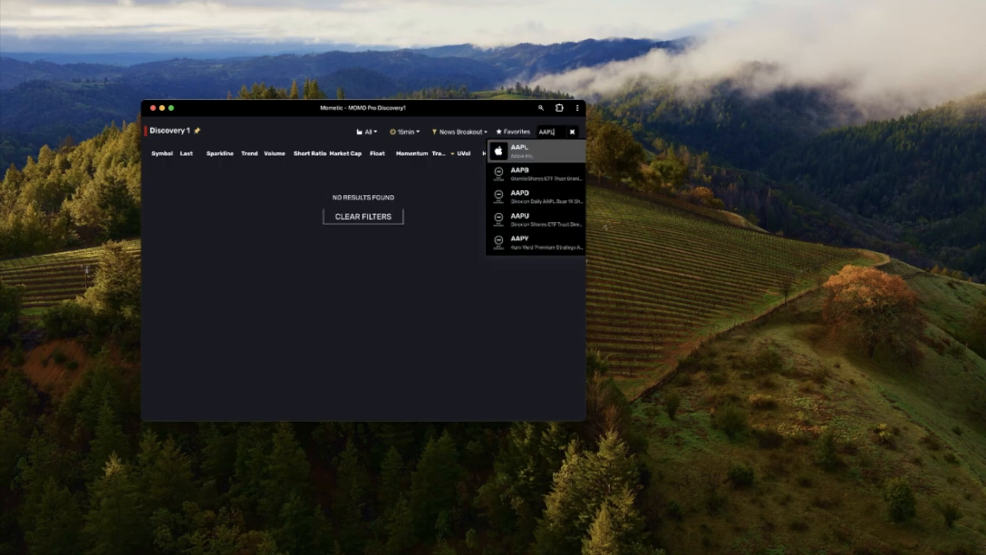
{"action": "left_click", "coordinate": [461, 132]}
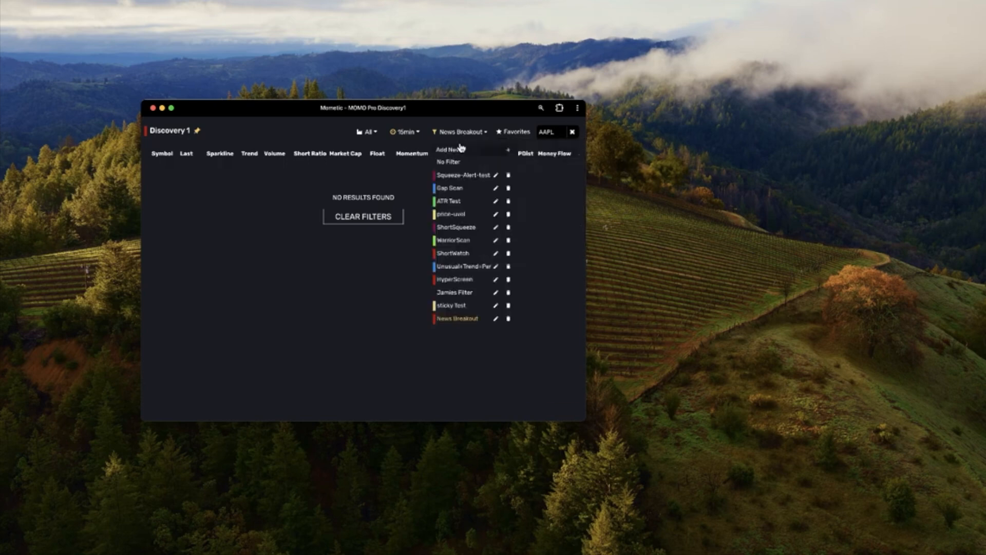
{"action": "left_click", "coordinate": [448, 162]}
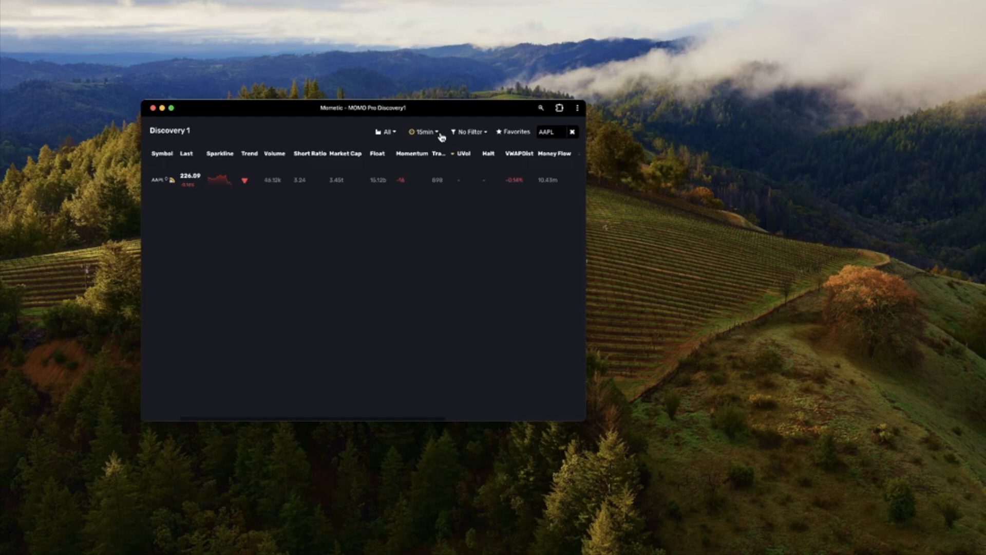
{"action": "mouse_move", "coordinate": [431, 182]}
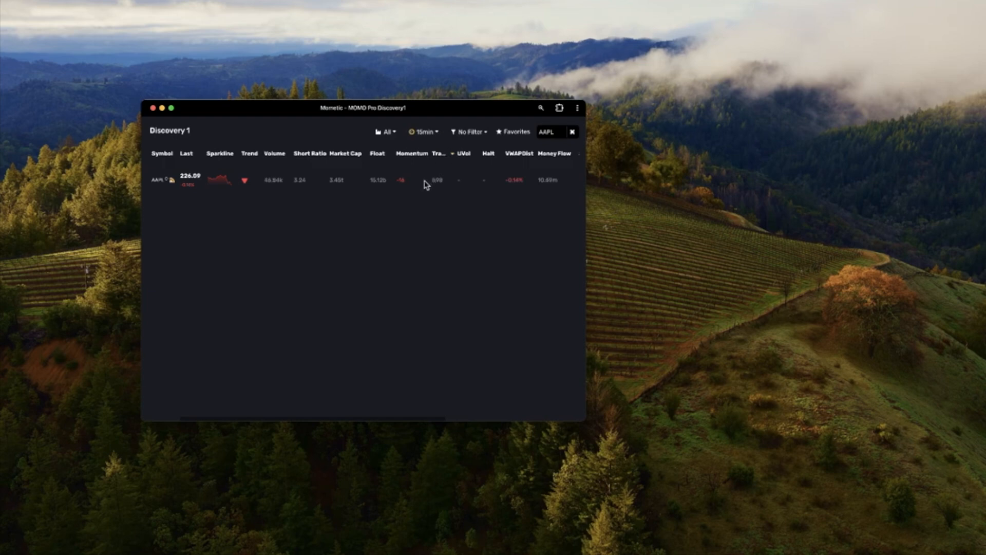
{"action": "mouse_move", "coordinate": [407, 213]}
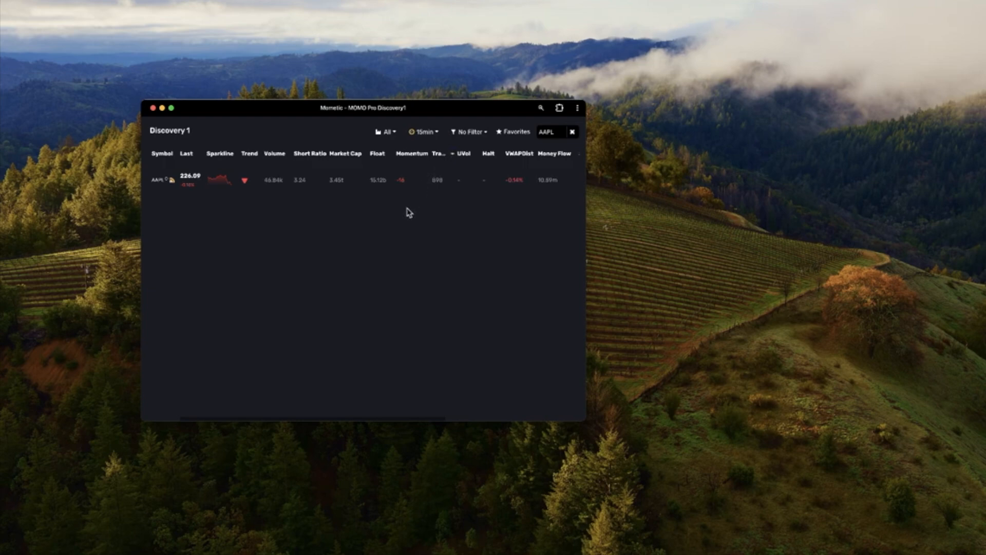
{"action": "left_click", "coordinate": [572, 132]}
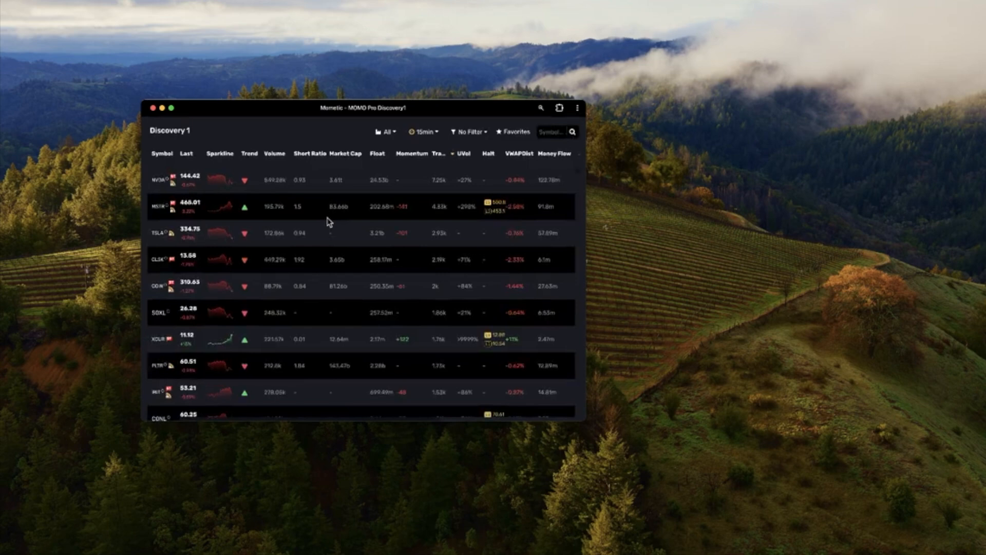
{"action": "mouse_move", "coordinate": [160, 179]}
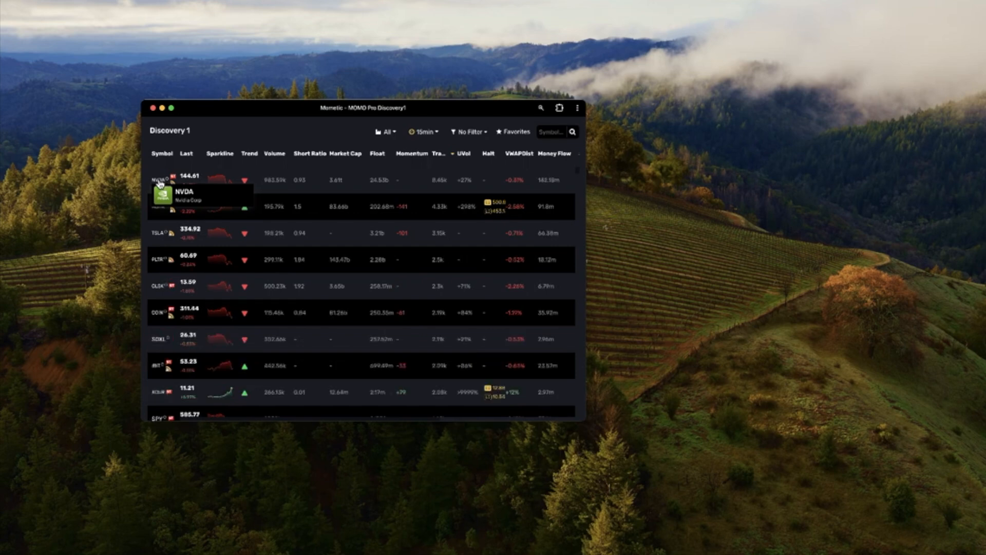
{"action": "mouse_move", "coordinate": [212, 190]}
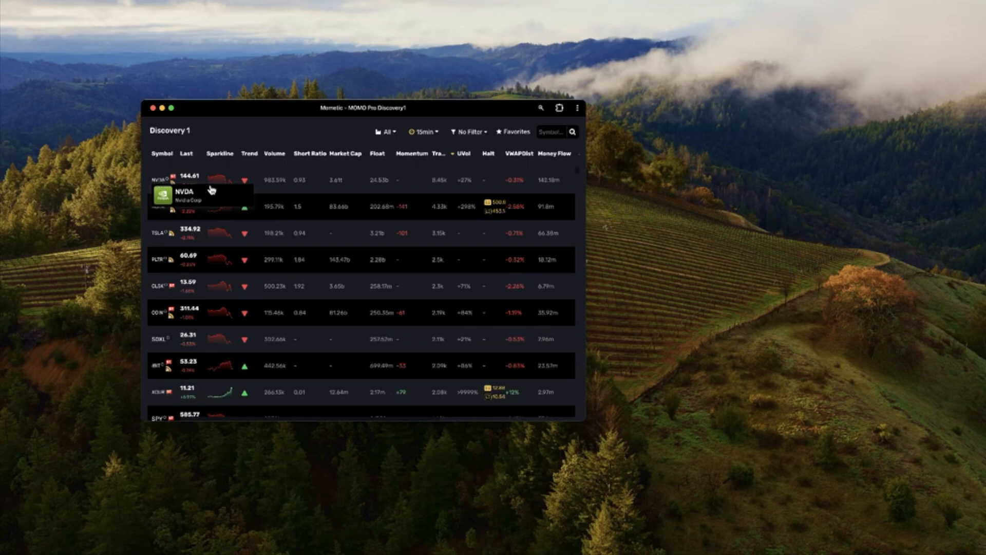